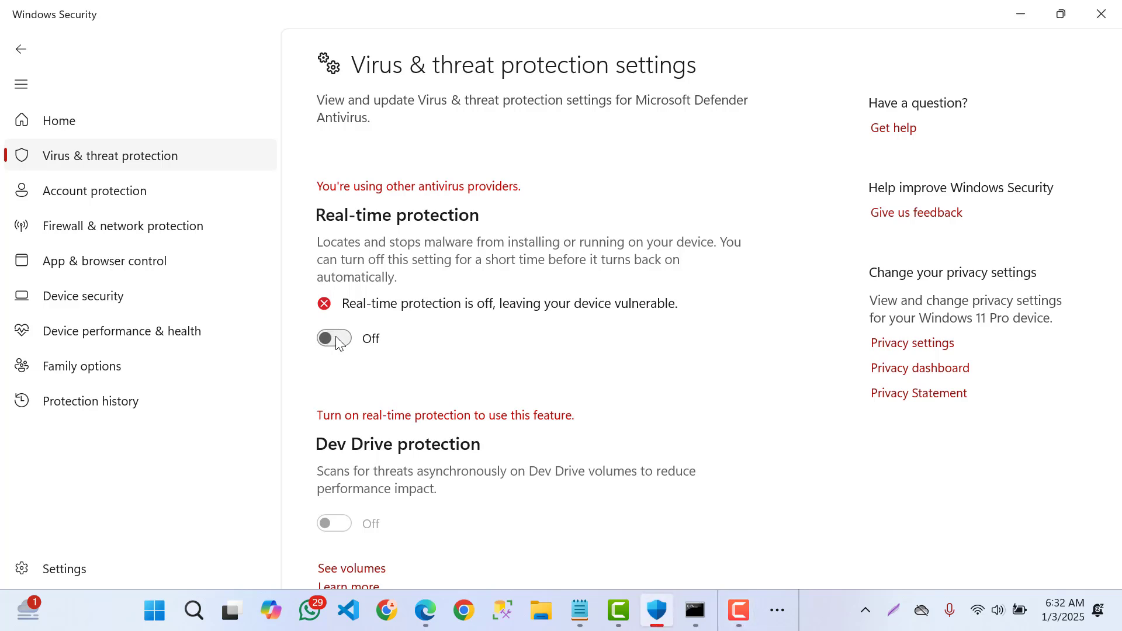
pyautogui.moveTo(575, 514)
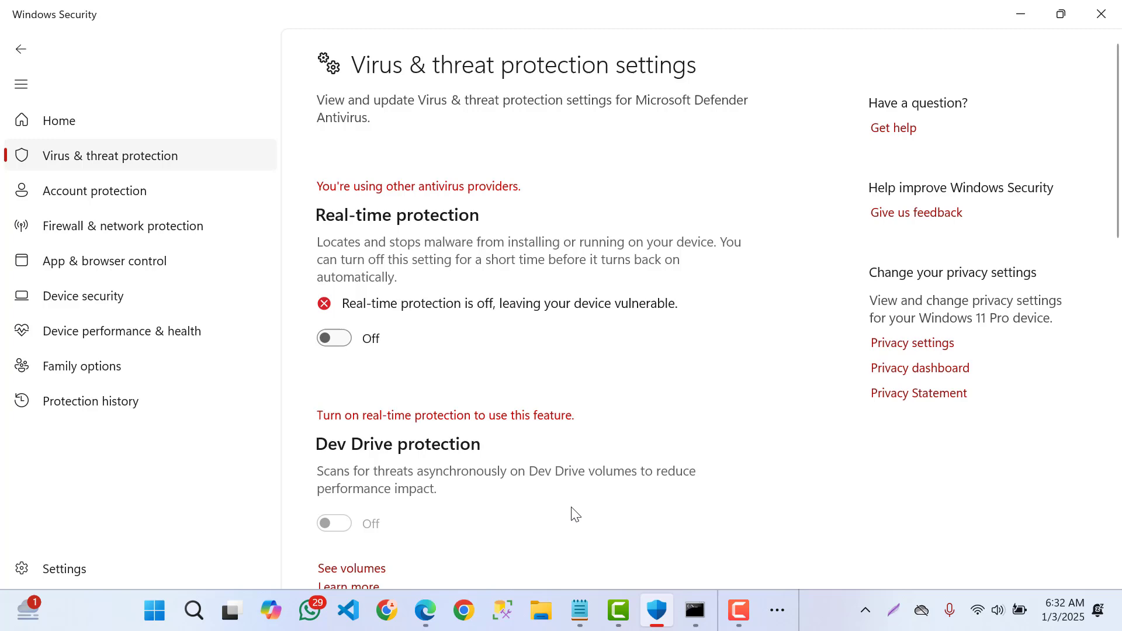
# Step: Run winmgmt /salvagerepository, the Defender enable command (fails again) and sfc /scannow
pyautogui.click(693, 610)
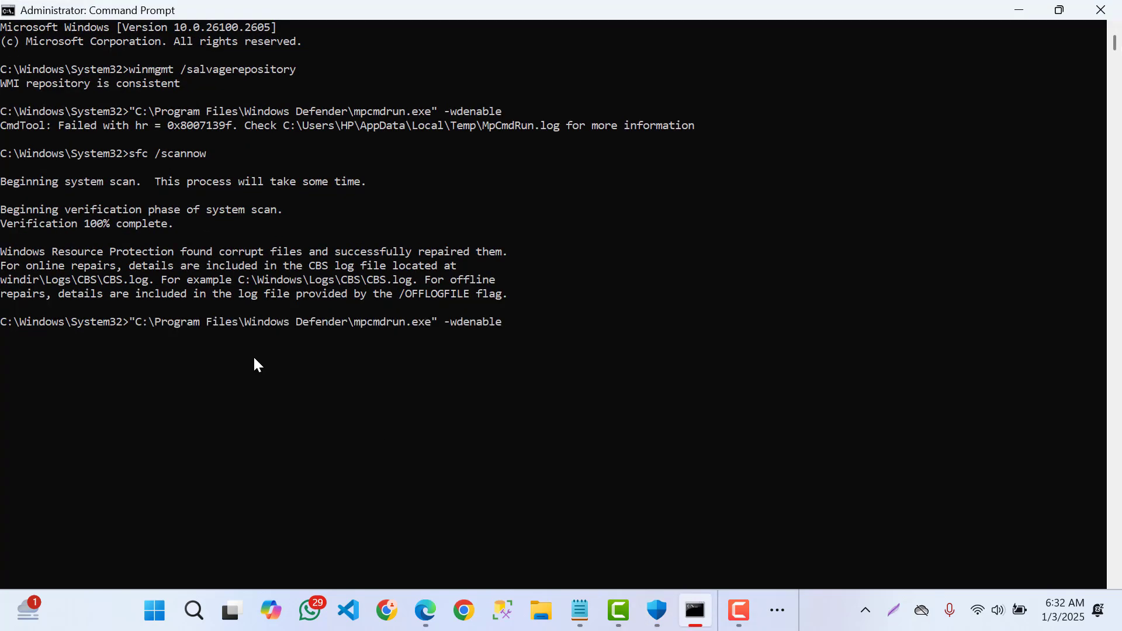
pyautogui.press('Return')
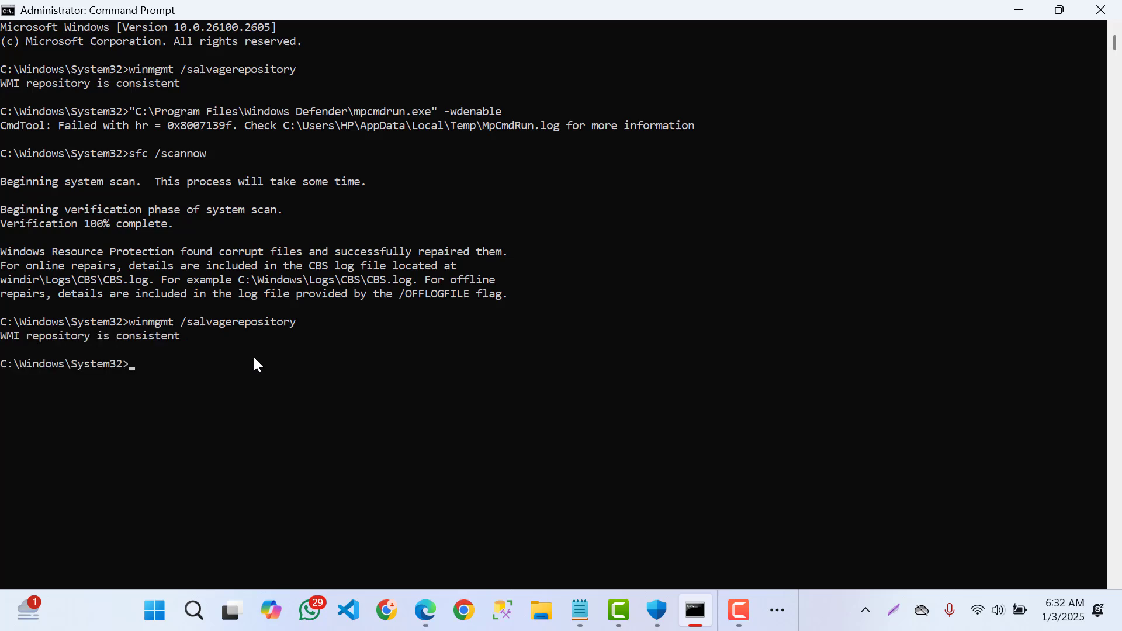
pyautogui.write('winmgmt /salvagerepository')
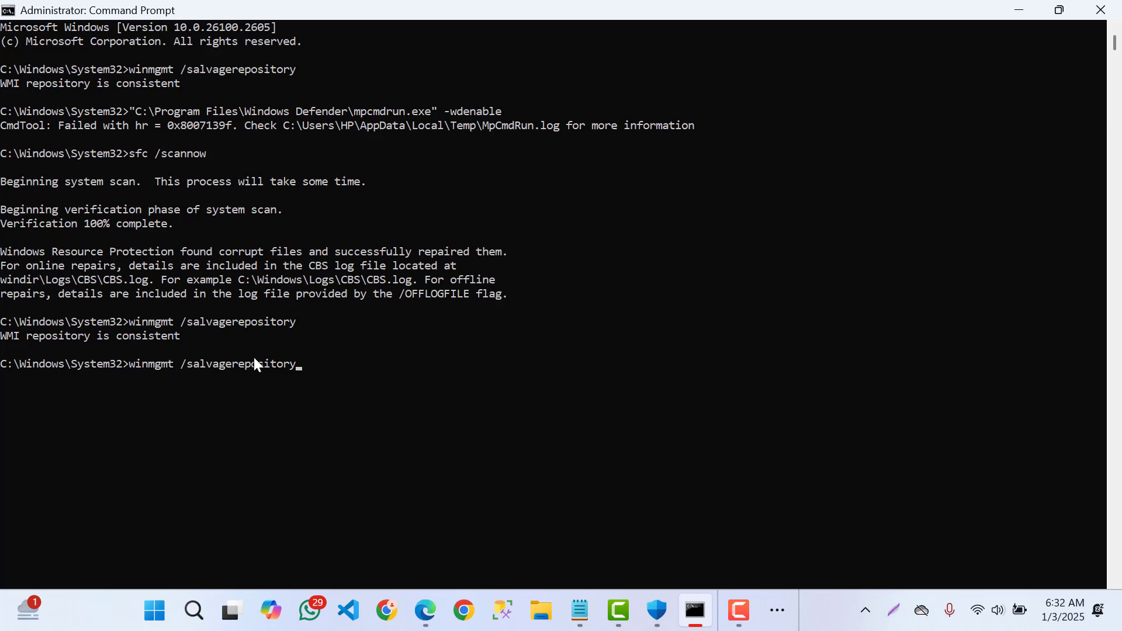
pyautogui.press('Return')
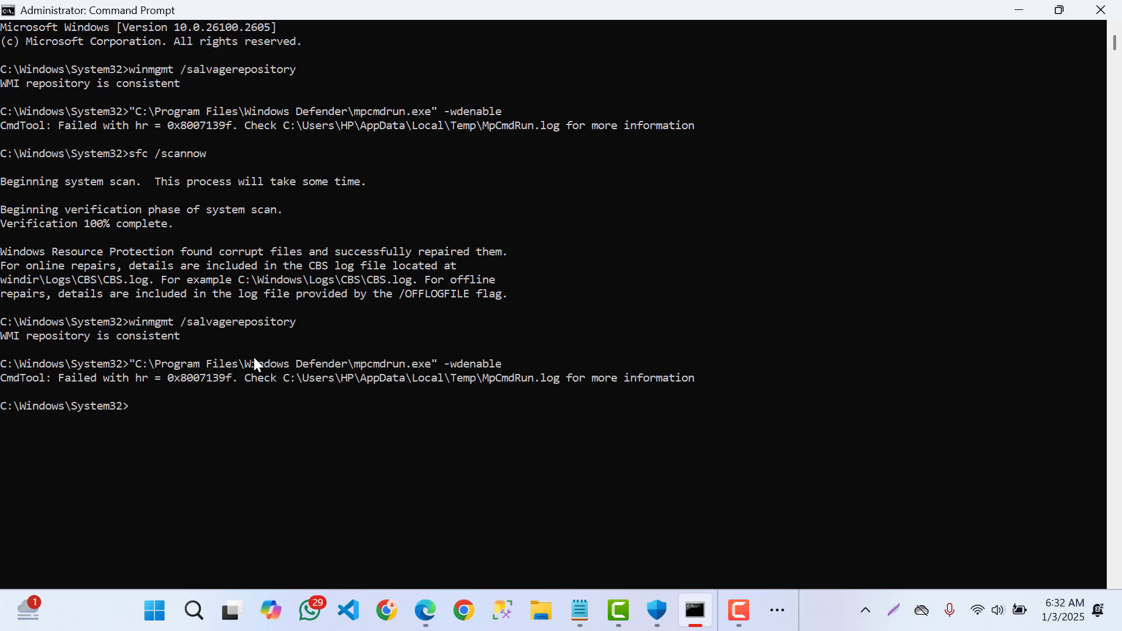
pyautogui.write('sfc /scannow')
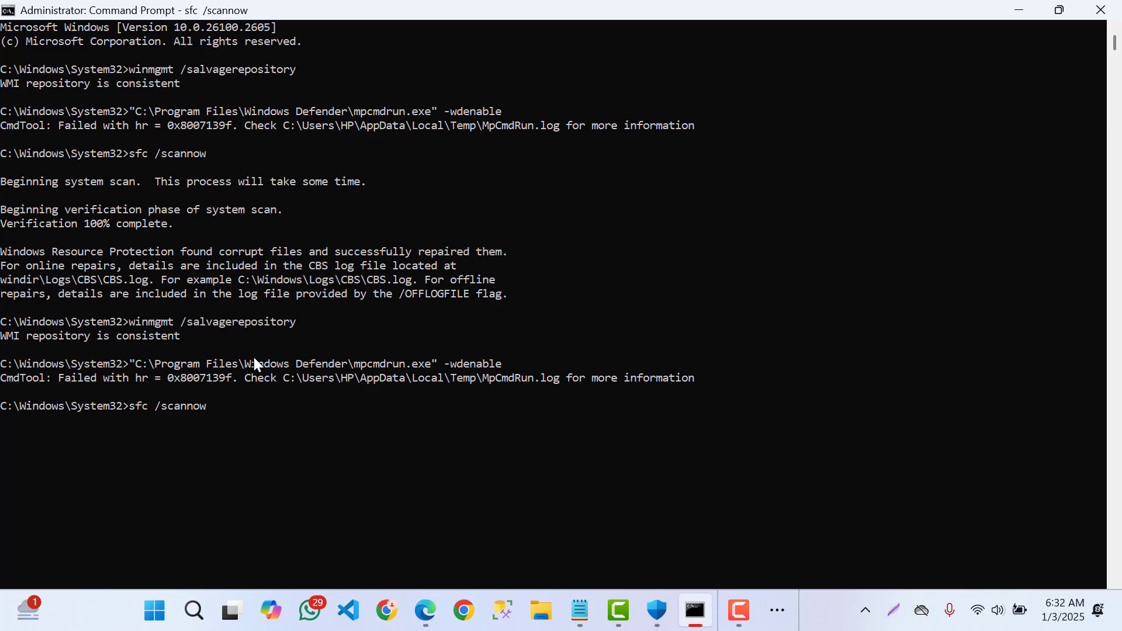
pyautogui.press('Return')
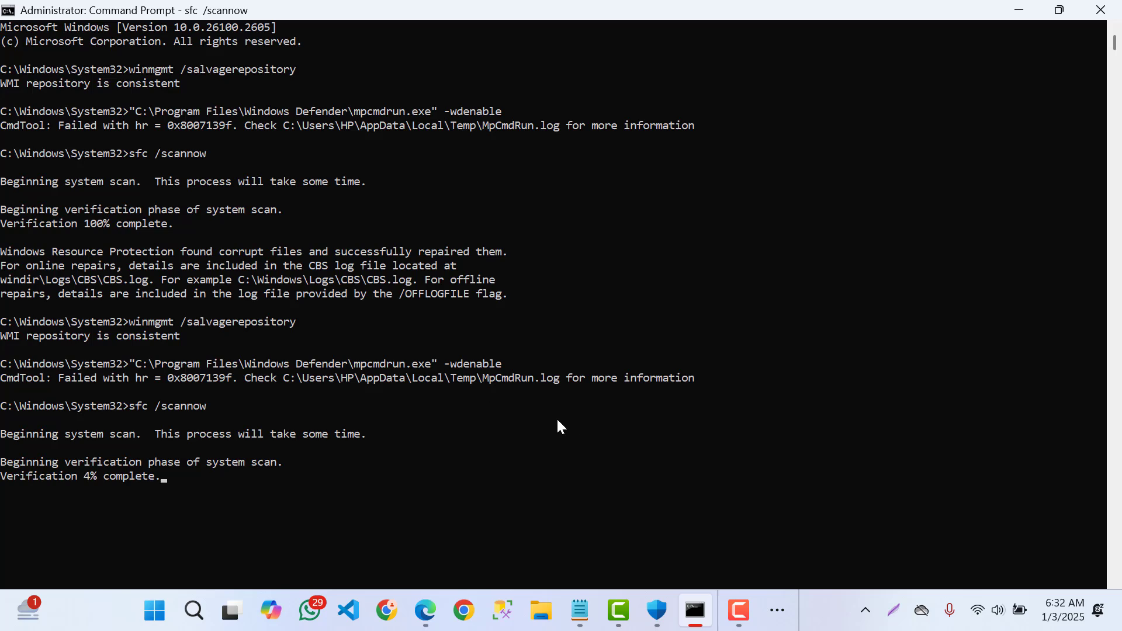
pyautogui.moveTo(655, 611)
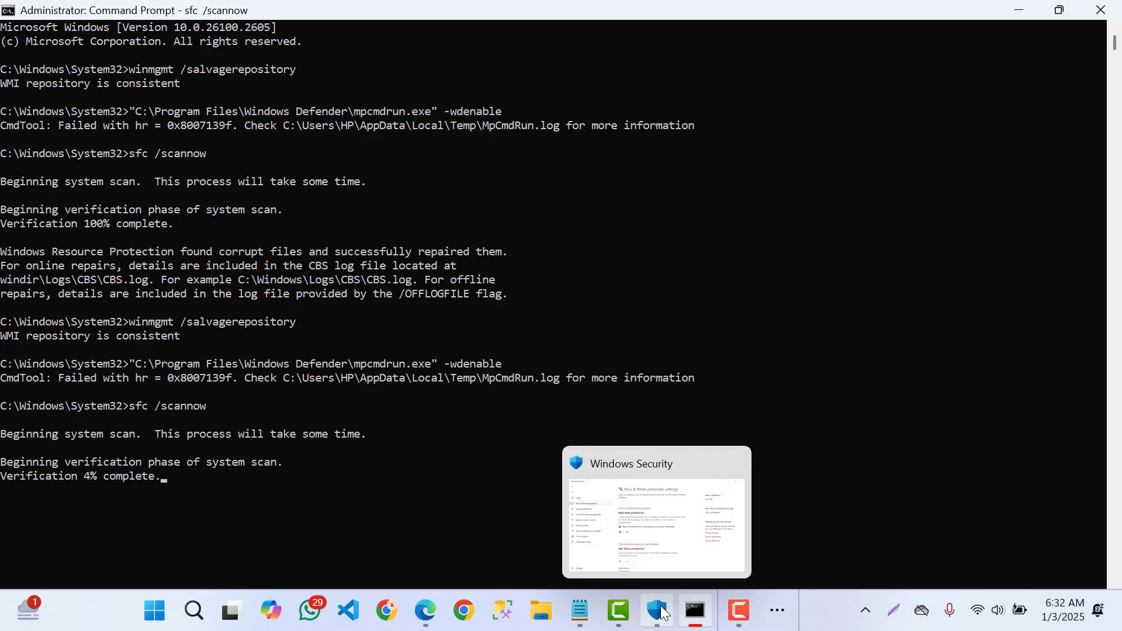
# Step: In Windows Security try turning the Real-time protection toggle on, which stays off
pyautogui.click(655, 512)
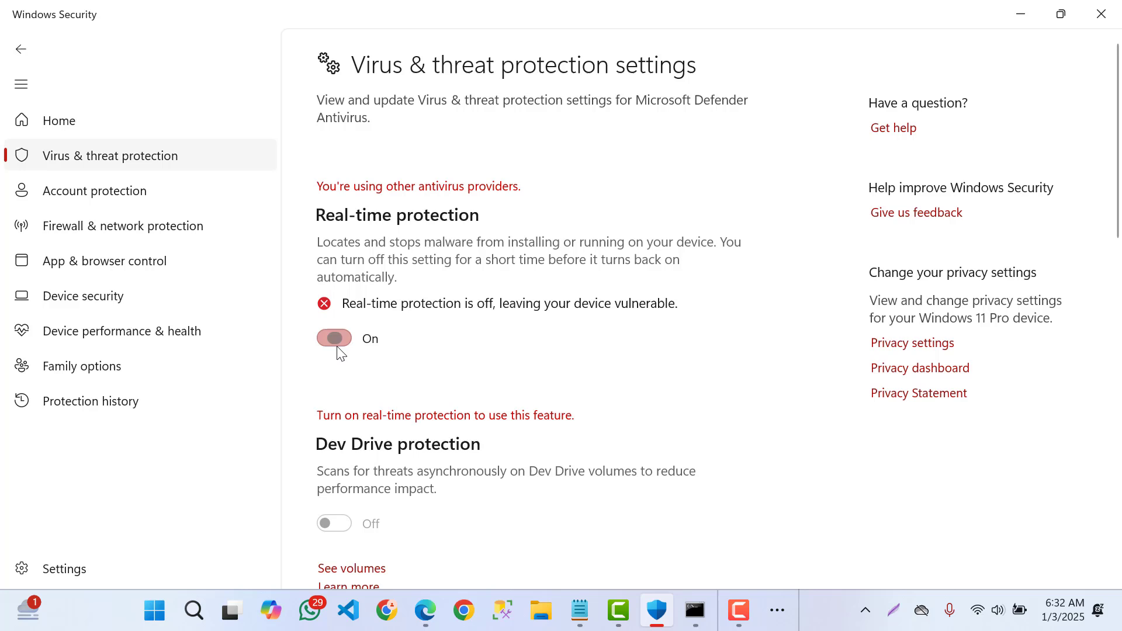
pyautogui.click(333, 338)
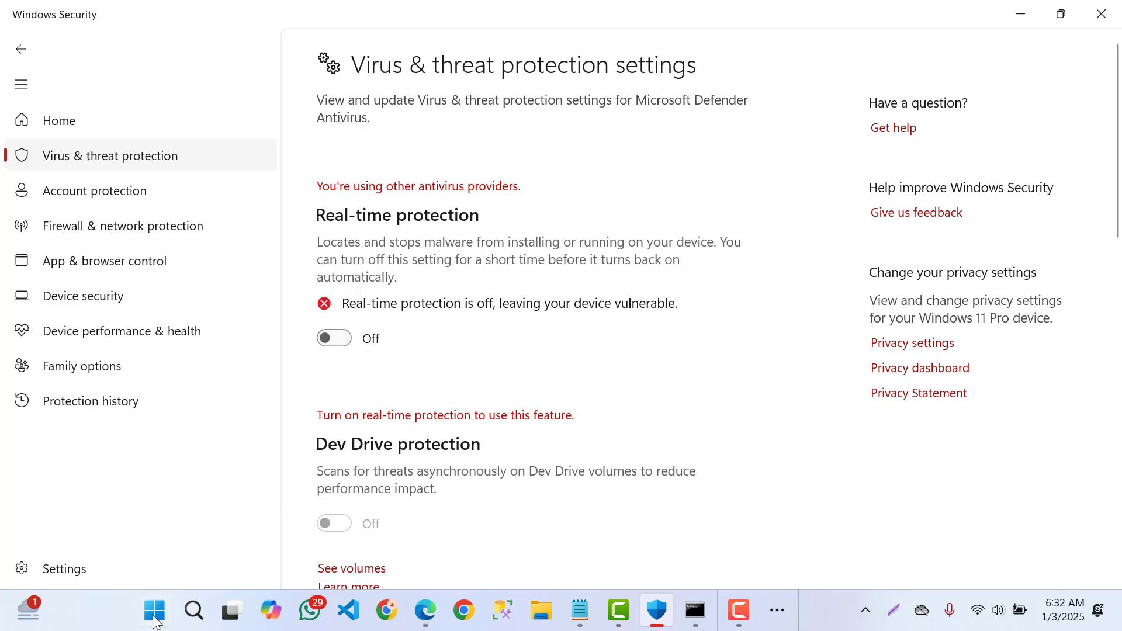
pyautogui.click(193, 610)
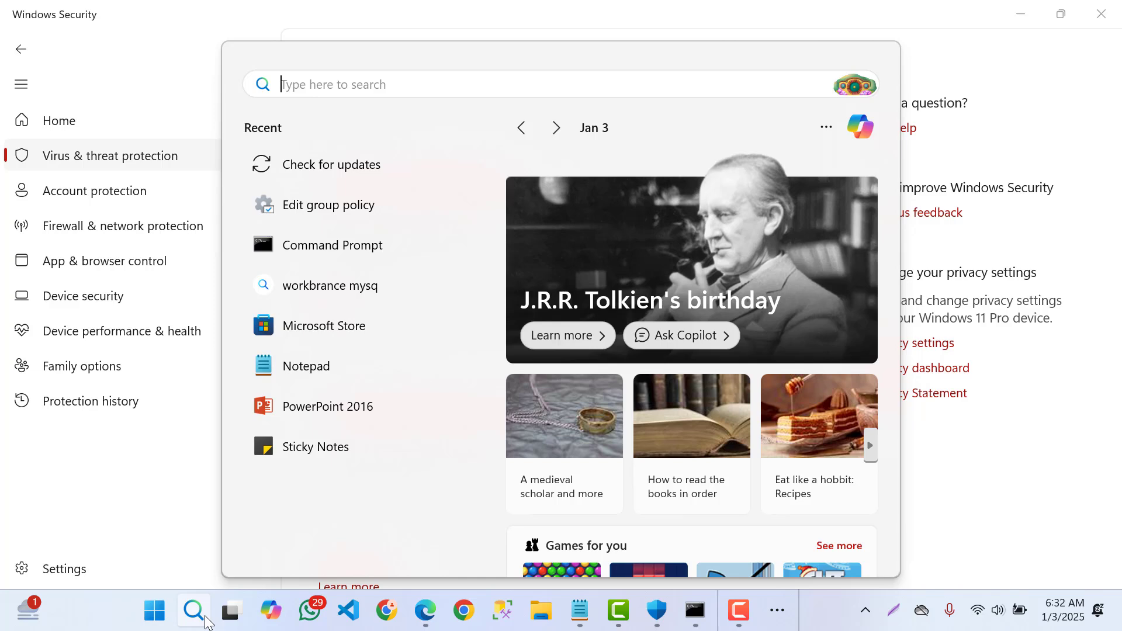
# Step: From Windows Search recent items, launch Edit group policy
pyautogui.write('edi')
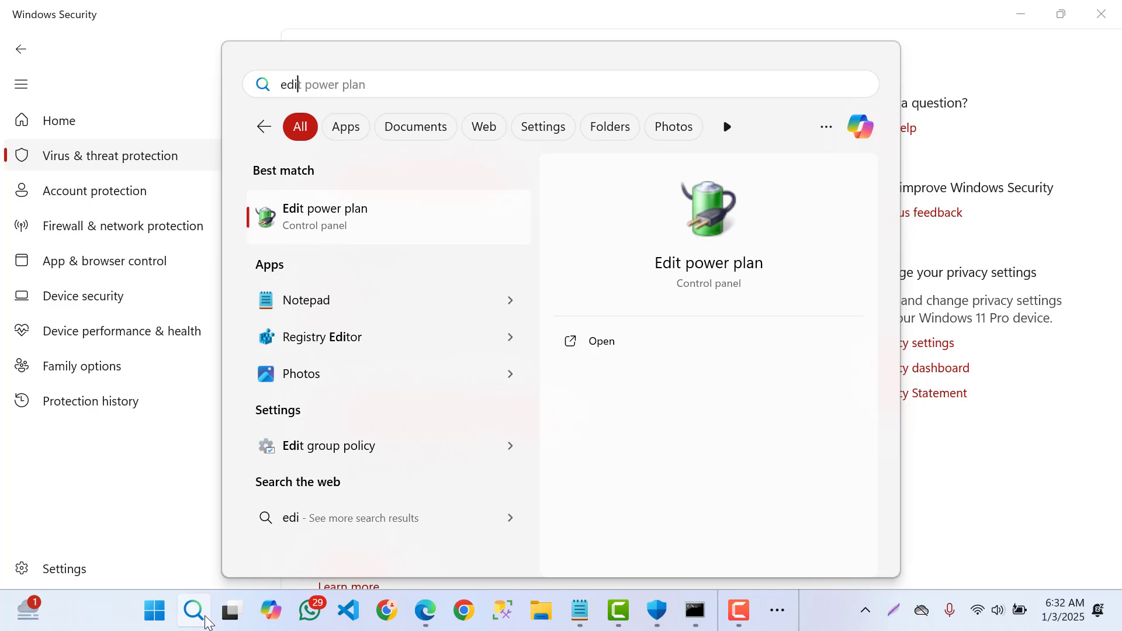
pyautogui.write('excel 2016')
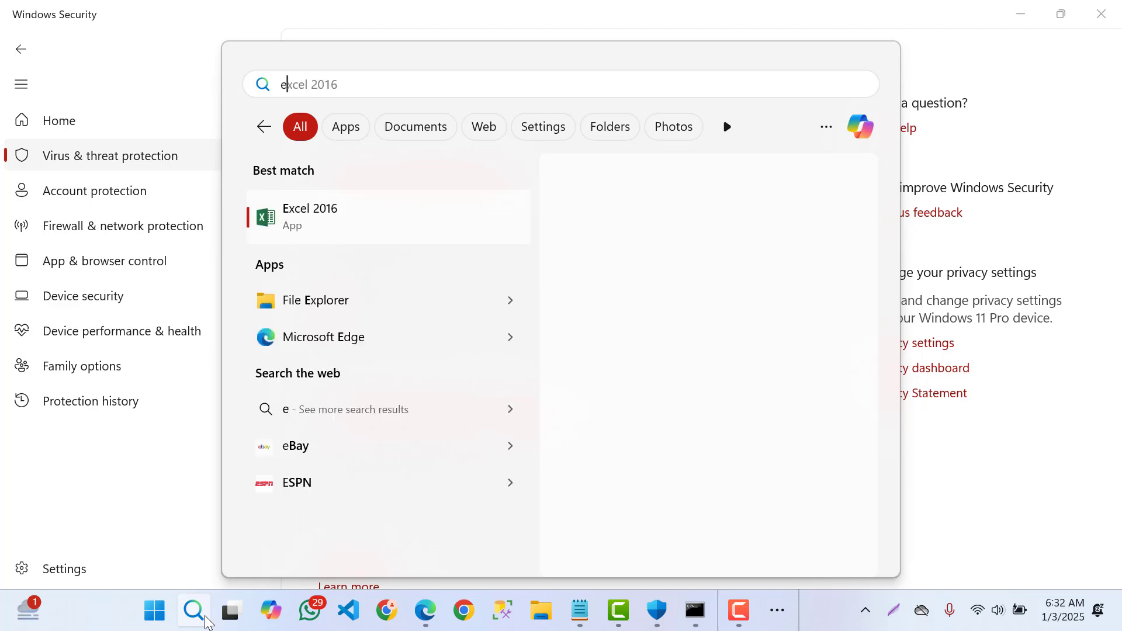
pyautogui.click(310, 216)
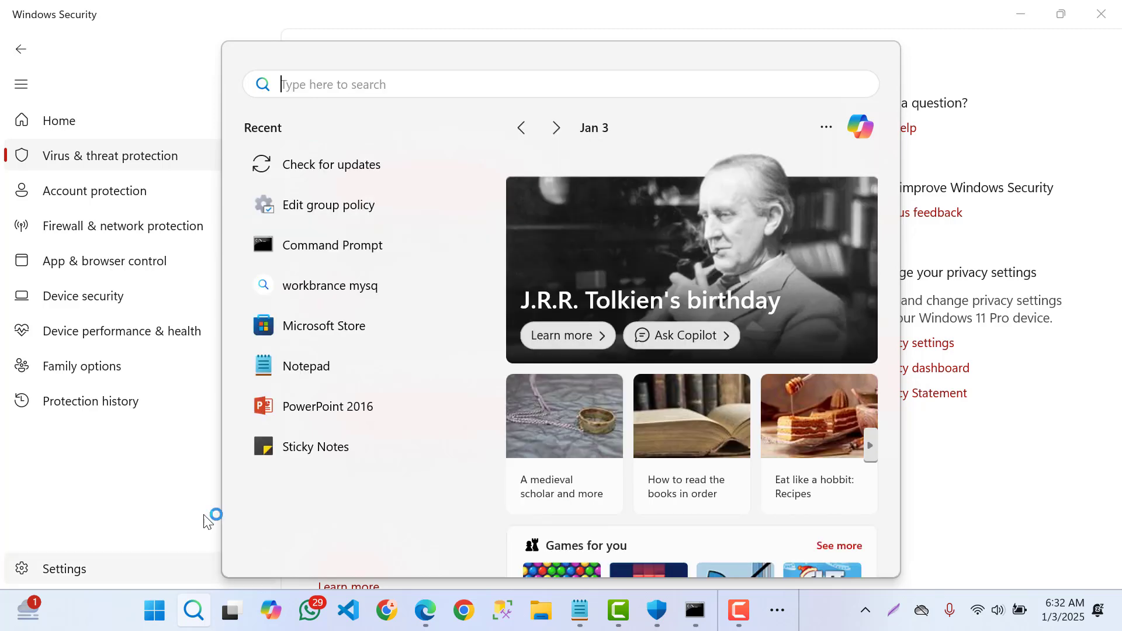
pyautogui.moveTo(328, 206)
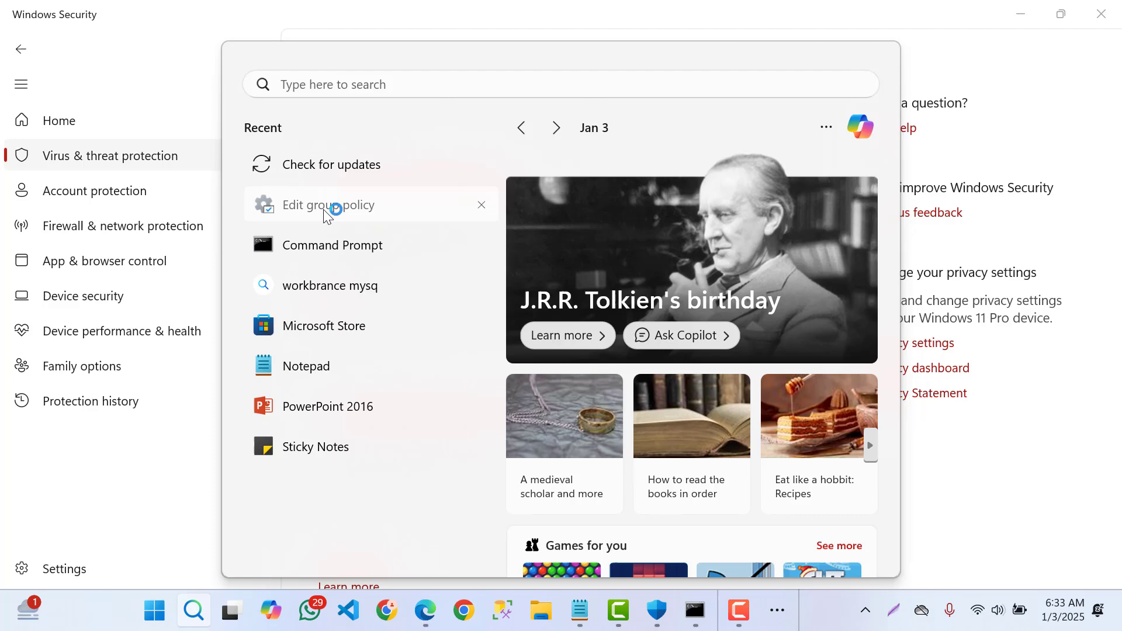
pyautogui.click(328, 204)
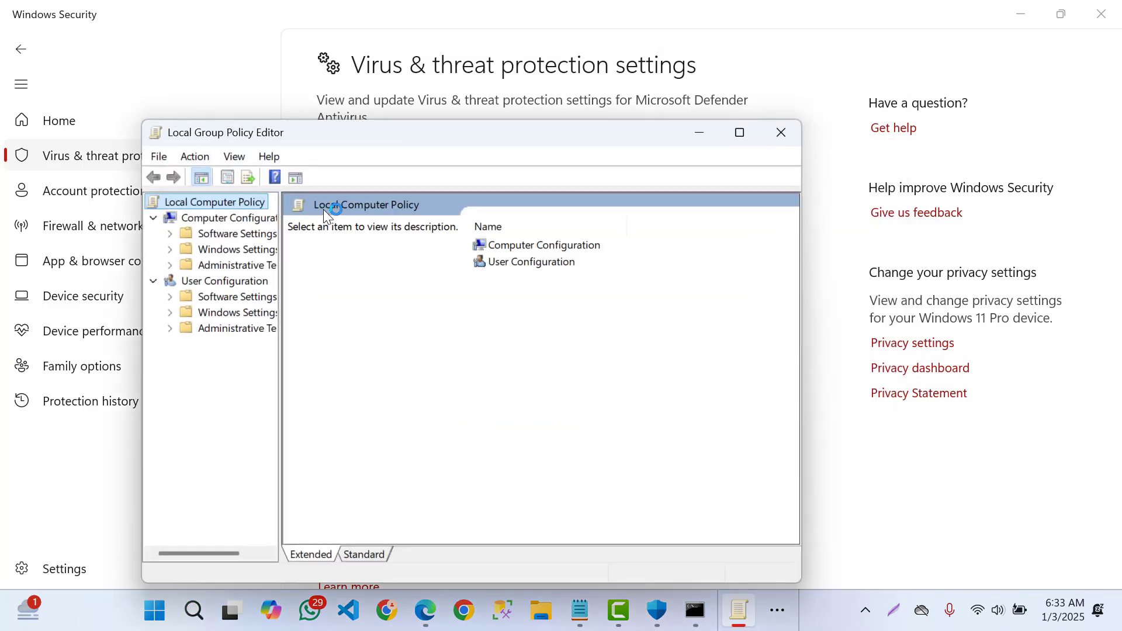
# Step: Maximize the editor and expand Computer Configuration > Administrative Templates > Windows Components
pyautogui.click(739, 132)
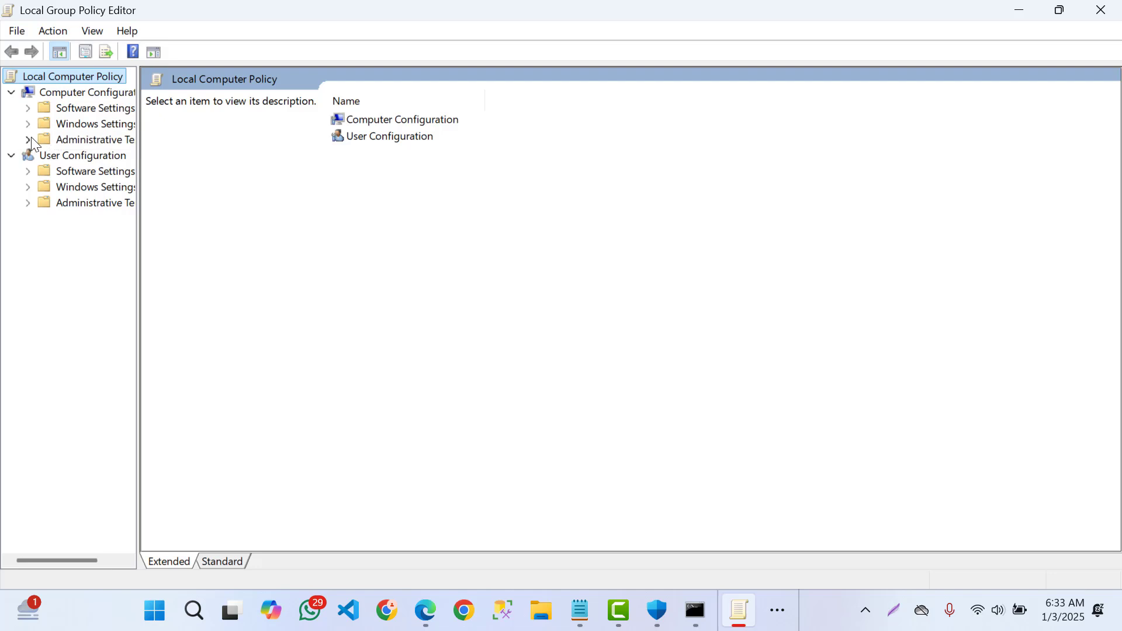
pyautogui.click(27, 139)
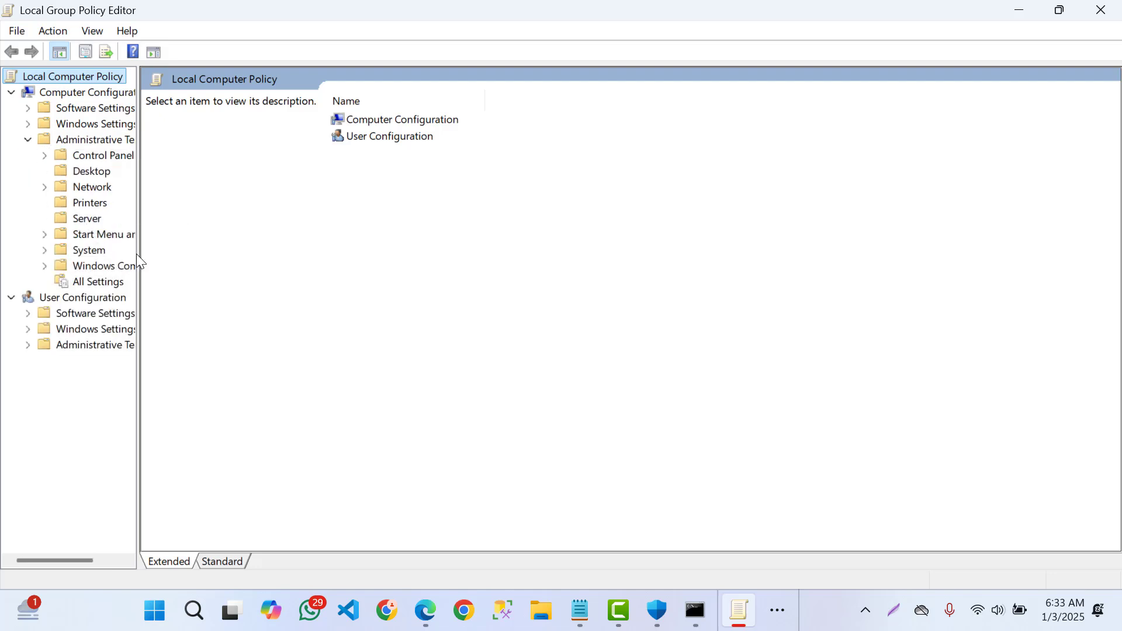
pyautogui.moveTo(138, 256)
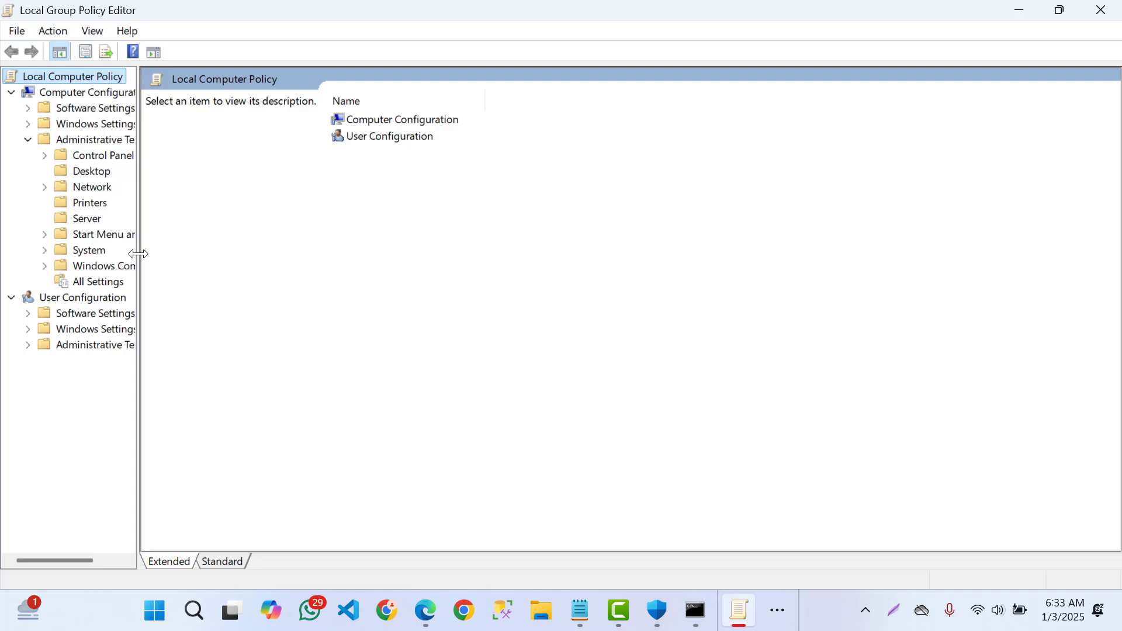
pyautogui.click(104, 266)
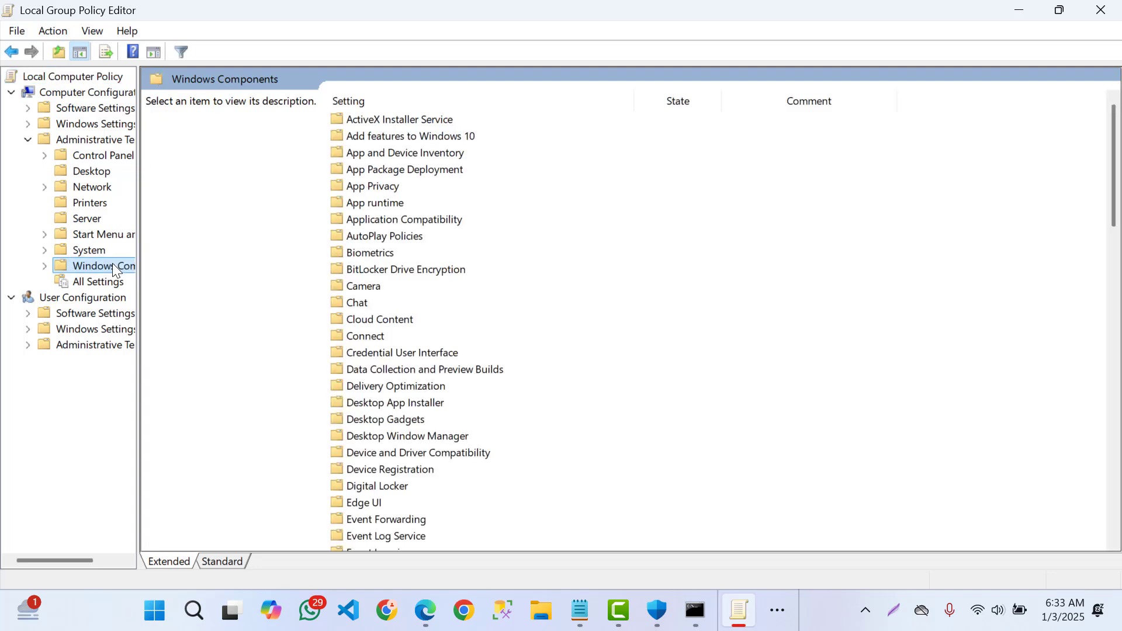
pyautogui.click(406, 436)
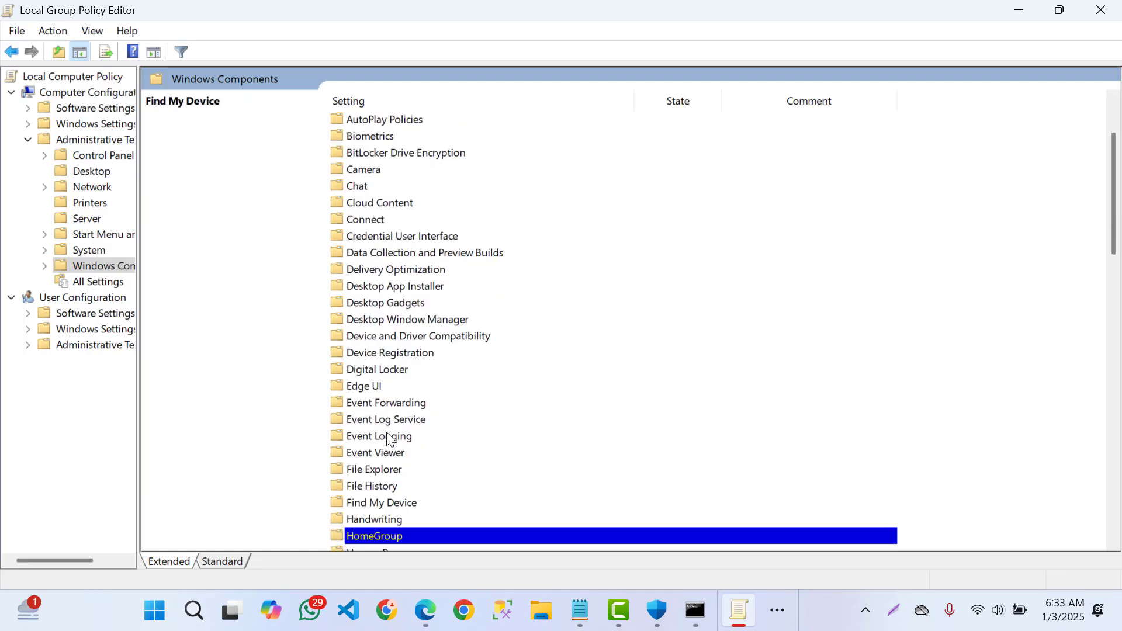
# Step: Locate and open the Microsoft Defender Antivirus policy folder
pyautogui.scroll(-3)
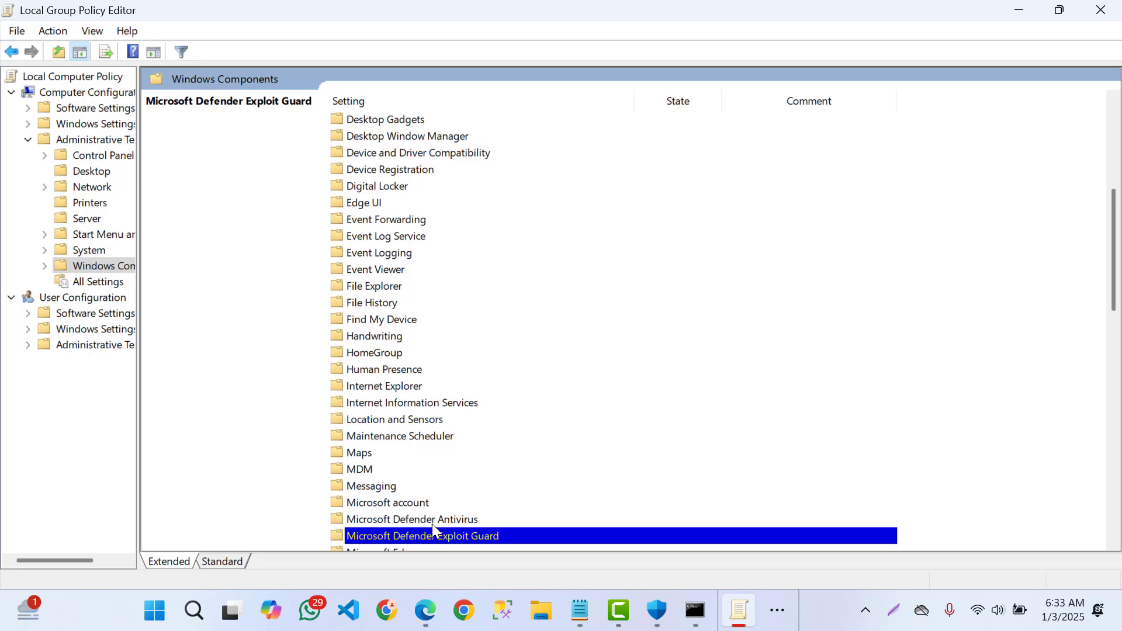
pyautogui.click(411, 519)
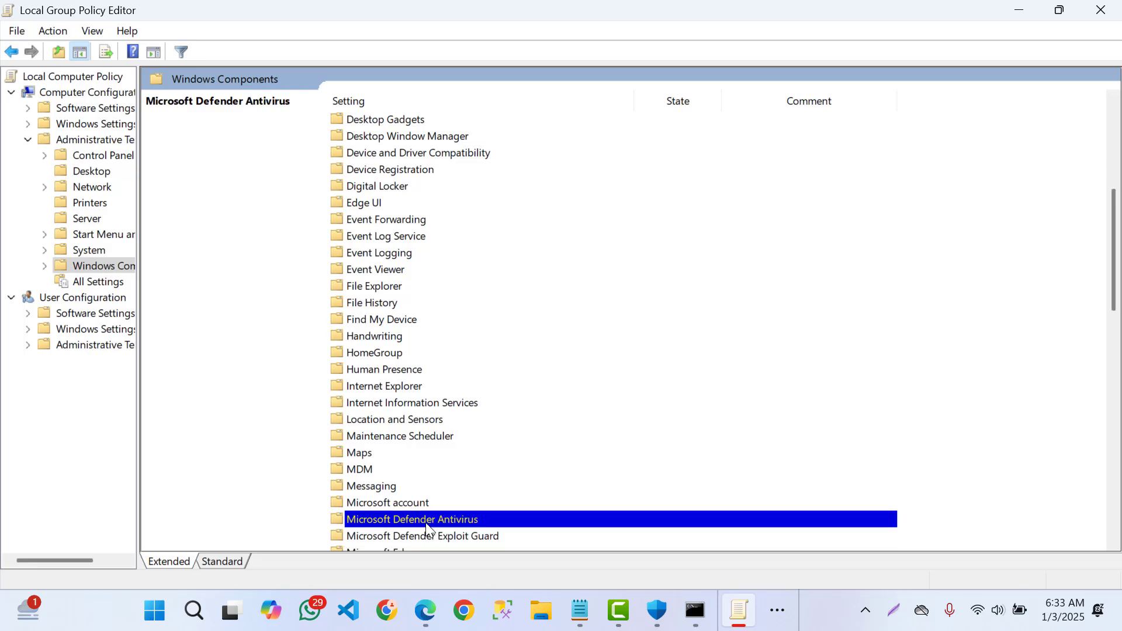
pyautogui.doubleClick(413, 519)
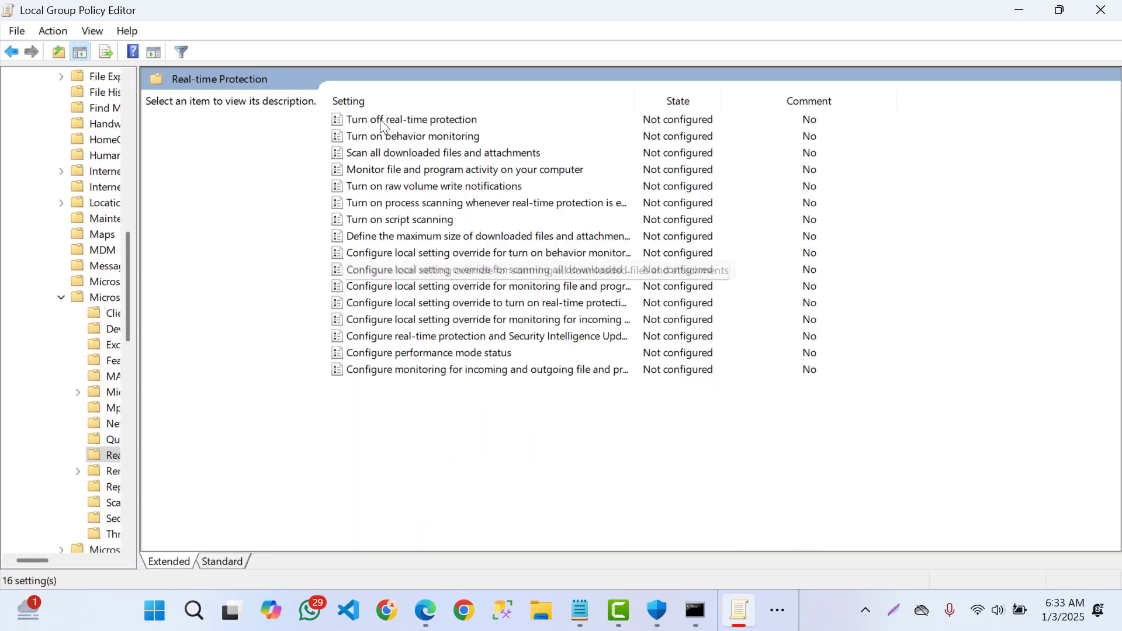
# Step: Set 'Turn off real-time protection' to Enabled and close its dialog
pyautogui.click(410, 120)
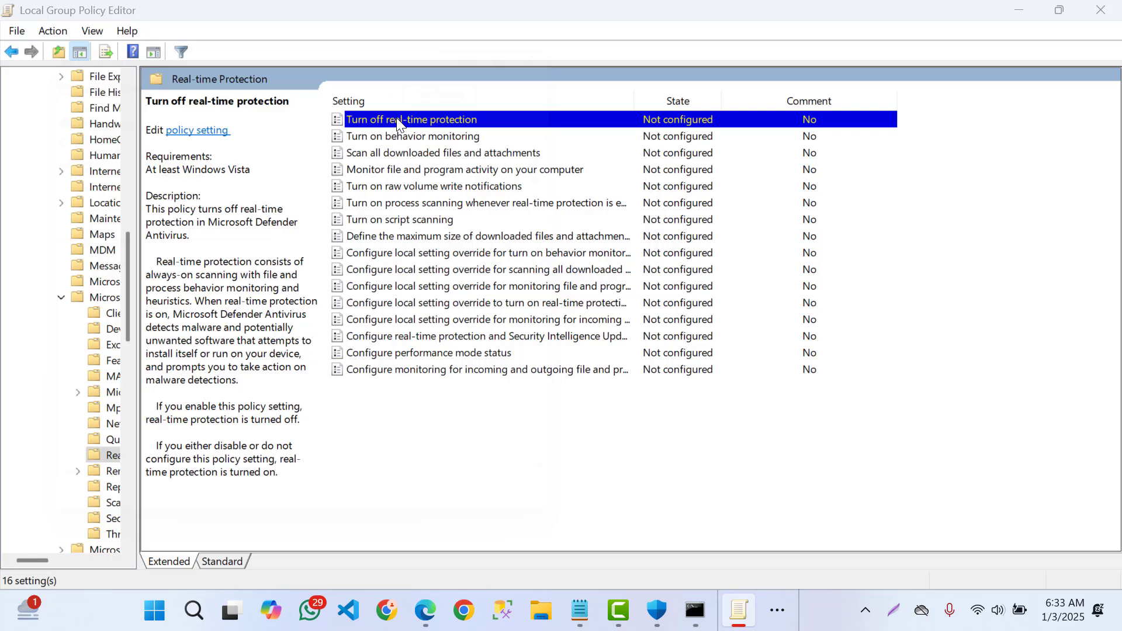
pyautogui.doubleClick(412, 119)
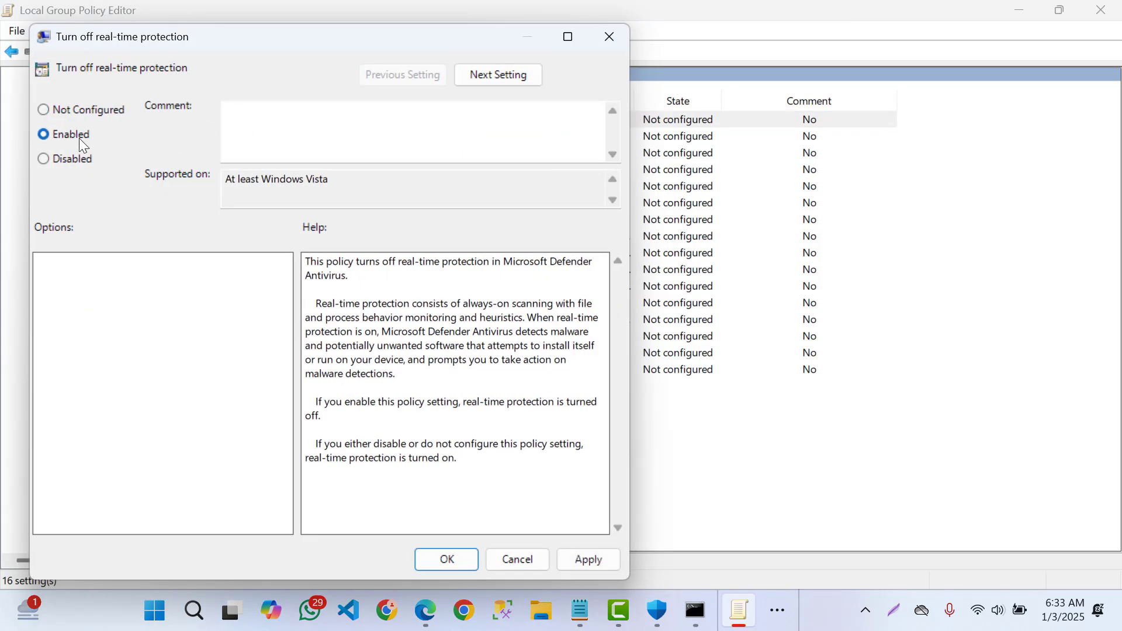
pyautogui.moveTo(566, 537)
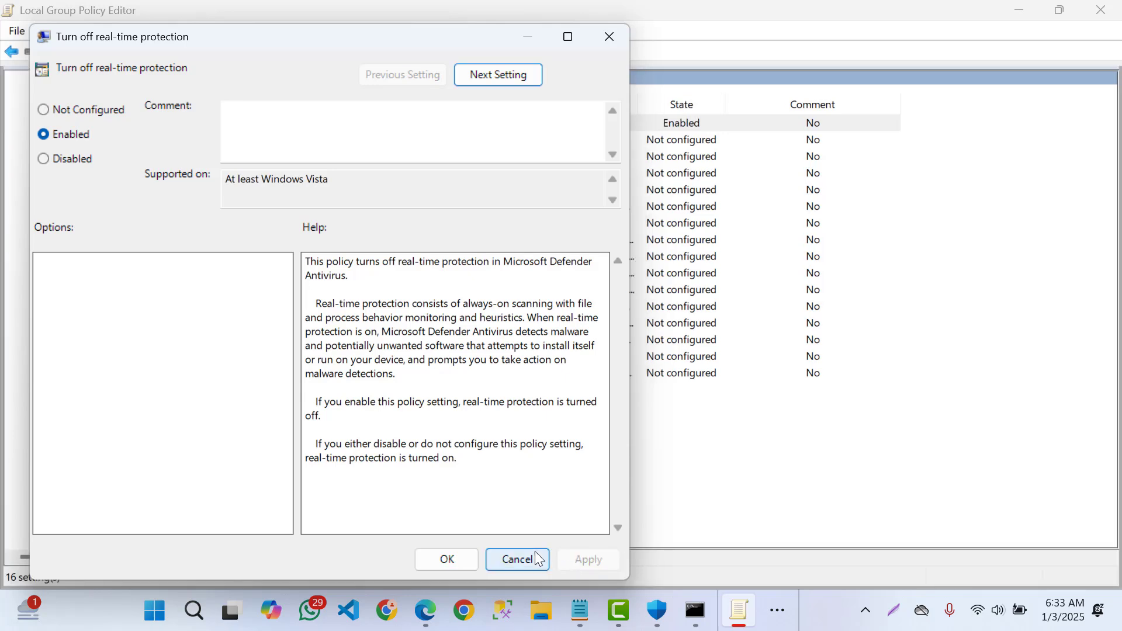
pyautogui.click(517, 559)
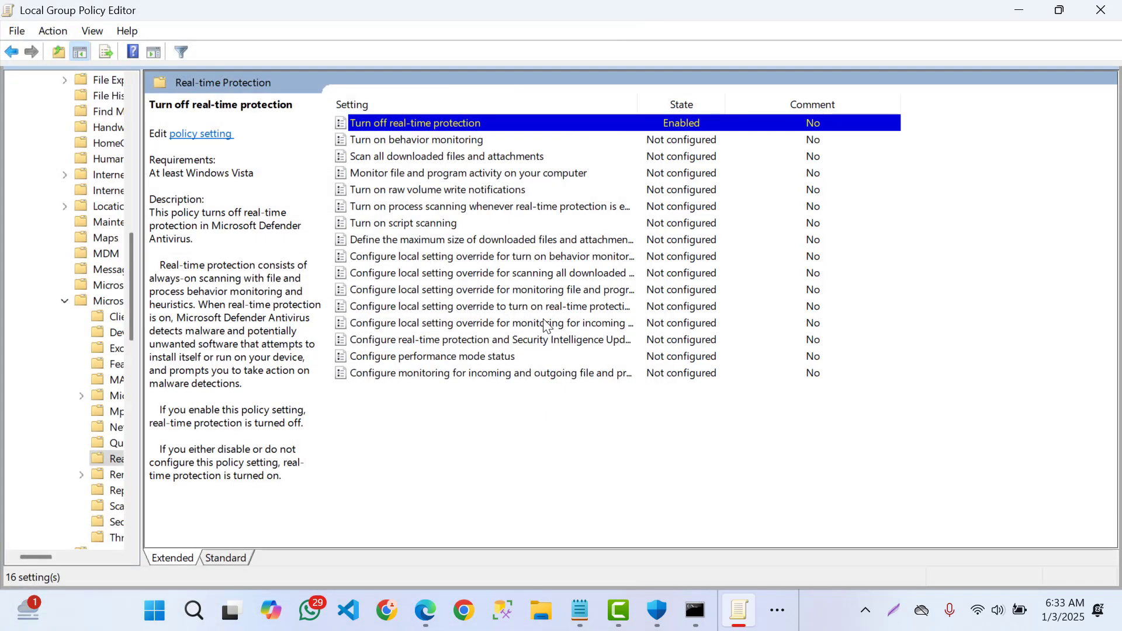
pyautogui.moveTo(365, 190)
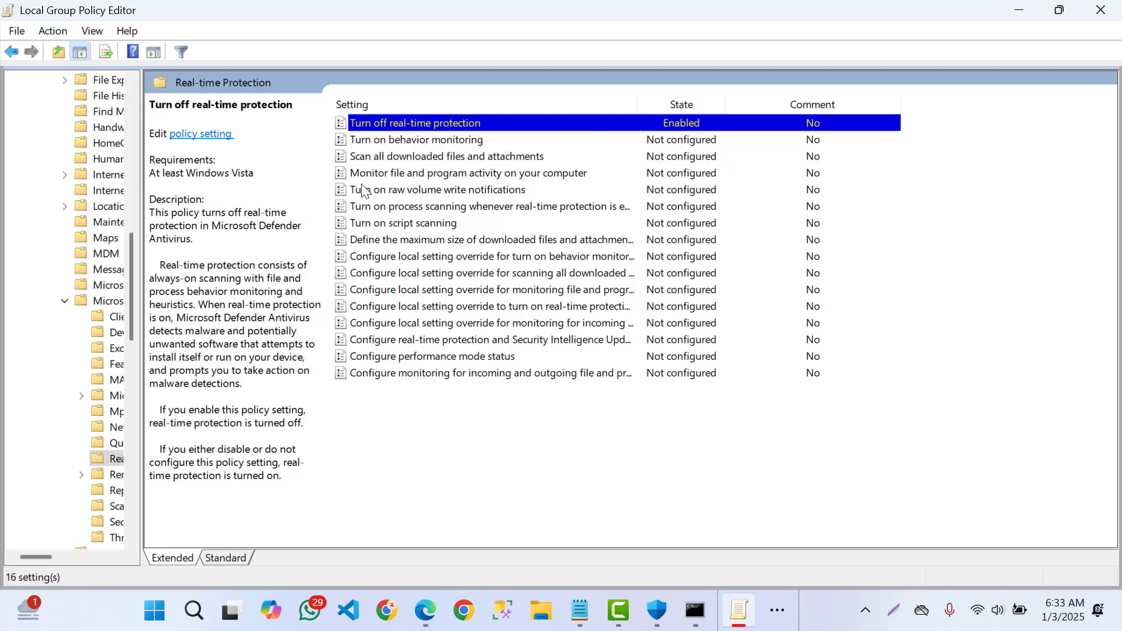
pyautogui.moveTo(141, 435)
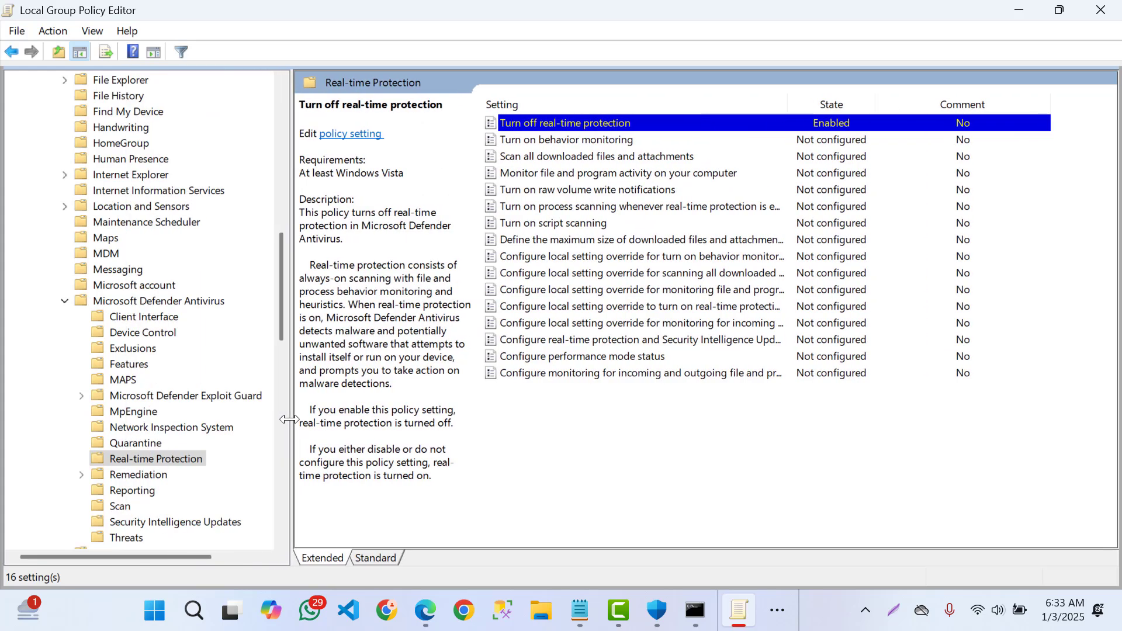
pyautogui.moveTo(597, 145)
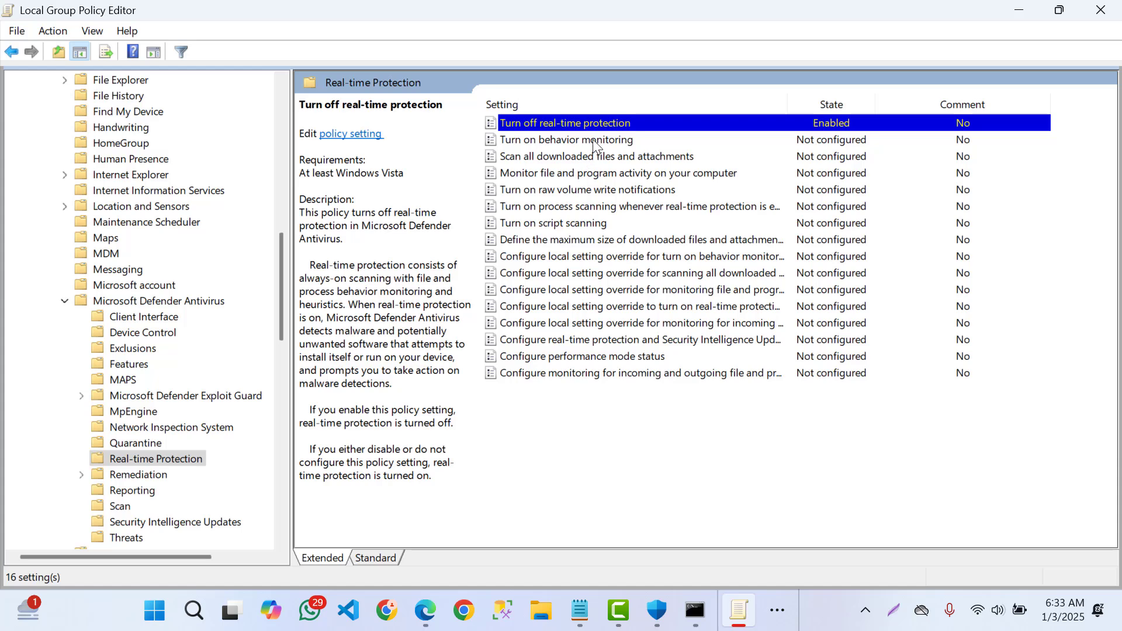
pyautogui.moveTo(614, 451)
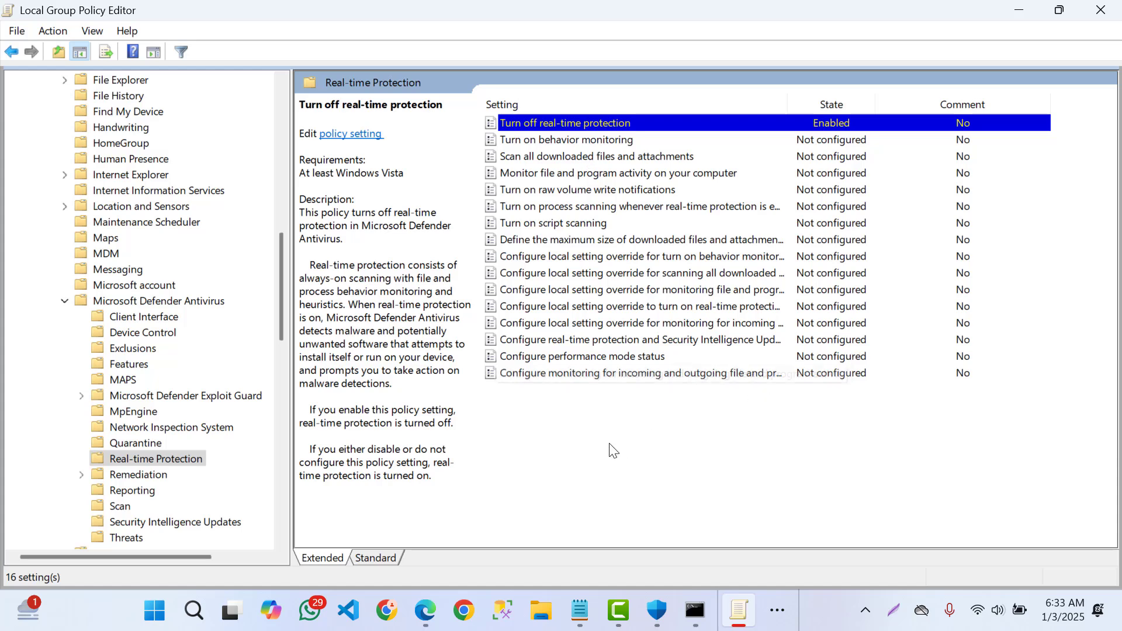
pyautogui.moveTo(300, 305)
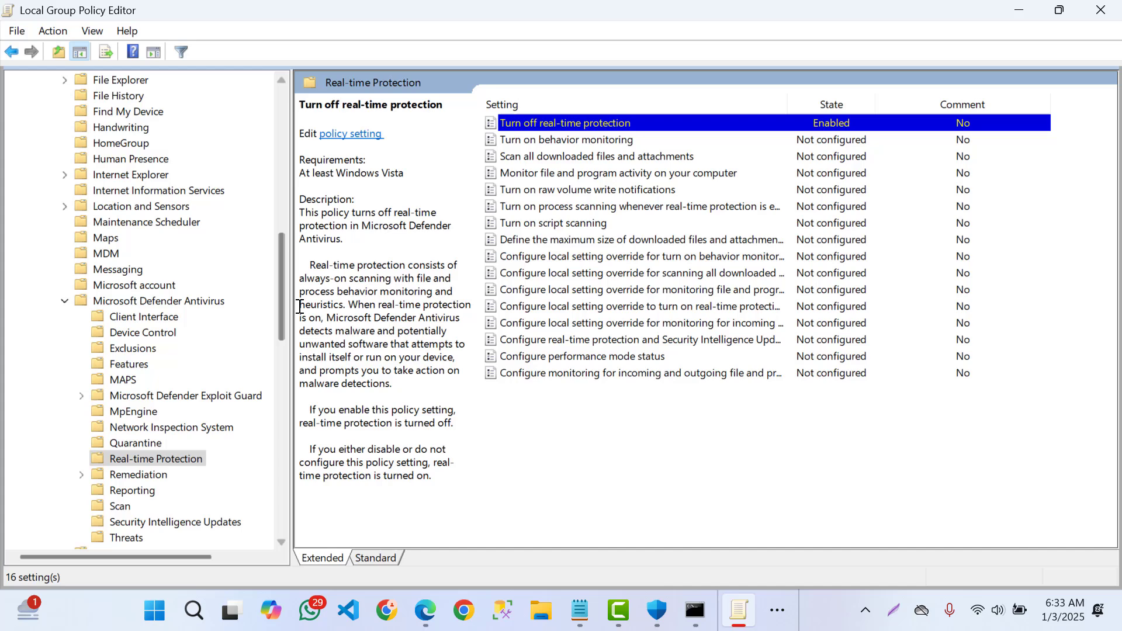
# Step: Navigate via Exploit Guard back to the top-level Microsoft Defender Antivirus folder's own settings
pyautogui.scroll(-3)
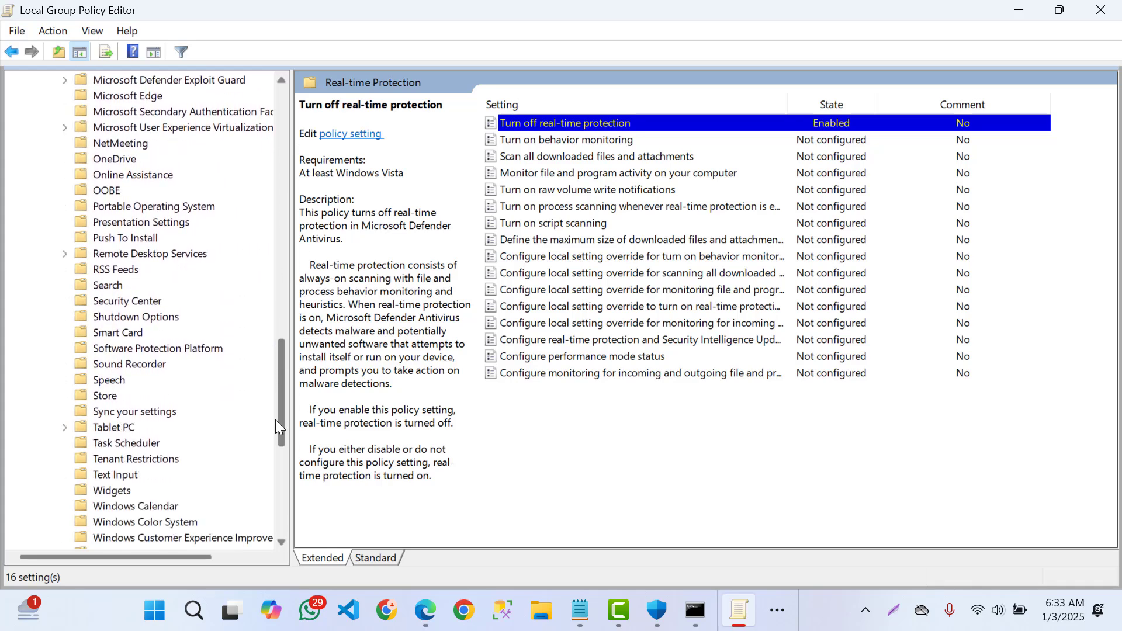
pyautogui.scroll(3)
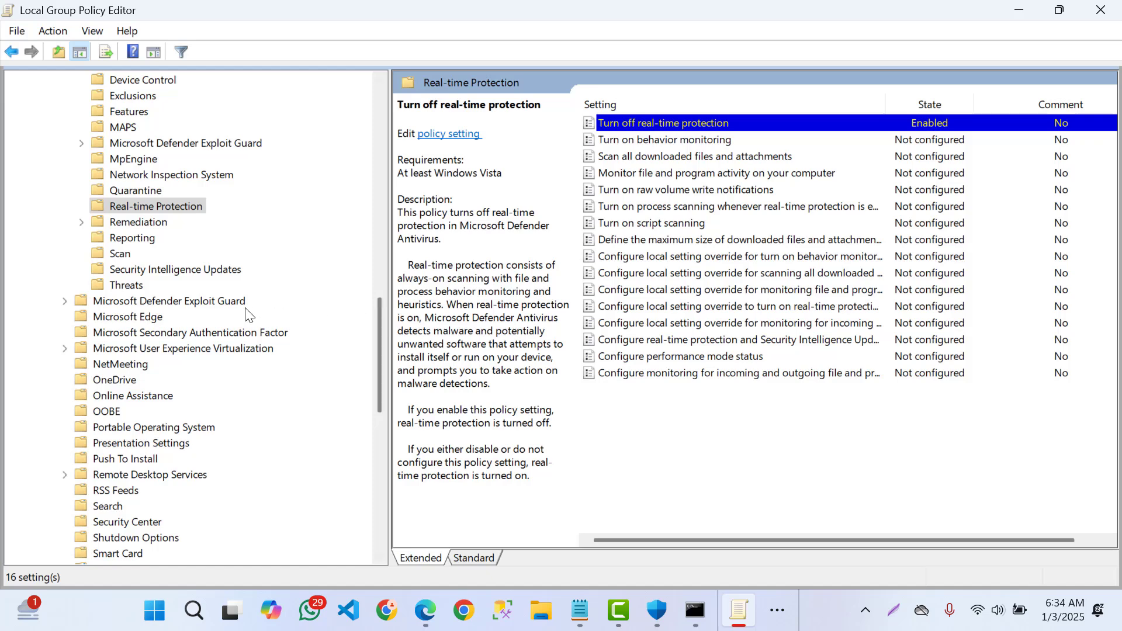
pyautogui.click(169, 300)
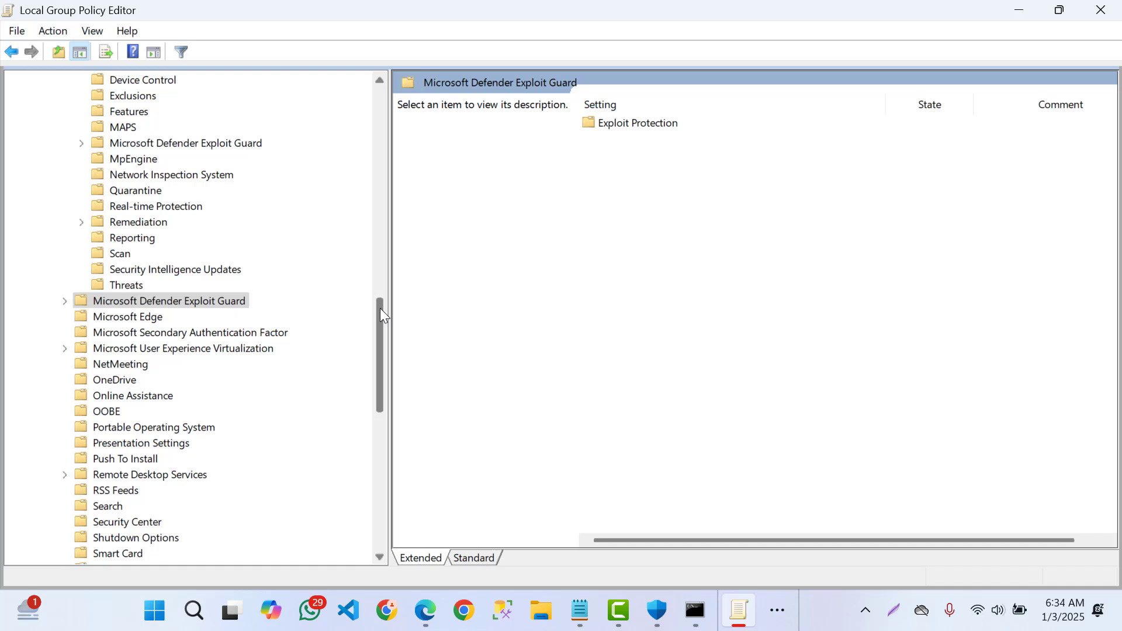
pyautogui.scroll(3)
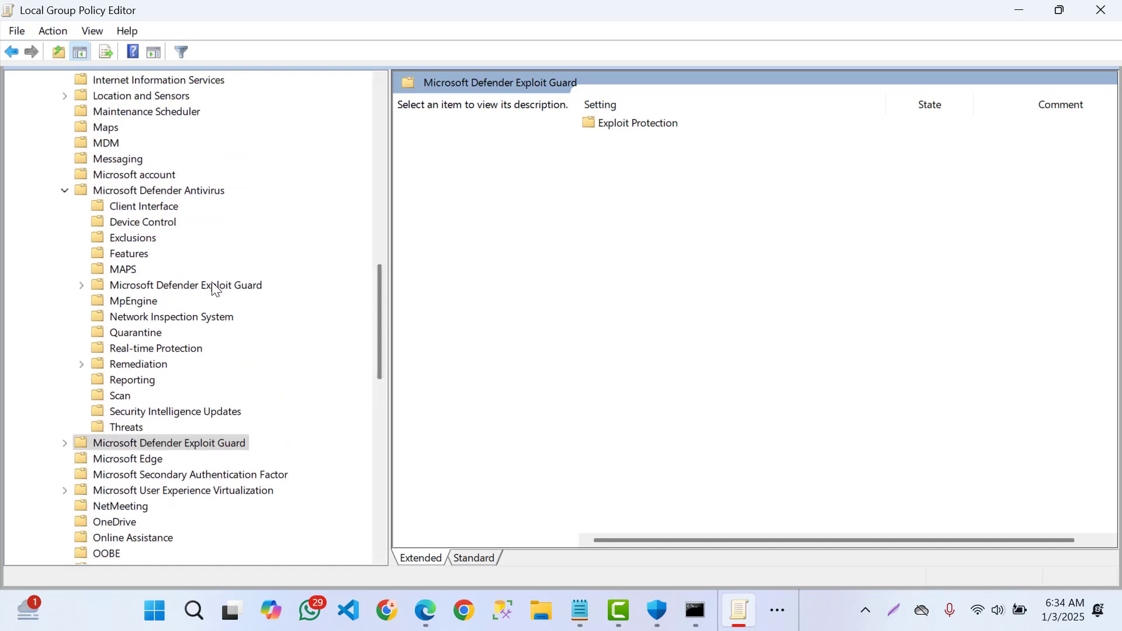
pyautogui.moveTo(170, 352)
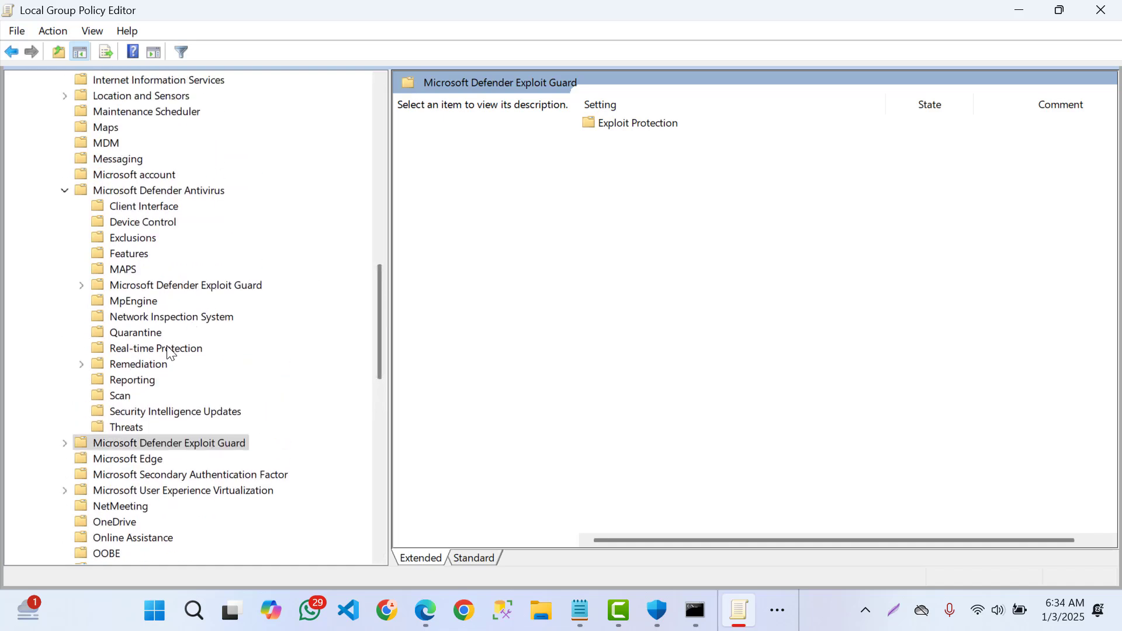
pyautogui.click(158, 190)
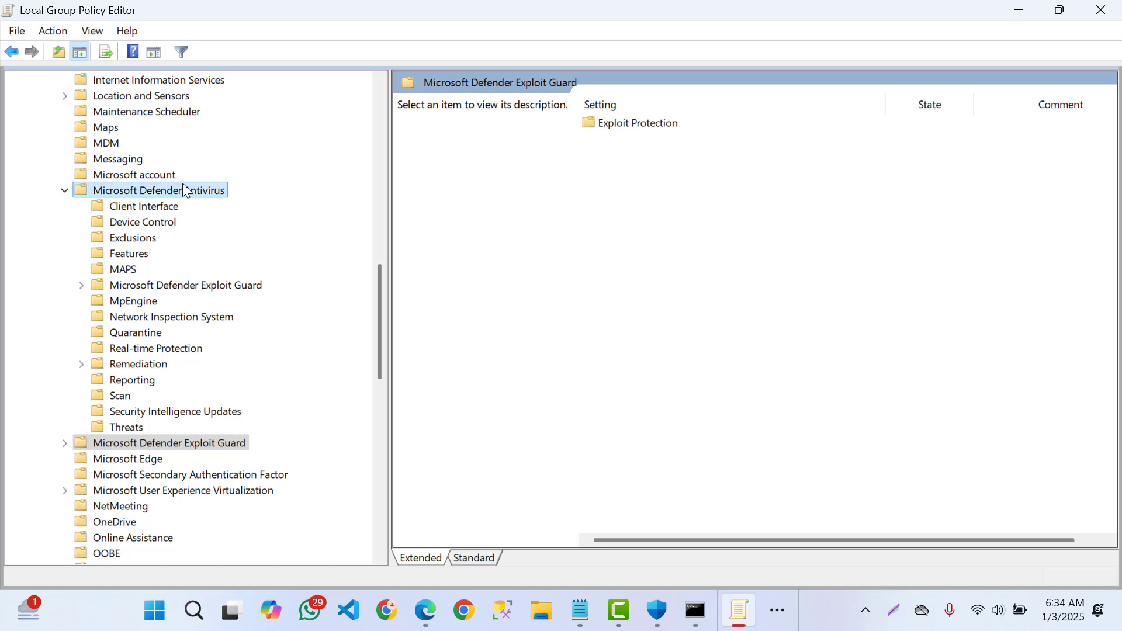
pyautogui.click(158, 190)
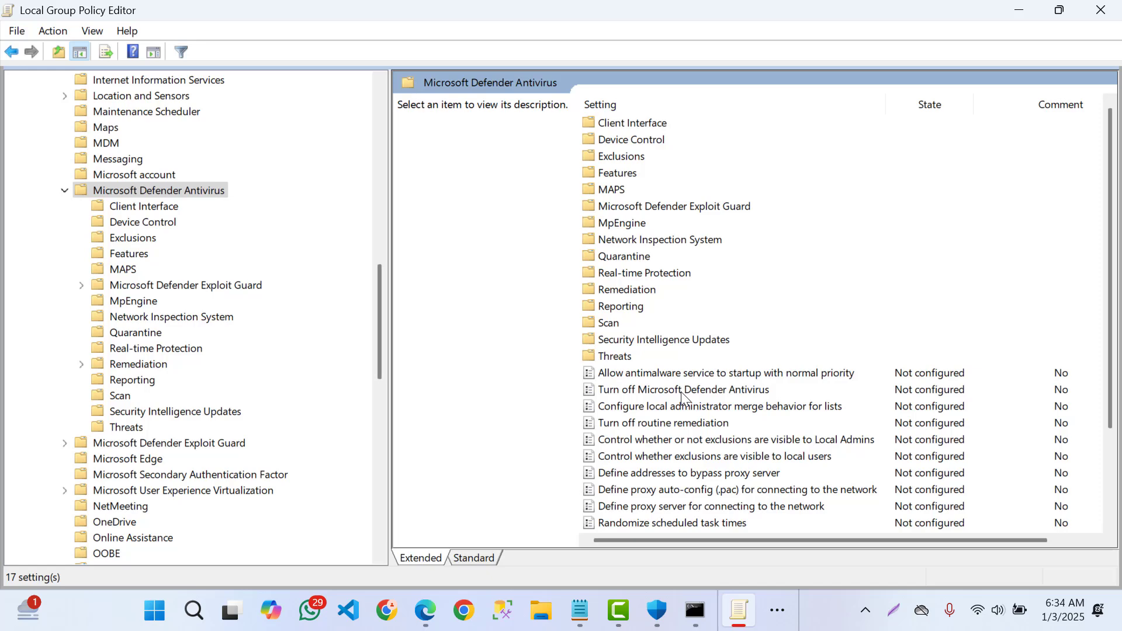
# Step: Set 'Turn off Microsoft Defender Antivirus' to Enabled
pyautogui.doubleClick(684, 389)
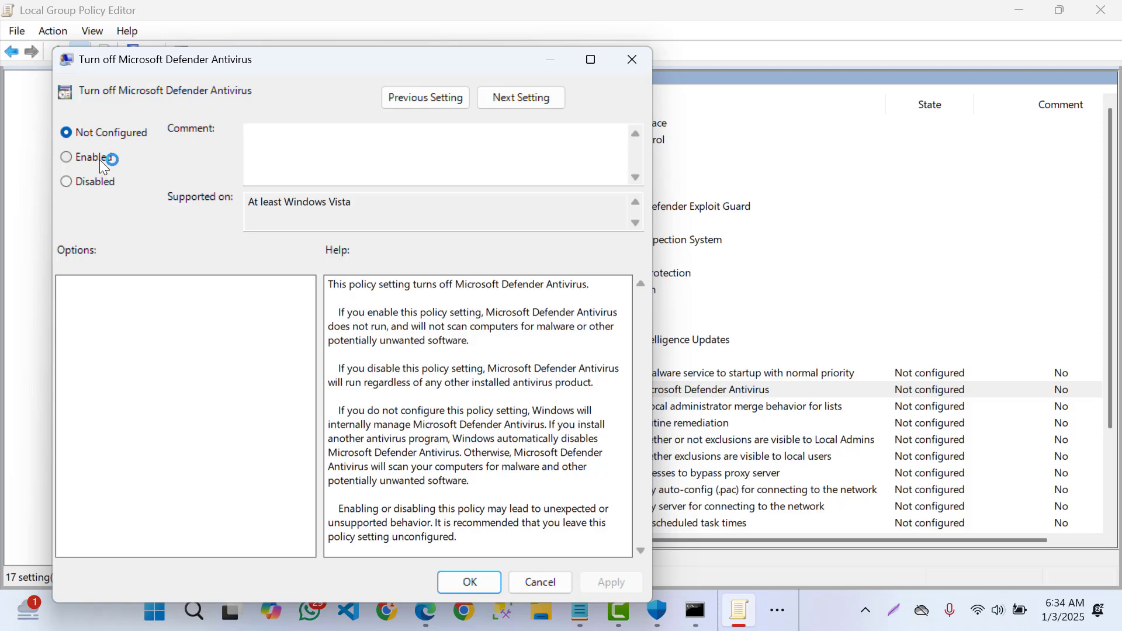
pyautogui.click(66, 157)
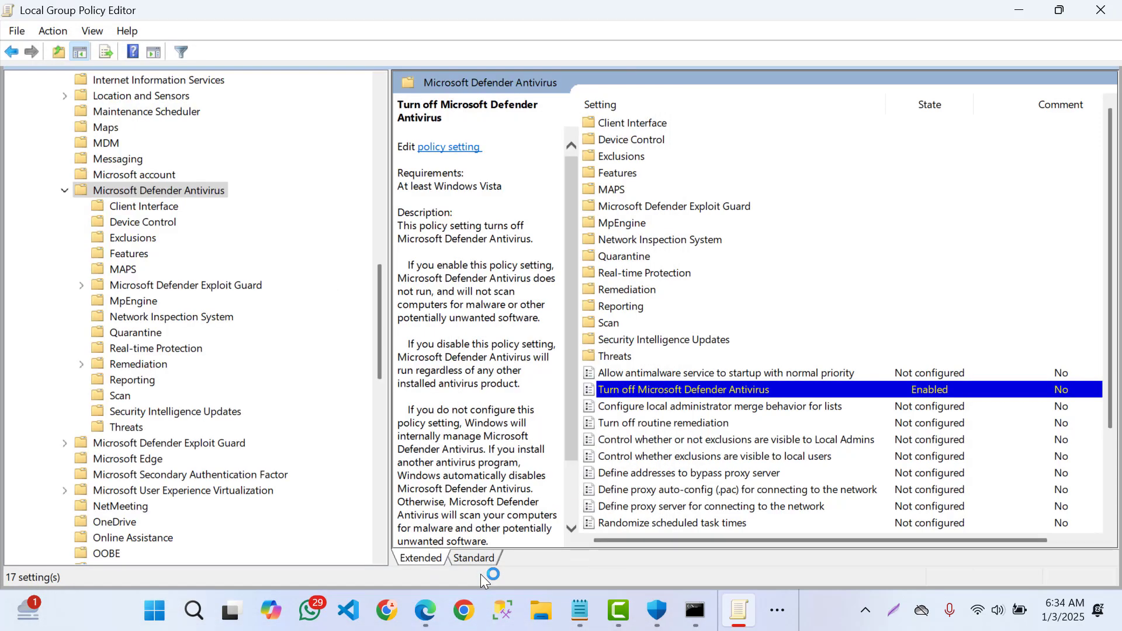
pyautogui.moveTo(650, 400)
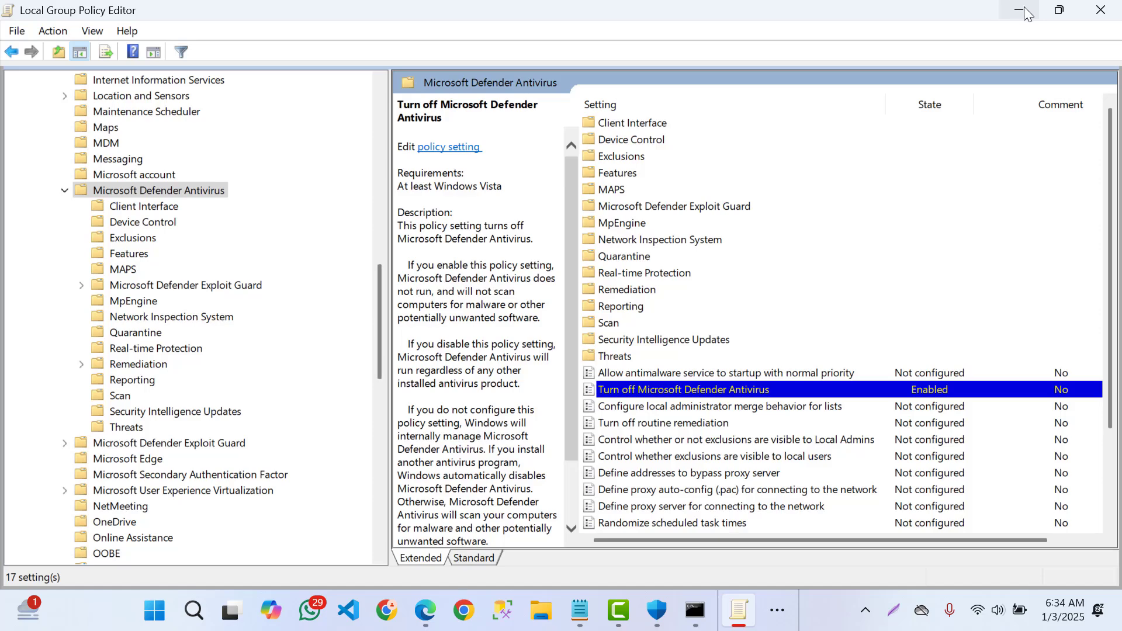
# Step: Minimize the policy editor, note real-time protection still off, and return to the Command Prompt scan
pyautogui.click(654, 611)
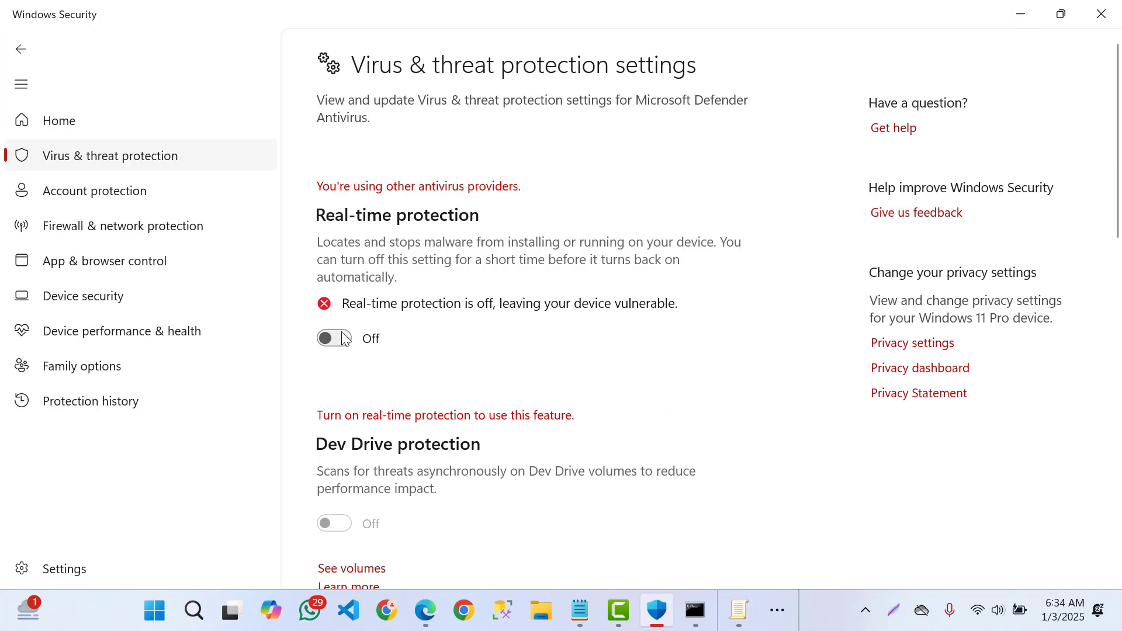
pyautogui.moveTo(347, 346)
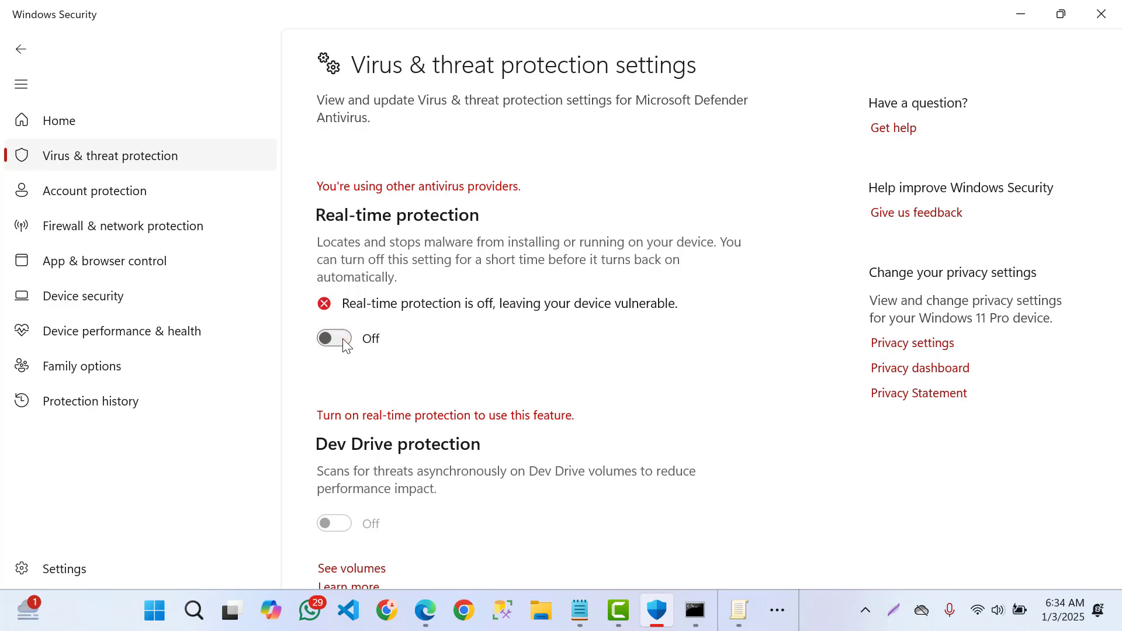
pyautogui.click(694, 610)
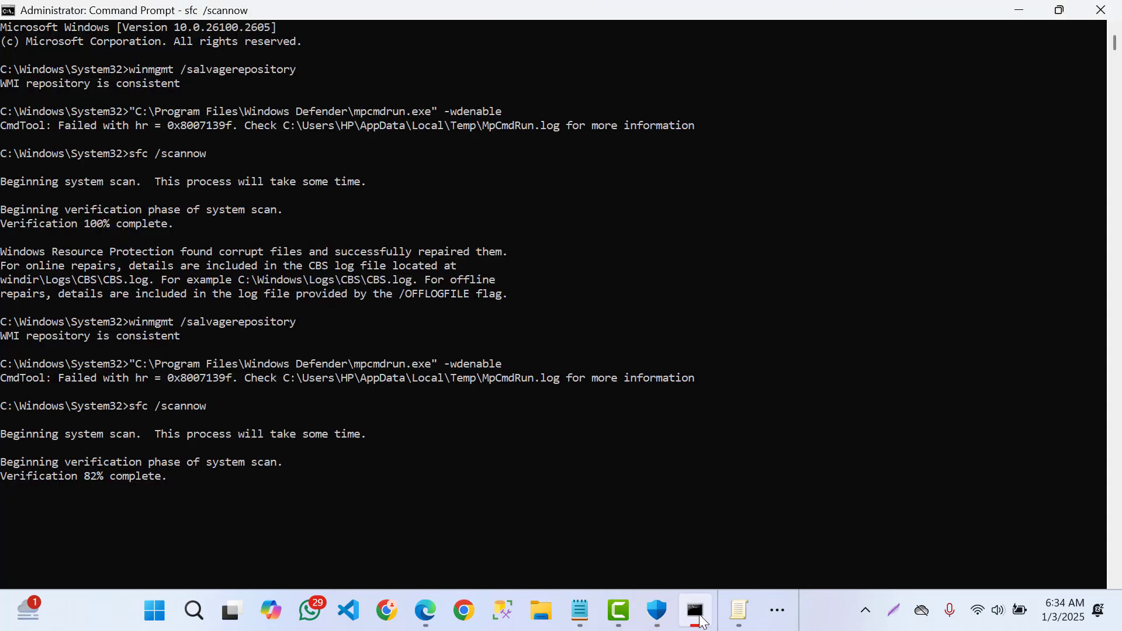
pyautogui.moveTo(787, 315)
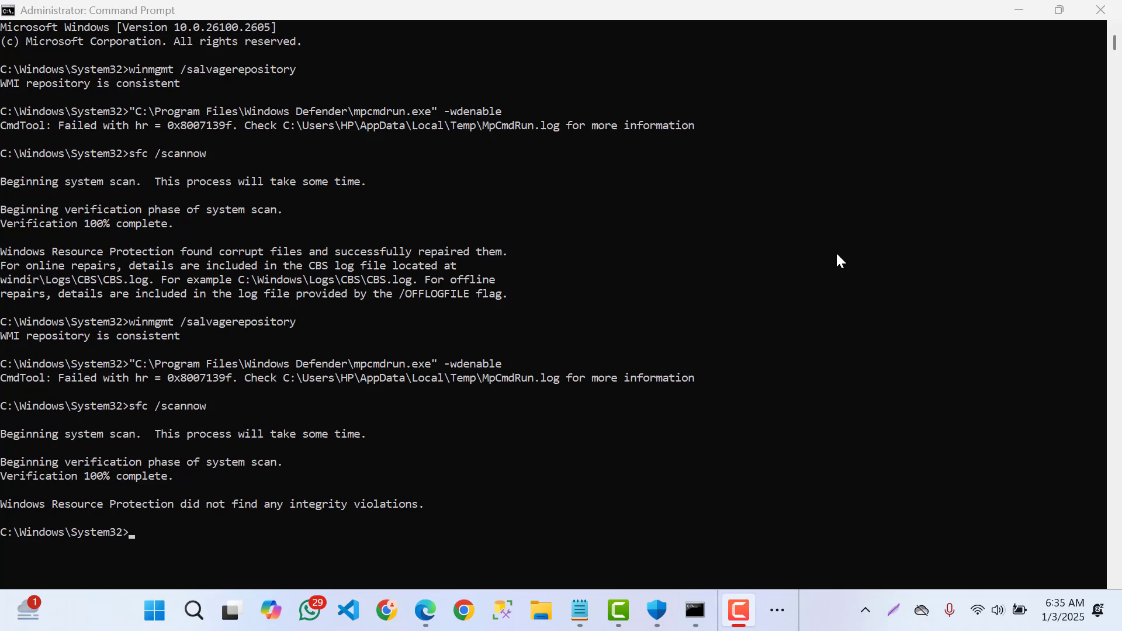
# Step: After the clean sfc result, rerun the Defender enable command, which fails with the same error
pyautogui.write('sfc /scannow')
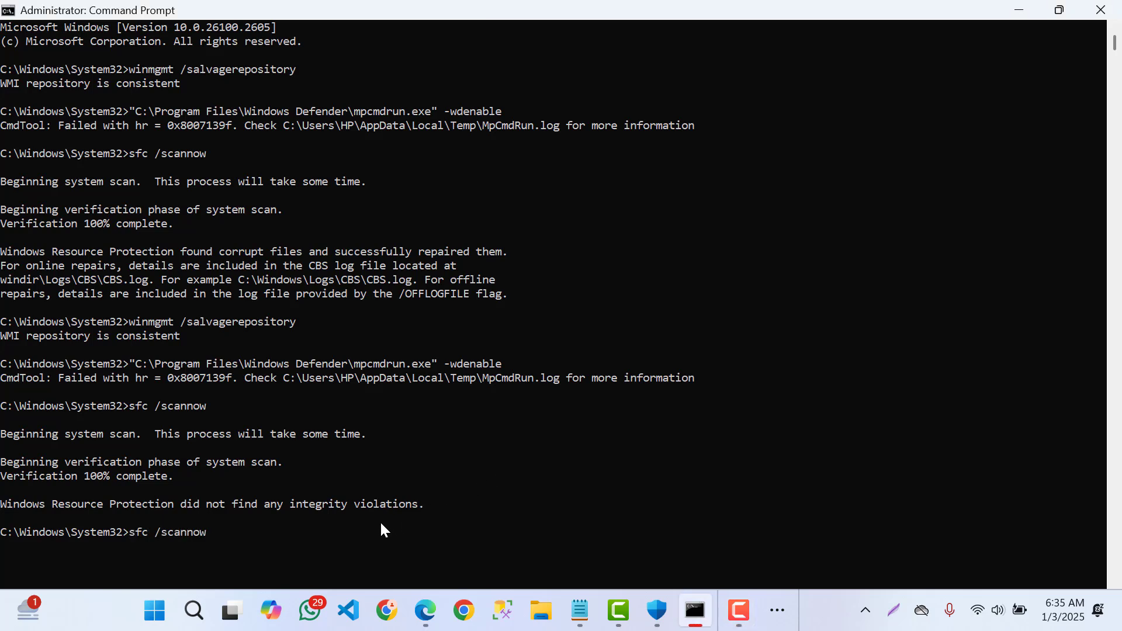
pyautogui.press('Return')
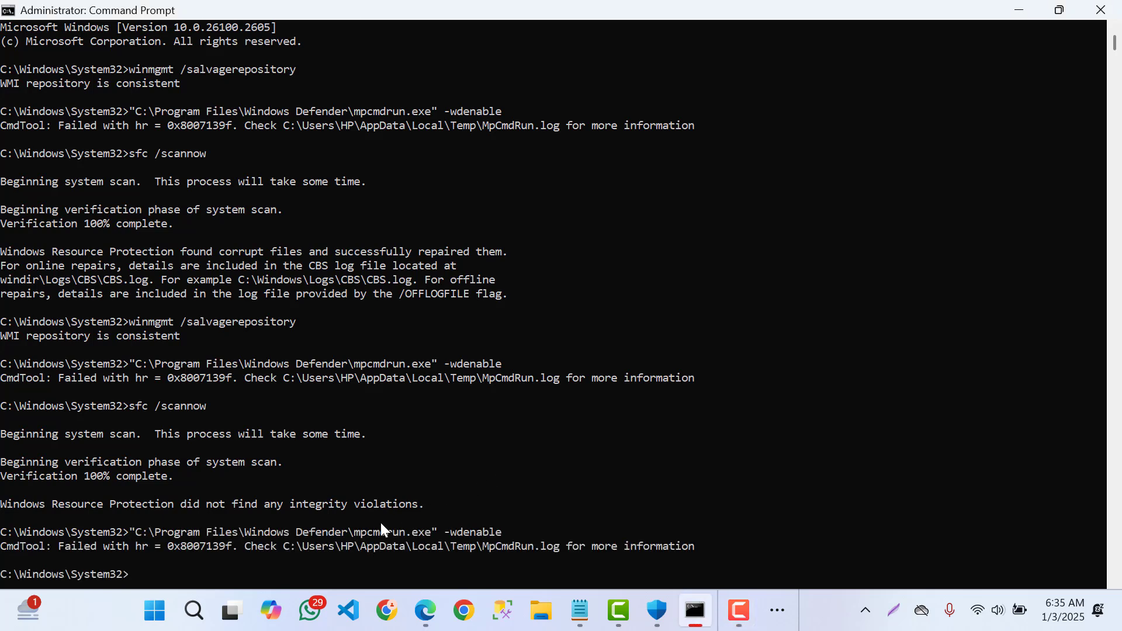
pyautogui.press('Return')
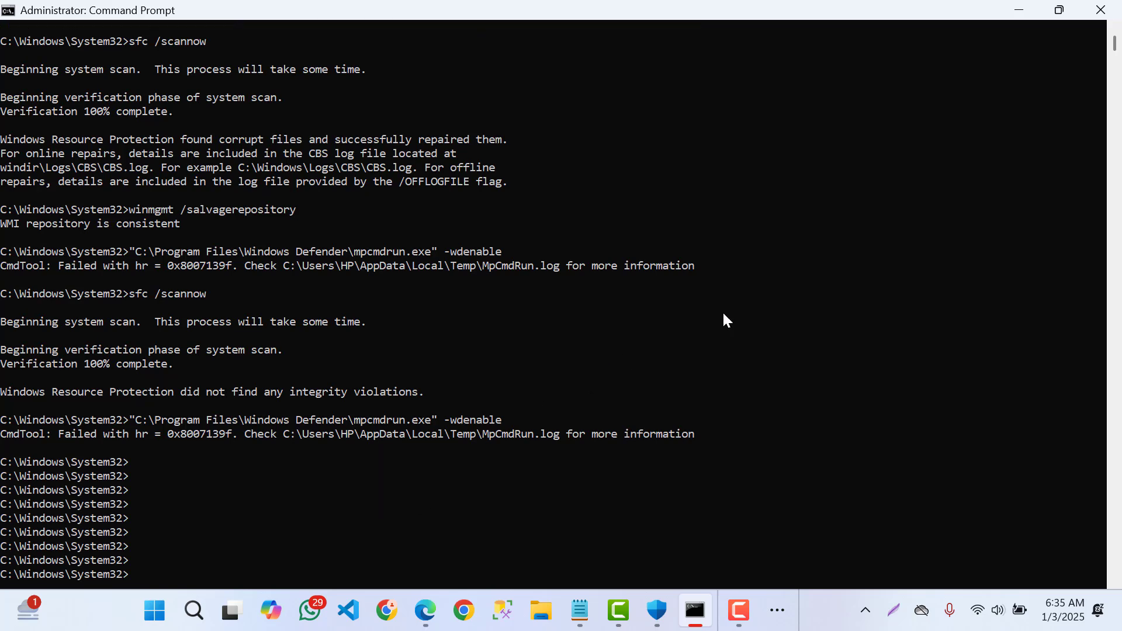
pyautogui.moveTo(828, 258)
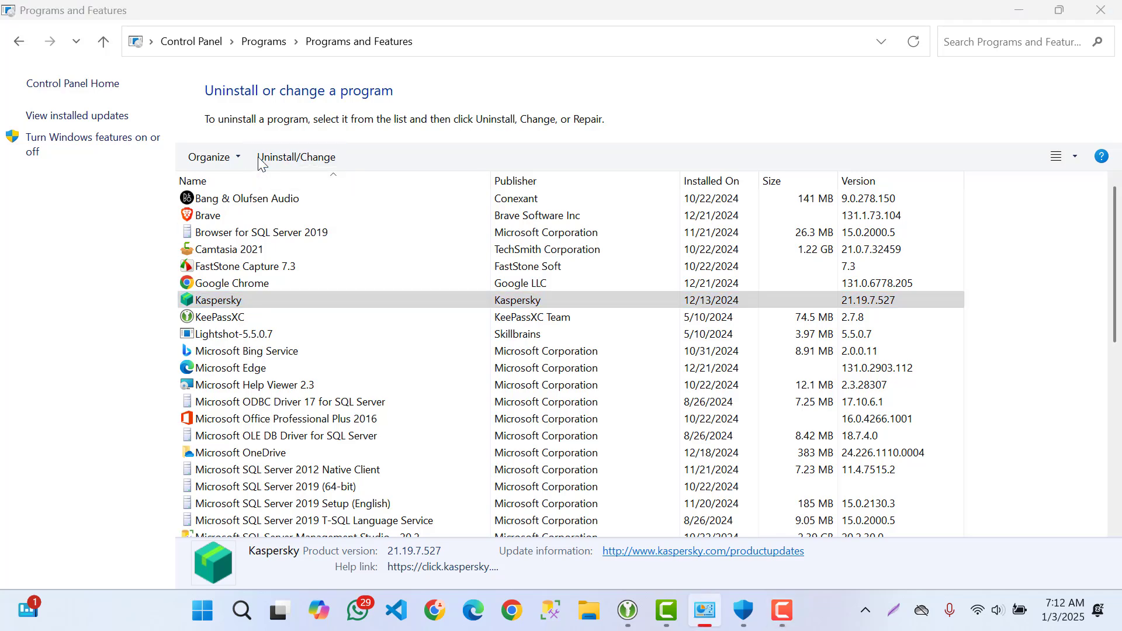
# Step: Uninstall Kaspersky Standard keeping subscription details, removing all components, and choose No to restart
pyautogui.click(296, 156)
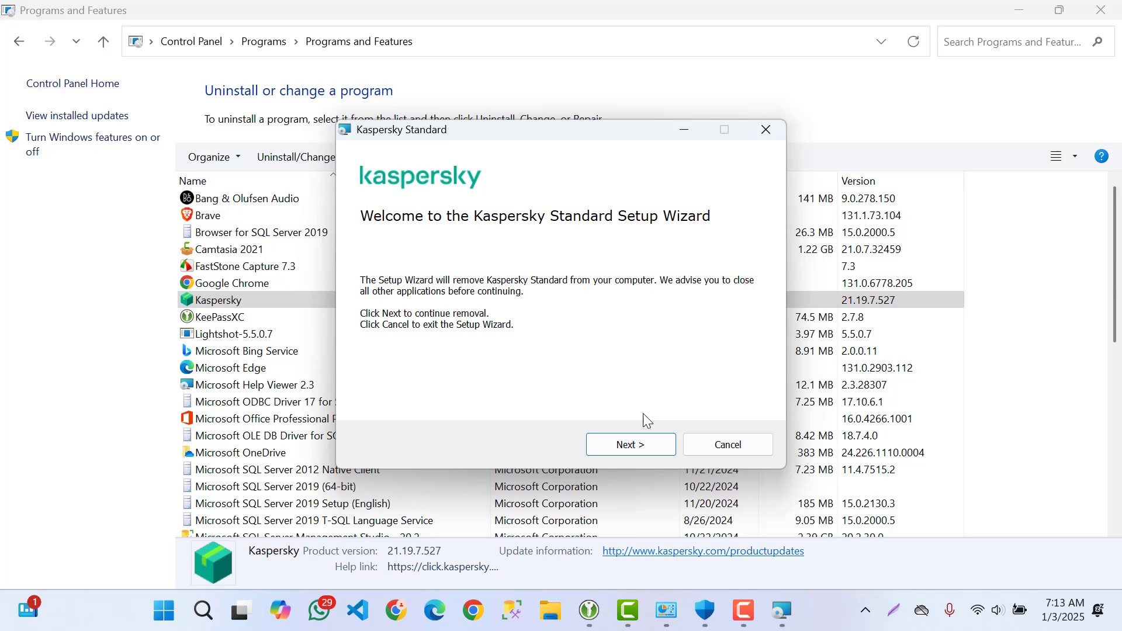
pyautogui.click(629, 444)
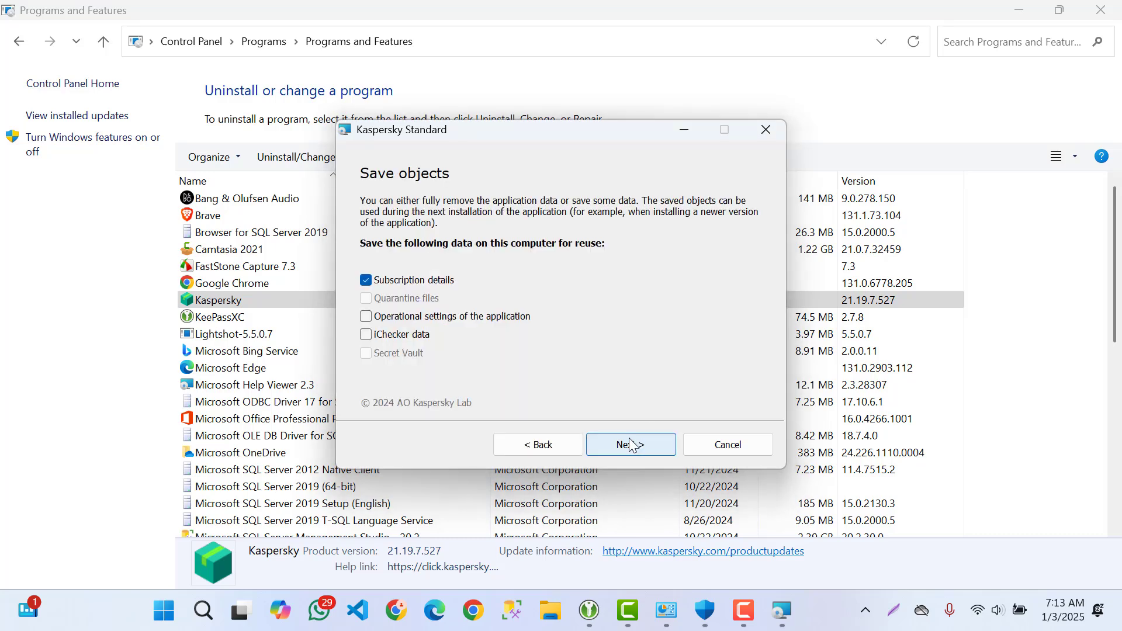
pyautogui.click(629, 444)
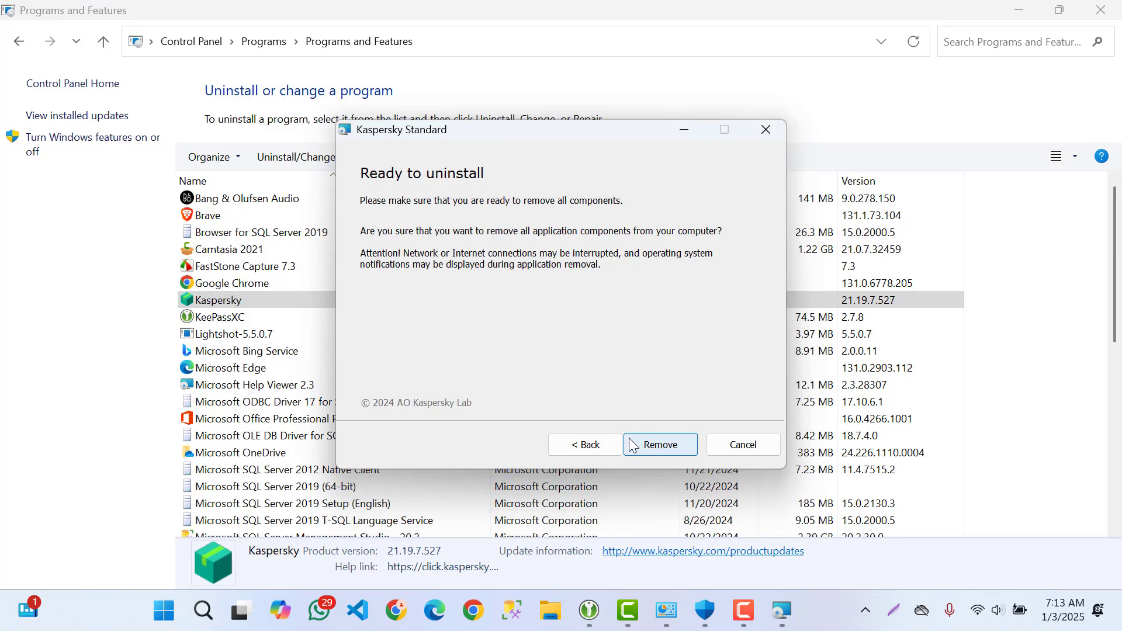
pyautogui.click(659, 444)
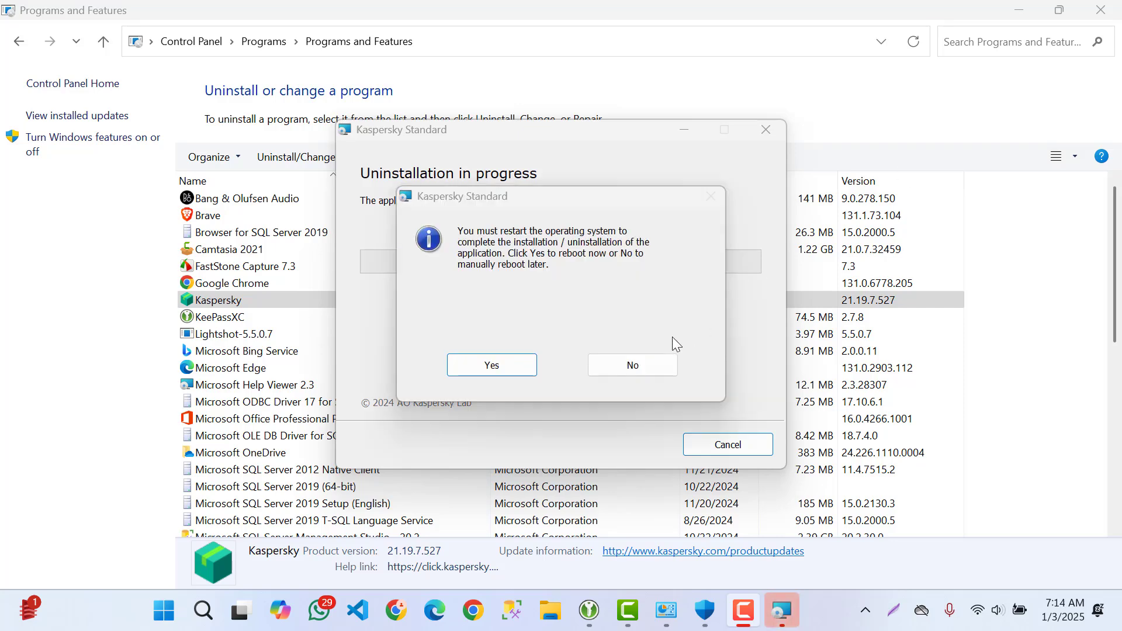
pyautogui.click(633, 365)
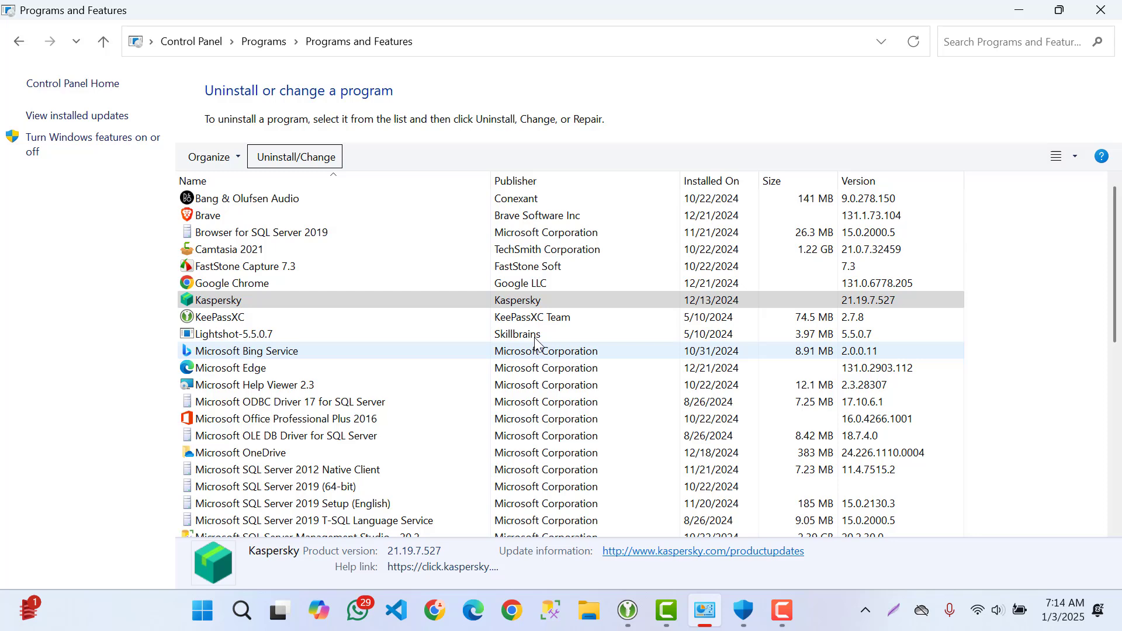
# Step: Check the program list no longer shows Kaspersky, then search the taskbar for Command Prompt
pyautogui.rightClick(229, 249)
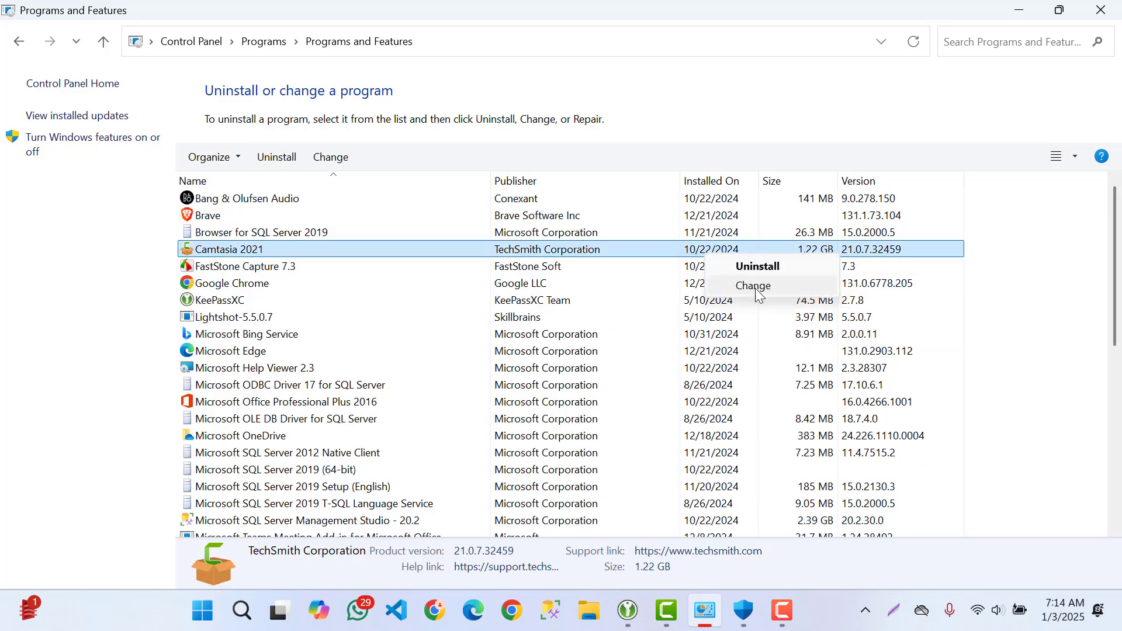
pyautogui.rightClick(979, 299)
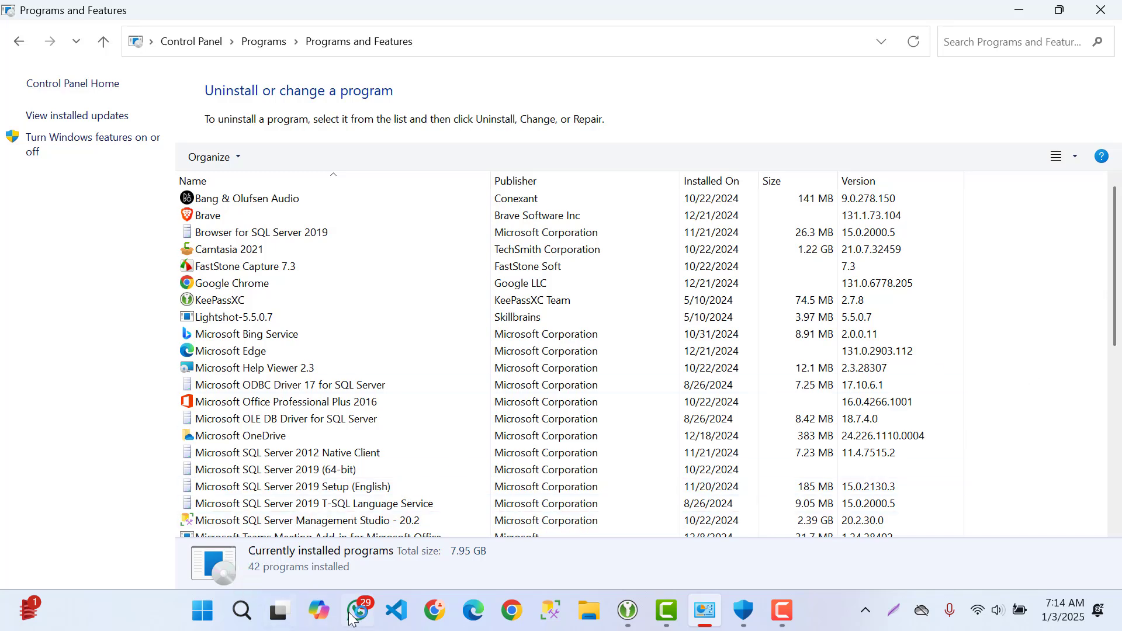
pyautogui.click(241, 610)
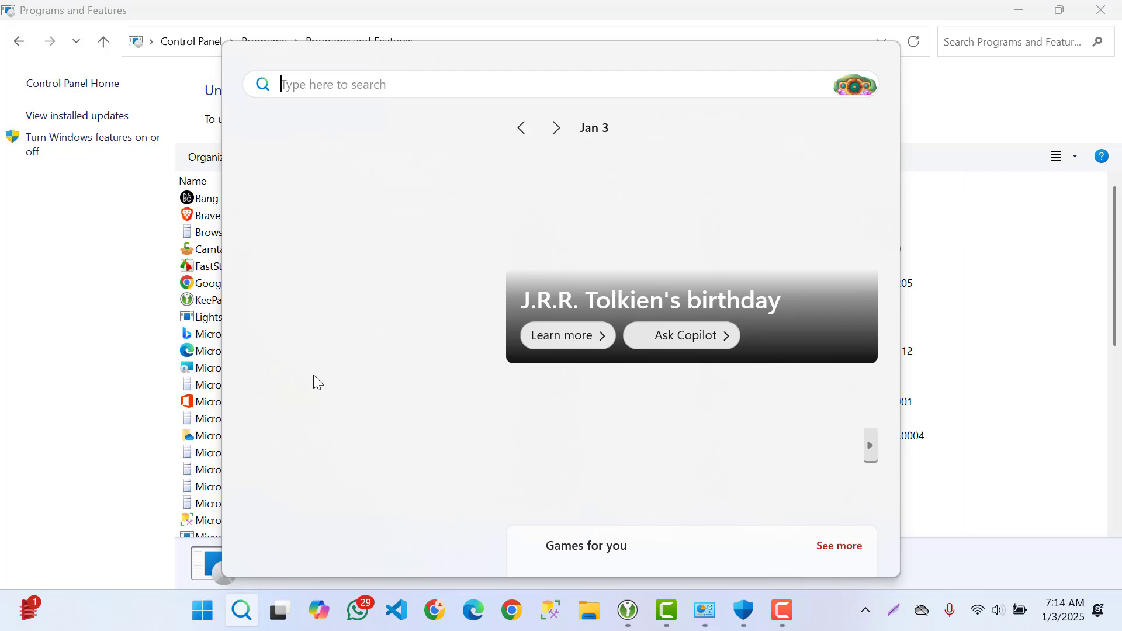
pyautogui.write('cd')
pyautogui.write('g')
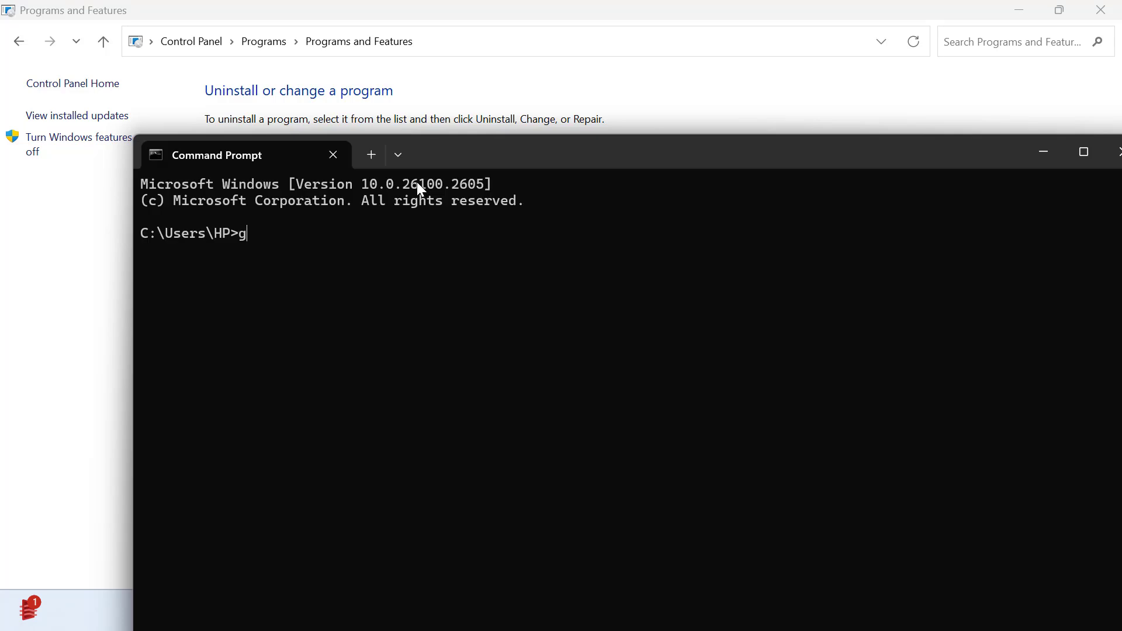
# Step: Run the gpupdate command after correcting the typo, then switch back to Windows Security
pyautogui.write('pe')
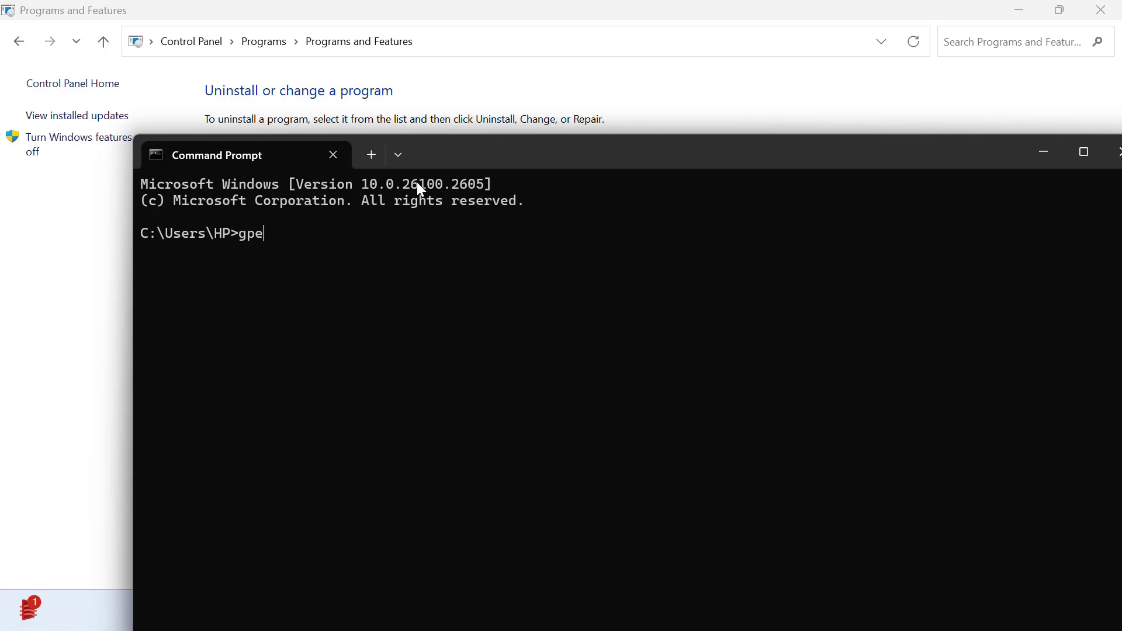
pyautogui.press('Backspace')
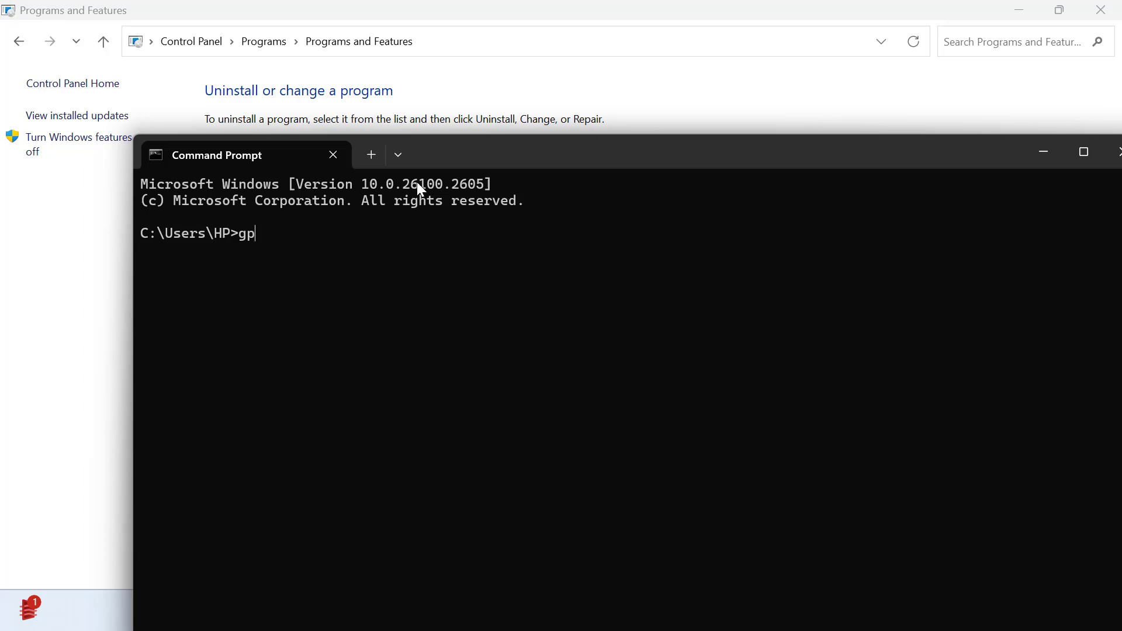
pyautogui.write('updte')
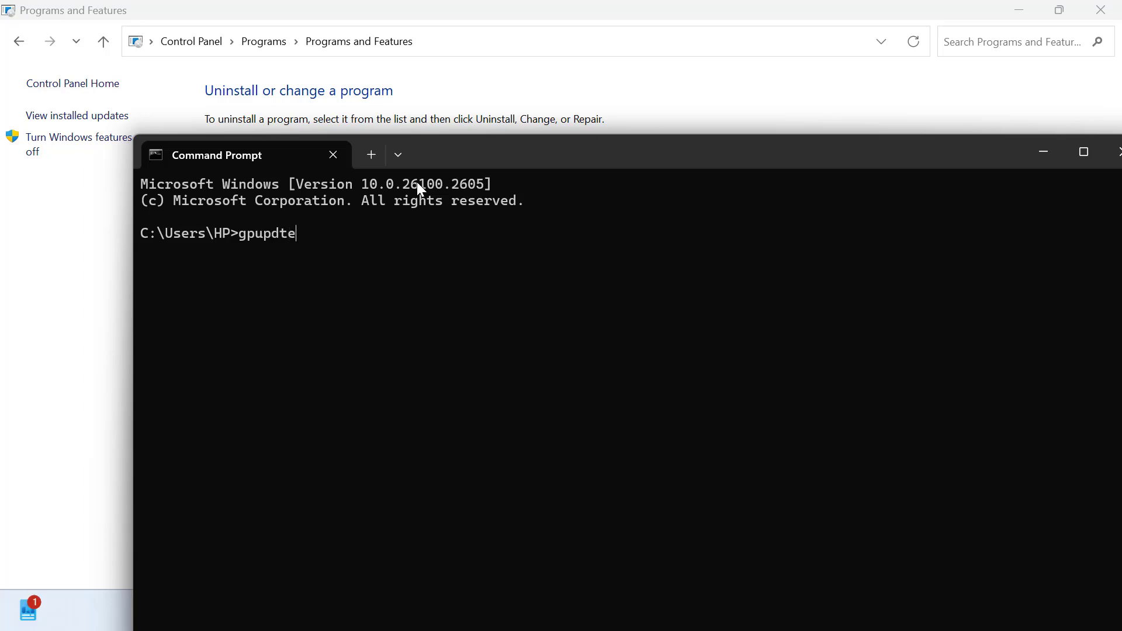
pyautogui.press('Return')
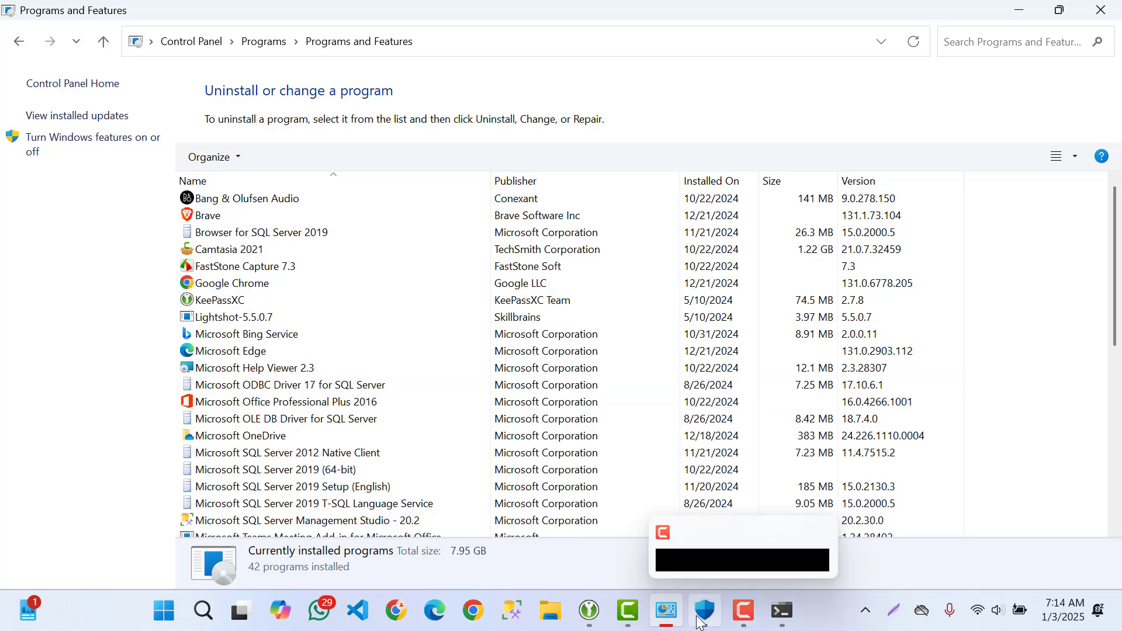
pyautogui.click(704, 612)
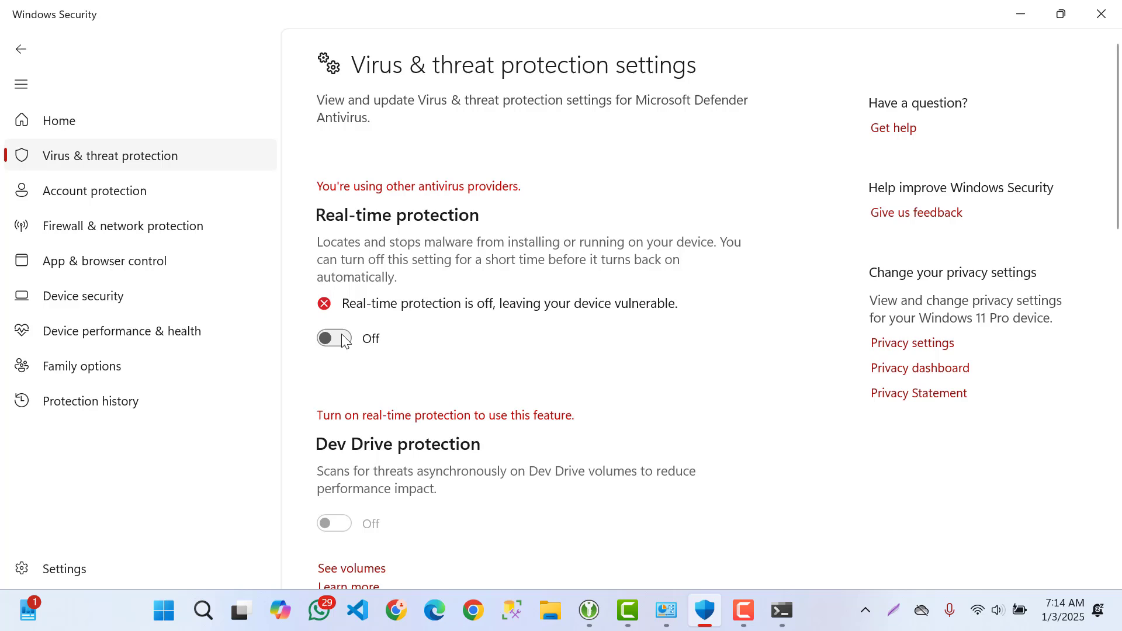
pyautogui.moveTo(1022, 95)
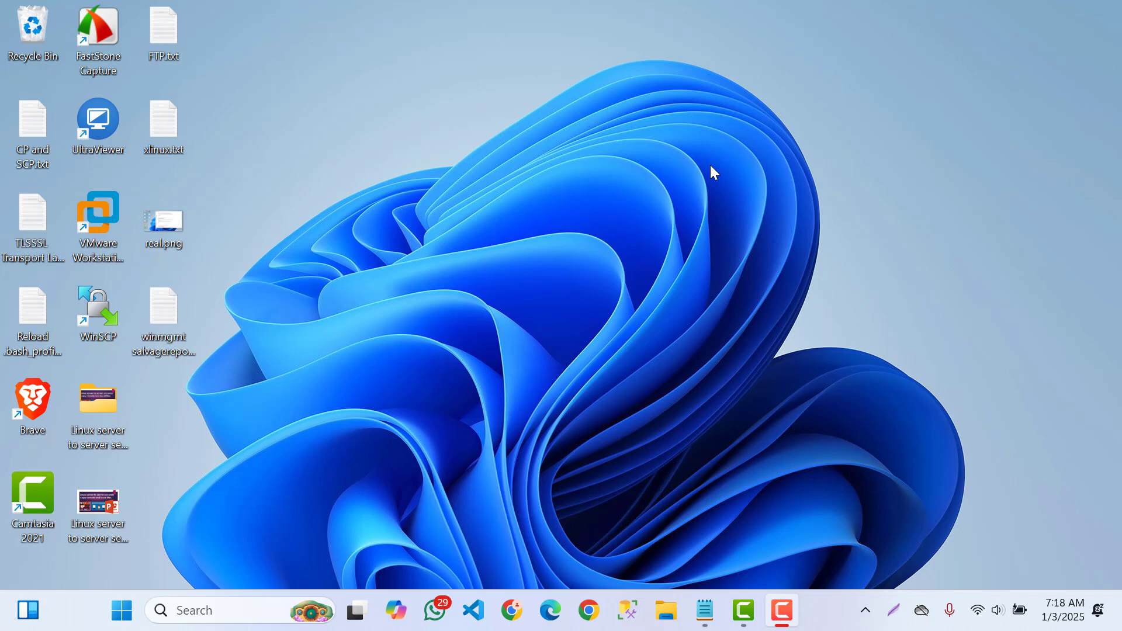
pyautogui.moveTo(247, 542)
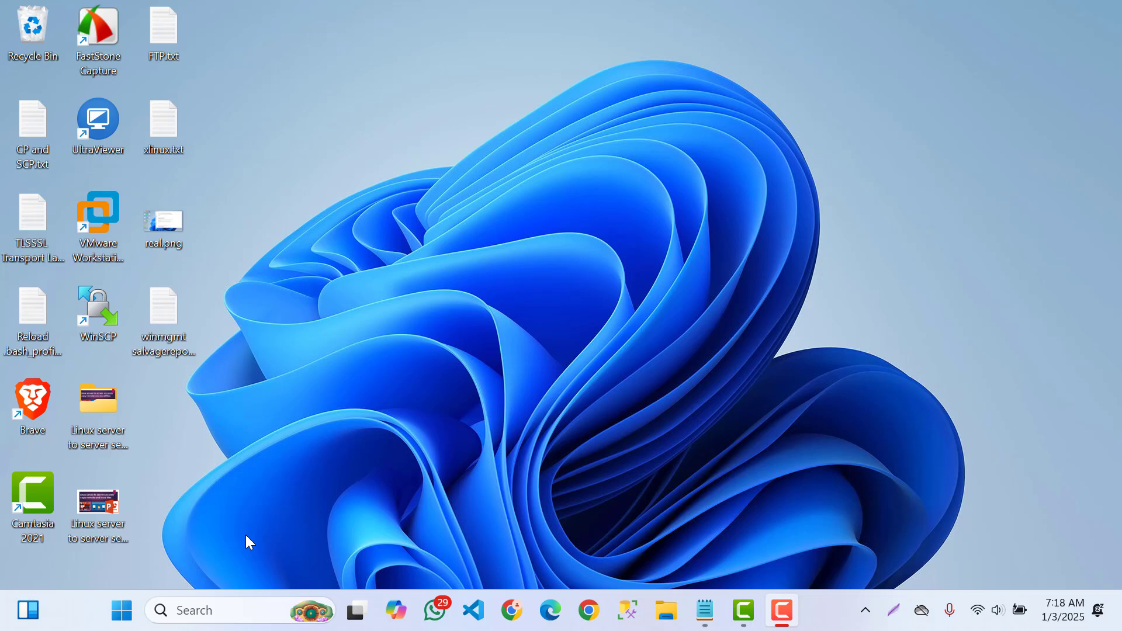
# Step: Find and launch Check for updates from taskbar search using 'up'
pyautogui.click(208, 611)
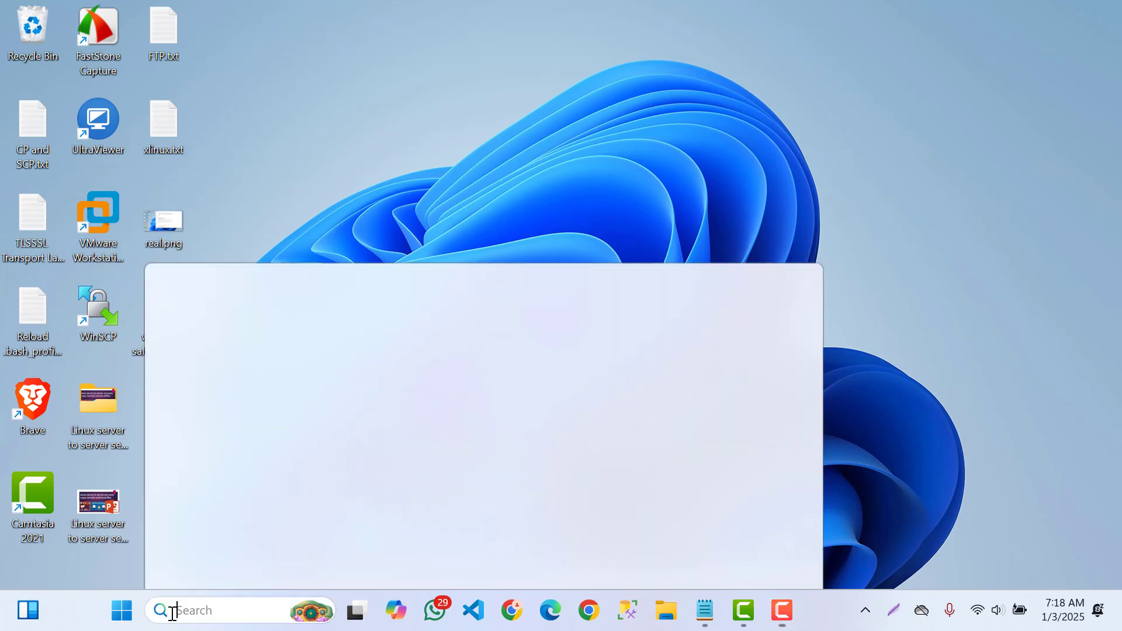
pyautogui.write('up')
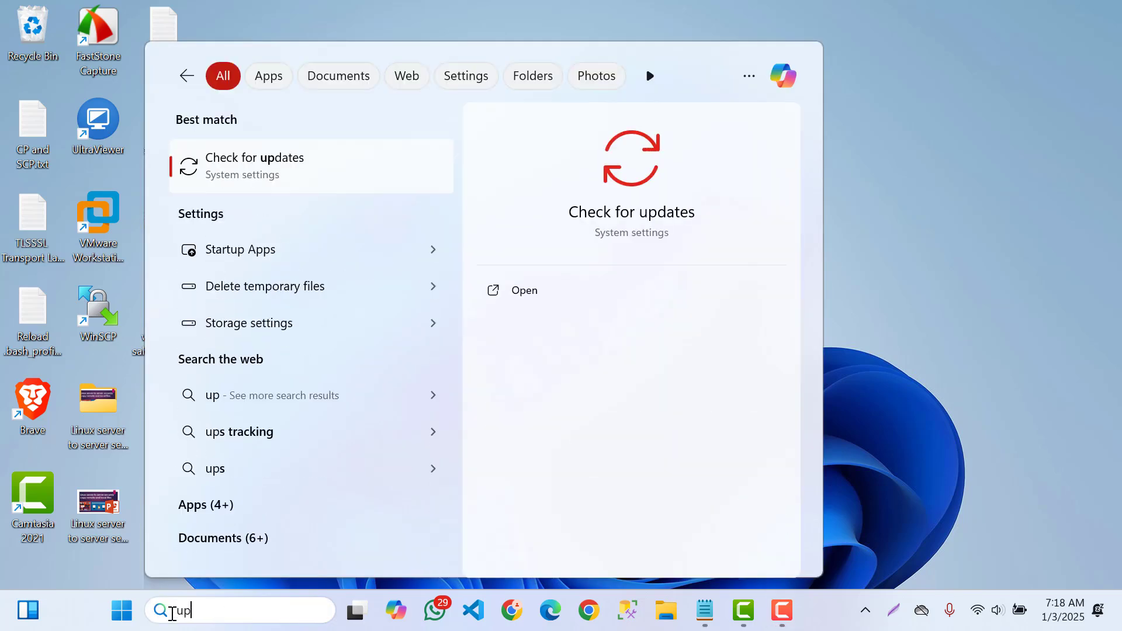
pyautogui.moveTo(311, 171)
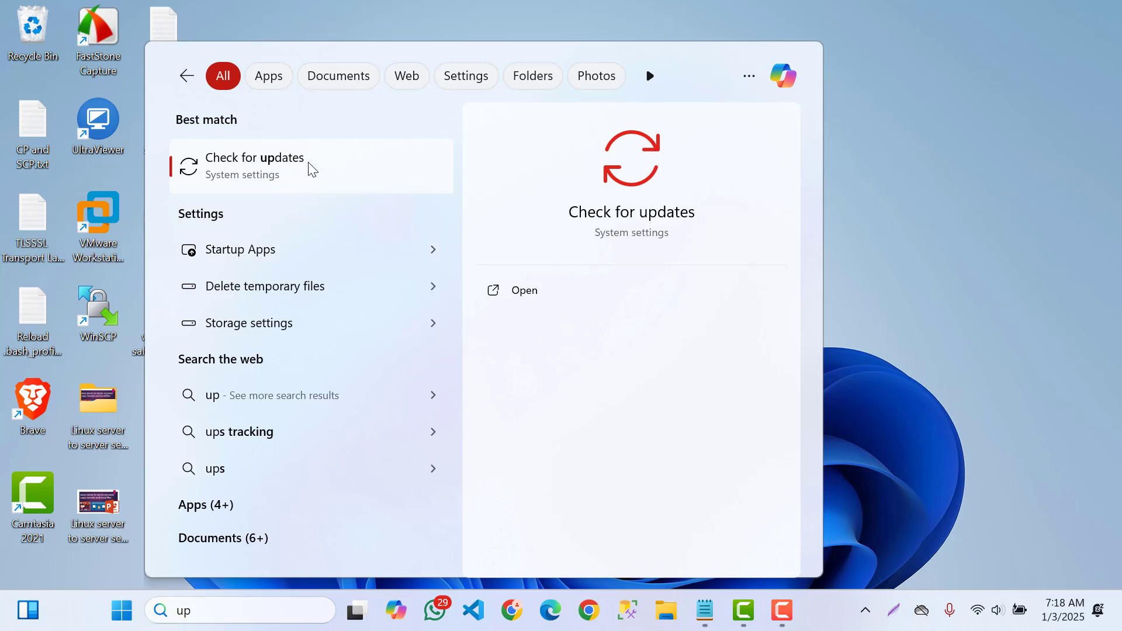
pyautogui.click(254, 166)
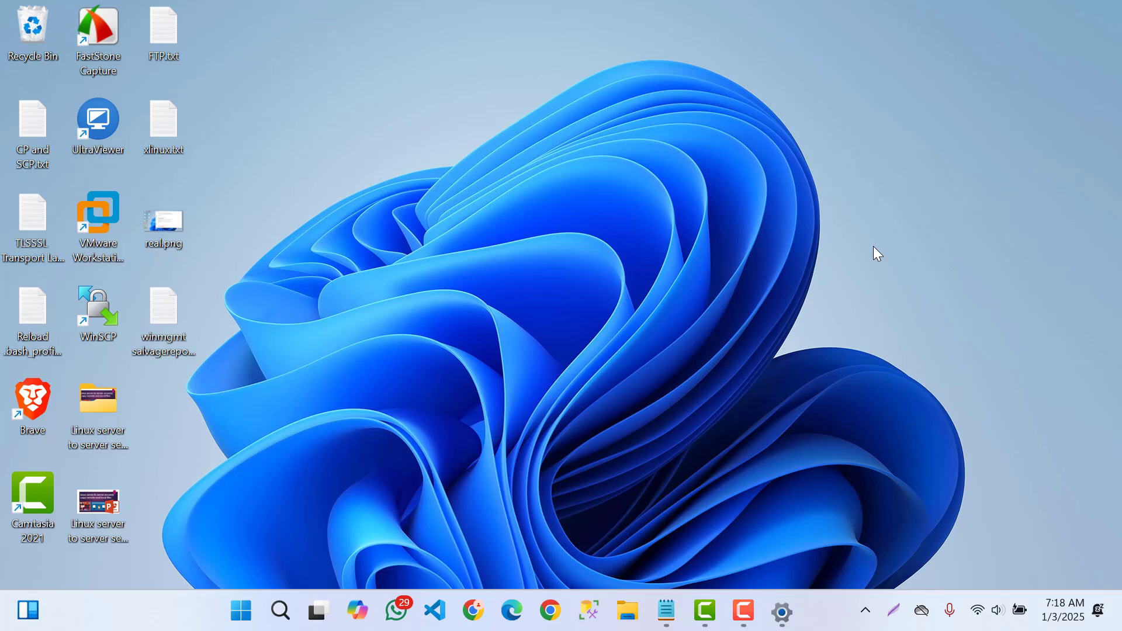
# Step: Bring up Windows Security's recommended actions from the tray overflow icon
pyautogui.click(865, 611)
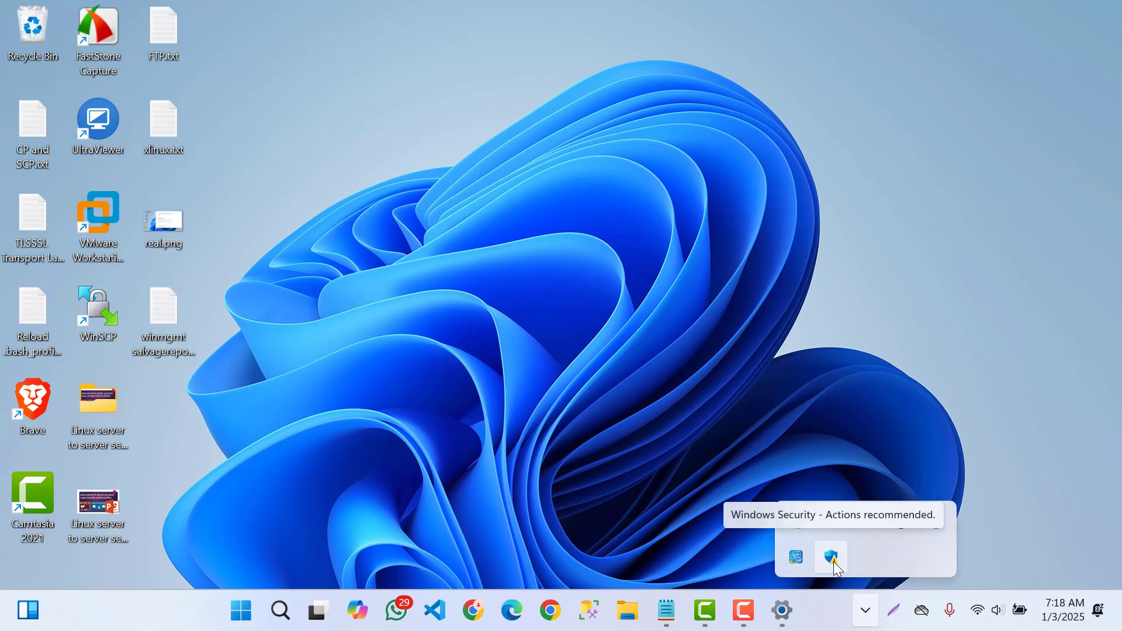
pyautogui.click(830, 558)
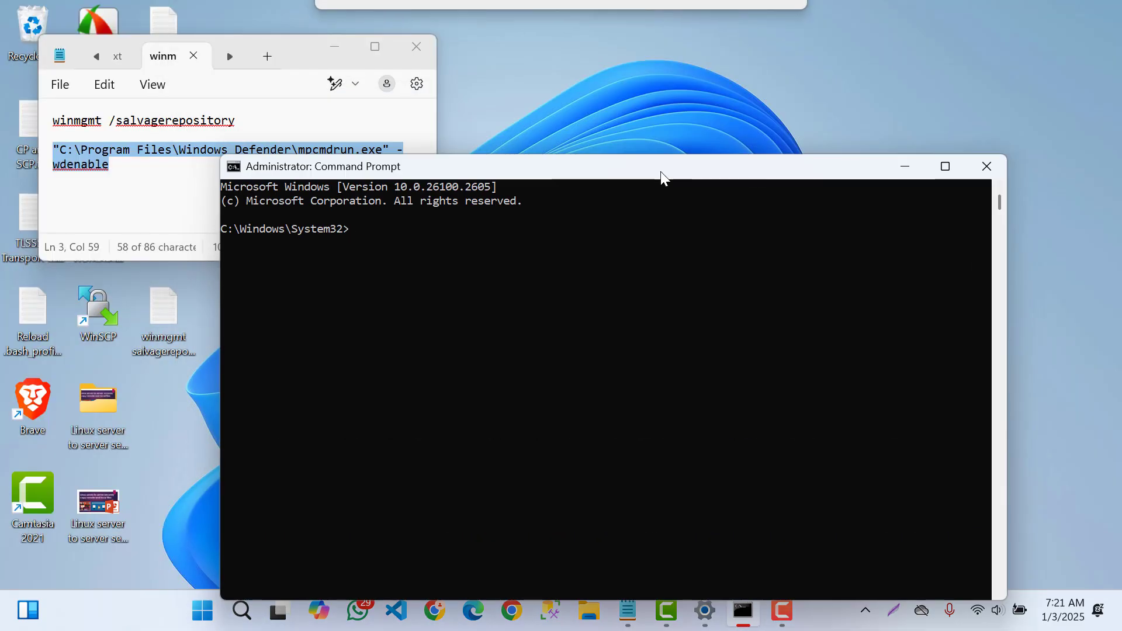
# Step: Copy the mpcmdrun.exe -wdenable line from Notepad and bring the administrator console forward
pyautogui.click(154, 119)
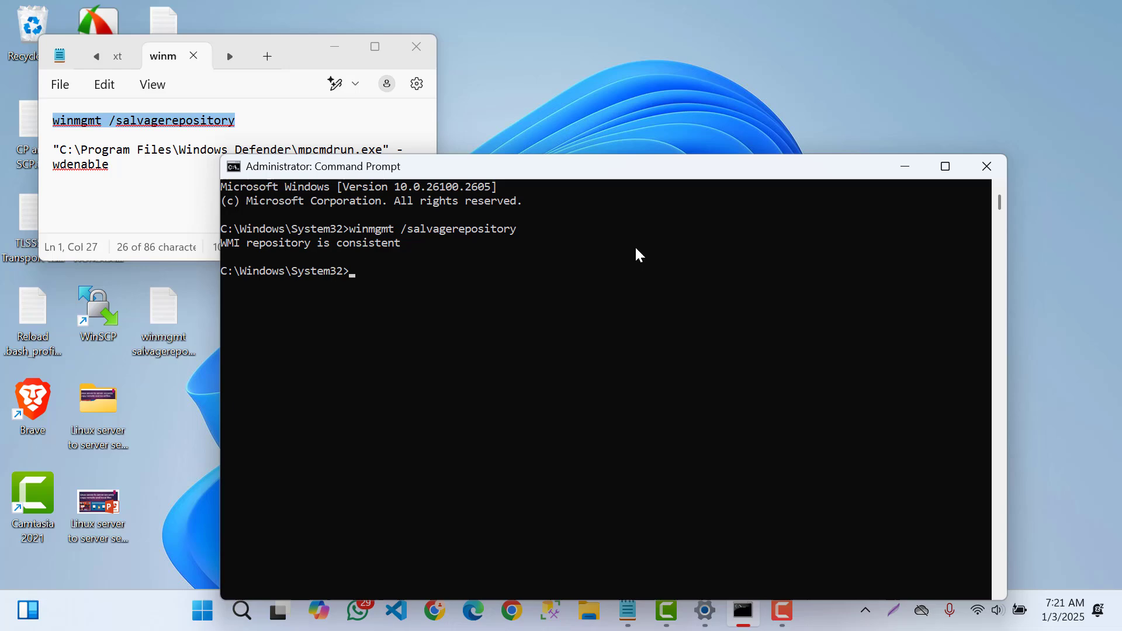
pyautogui.click(54, 148)
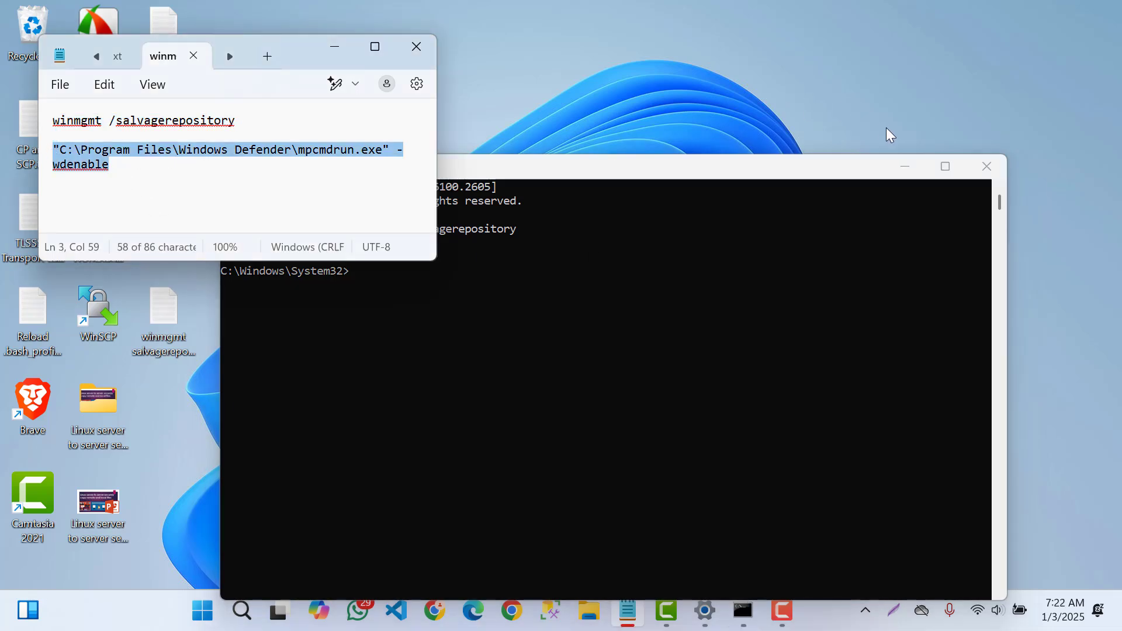
pyautogui.click(945, 166)
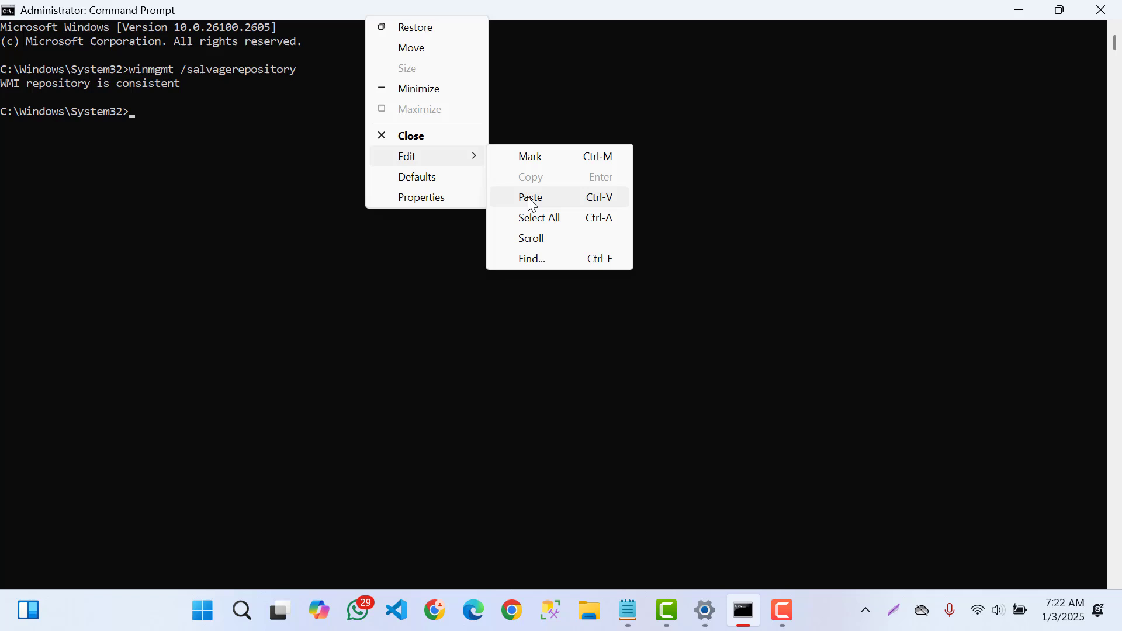
# Step: Paste and run the mpcmdrun.exe -wdenable command in the administrator Command Prompt
pyautogui.click(531, 197)
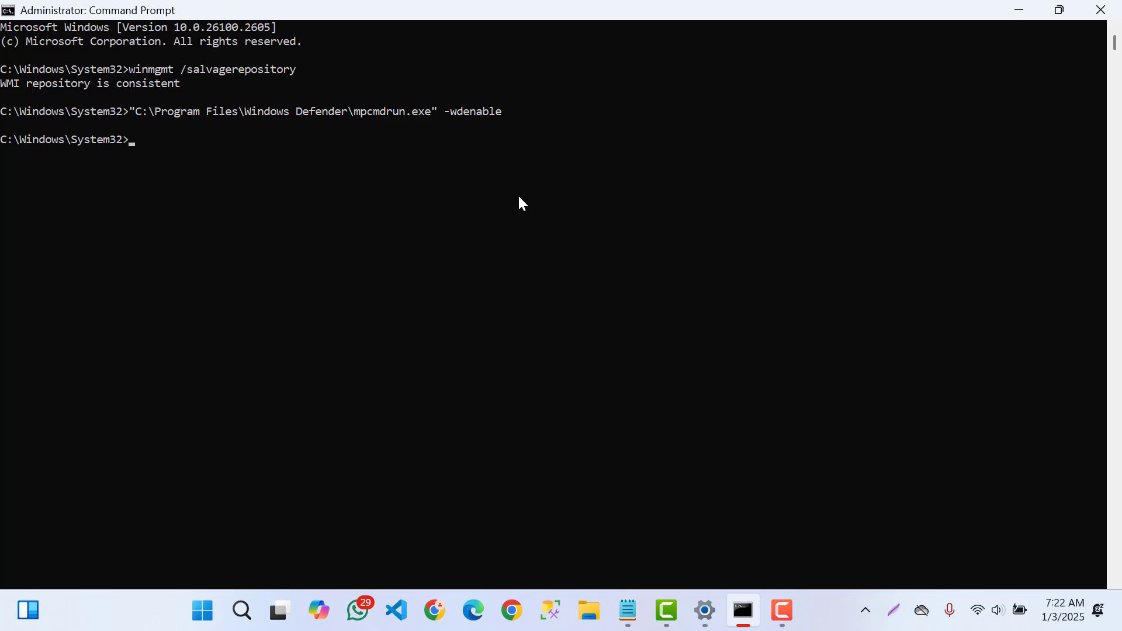
pyautogui.moveTo(866, 611)
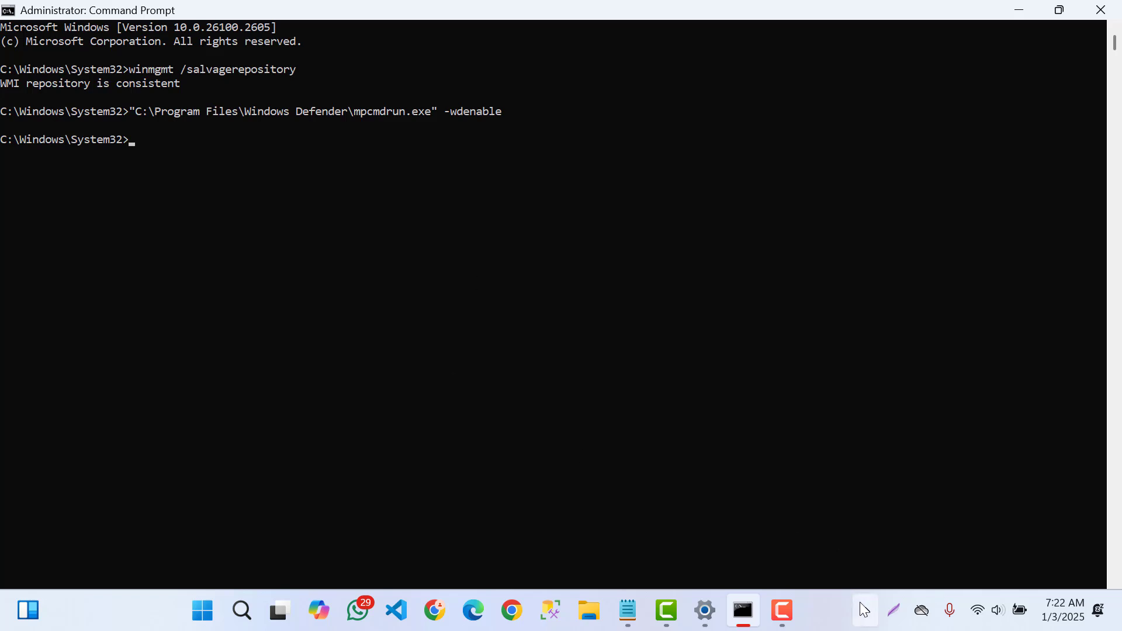
# Step: Launch Windows Security from the tray and dismiss the OneDrive setup prompt without signing in
pyautogui.click(865, 610)
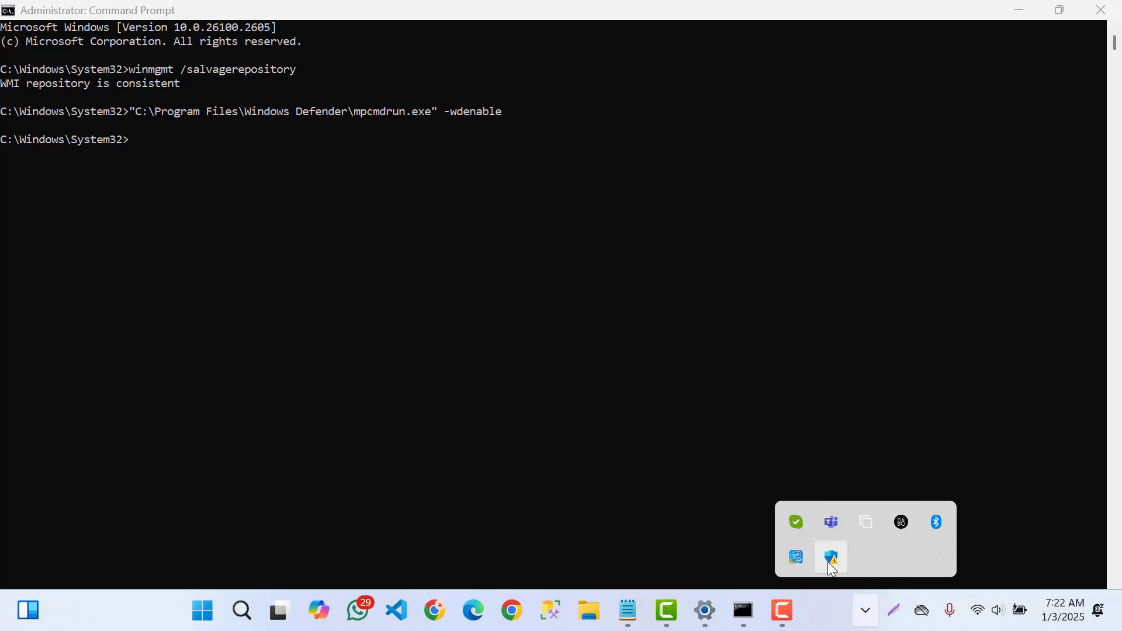
pyautogui.click(831, 557)
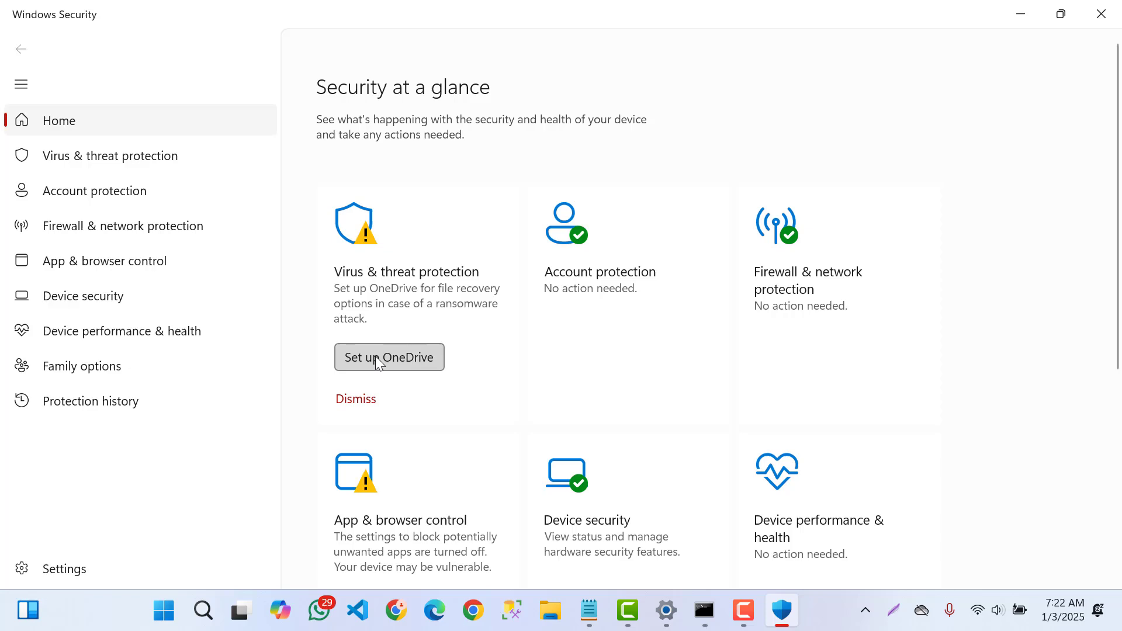
pyautogui.click(389, 358)
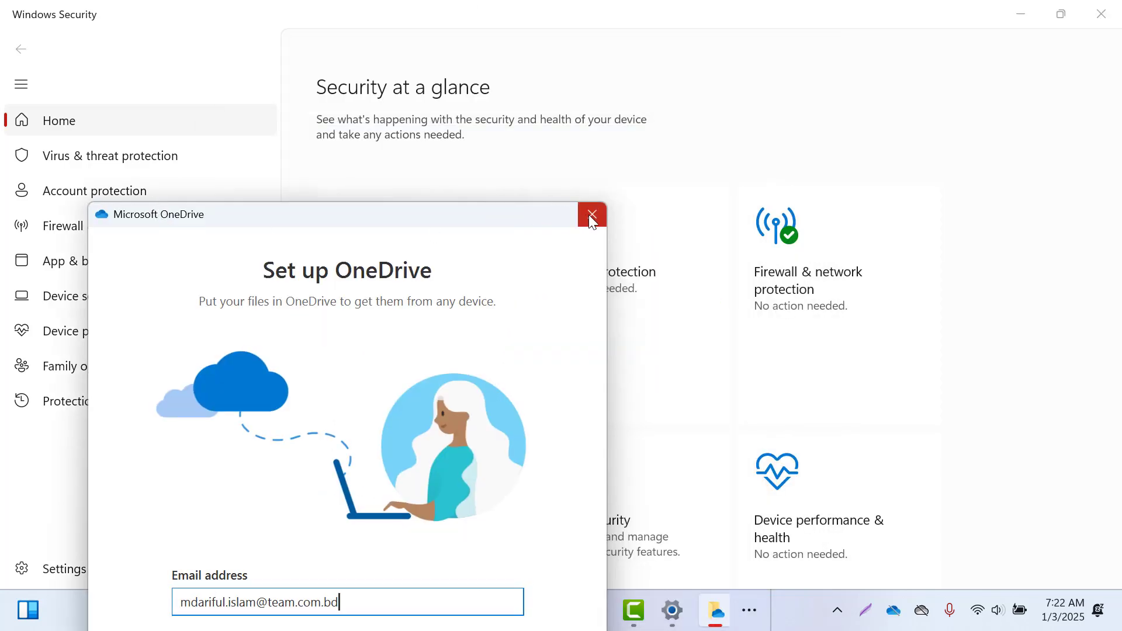
pyautogui.click(591, 215)
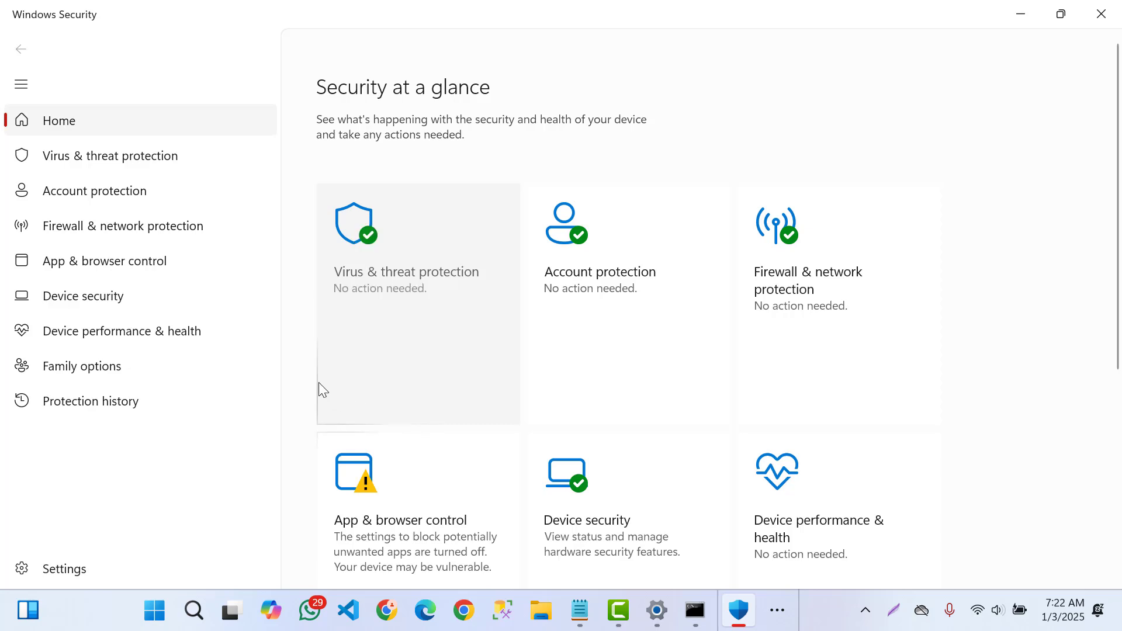
# Step: Go to Virus & threat protection and its Manage settings page
pyautogui.click(110, 156)
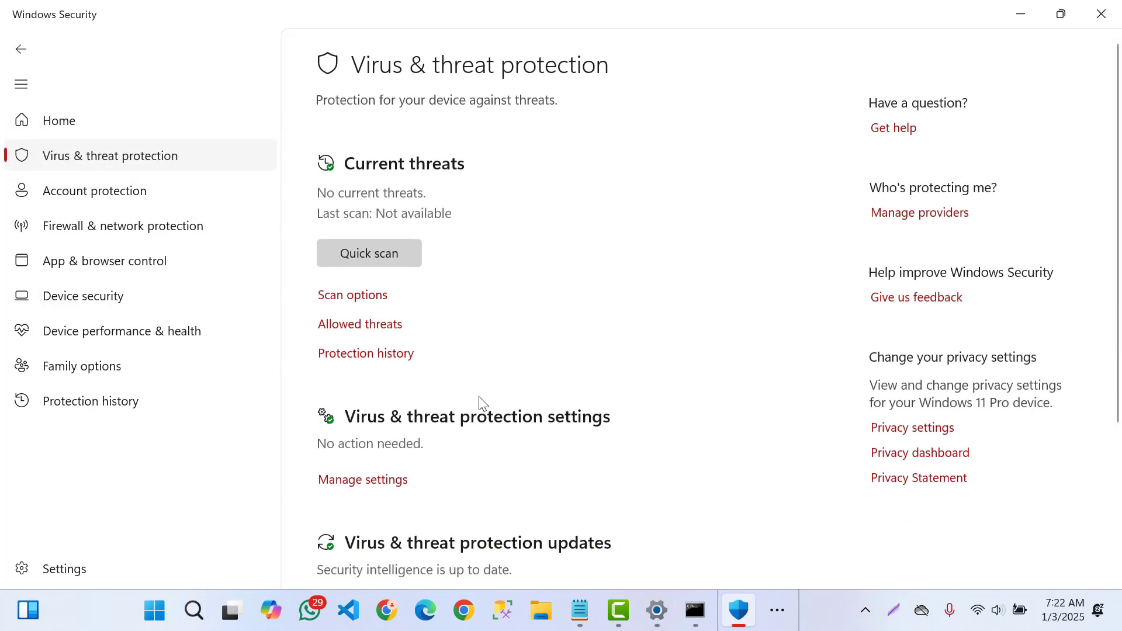
pyautogui.click(363, 480)
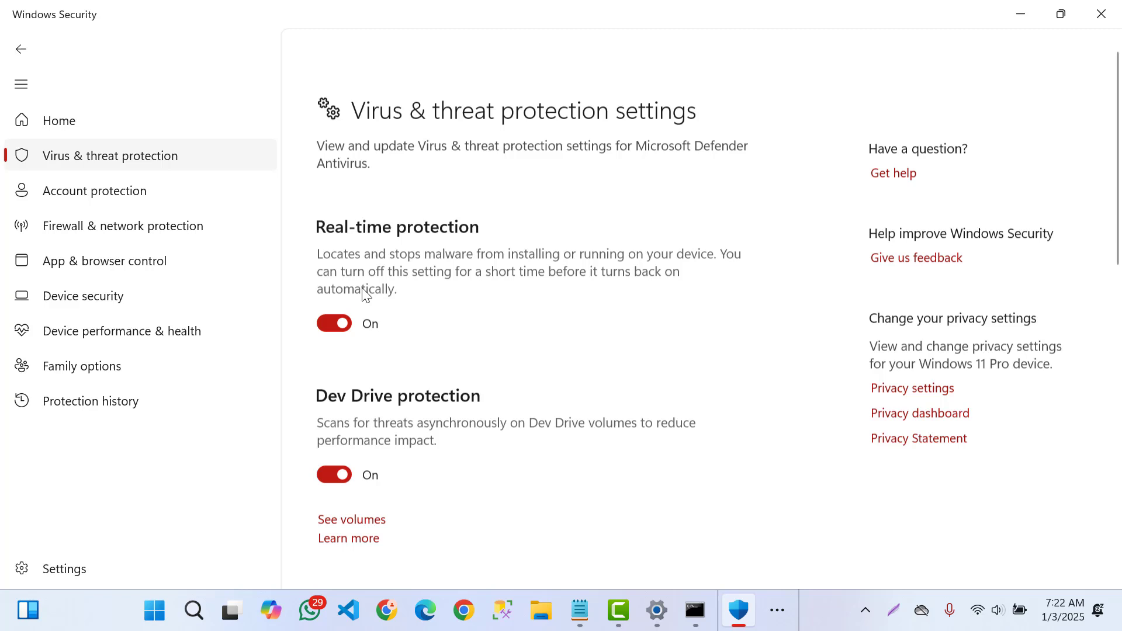
pyautogui.scroll(3)
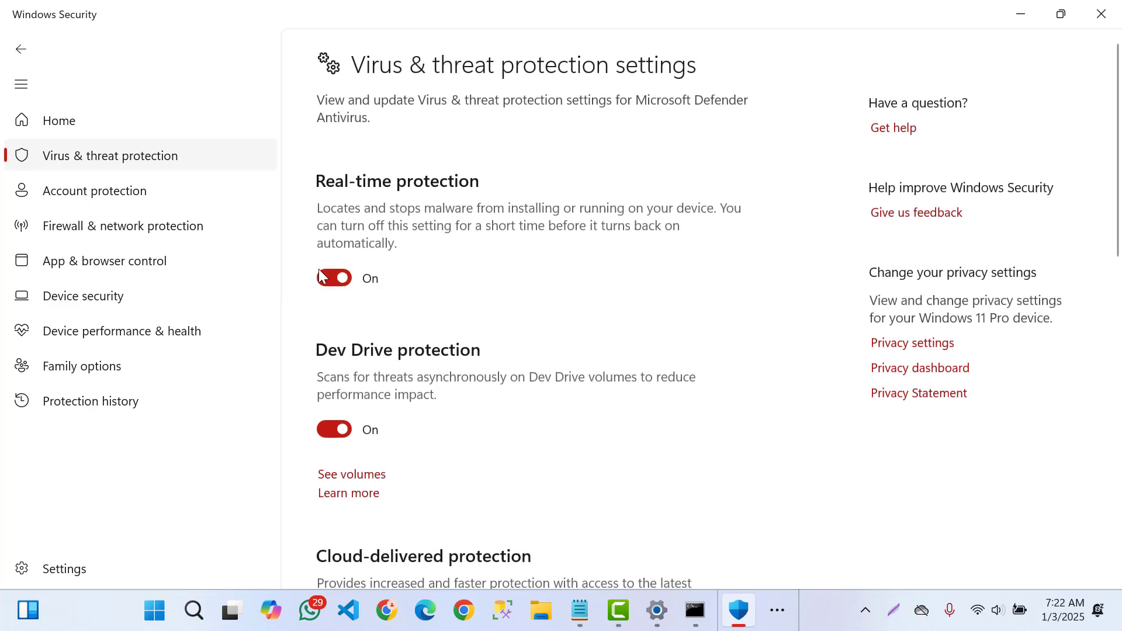
# Step: Toggle Real-time protection off and back on, confirming it ends switched on
pyautogui.click(334, 279)
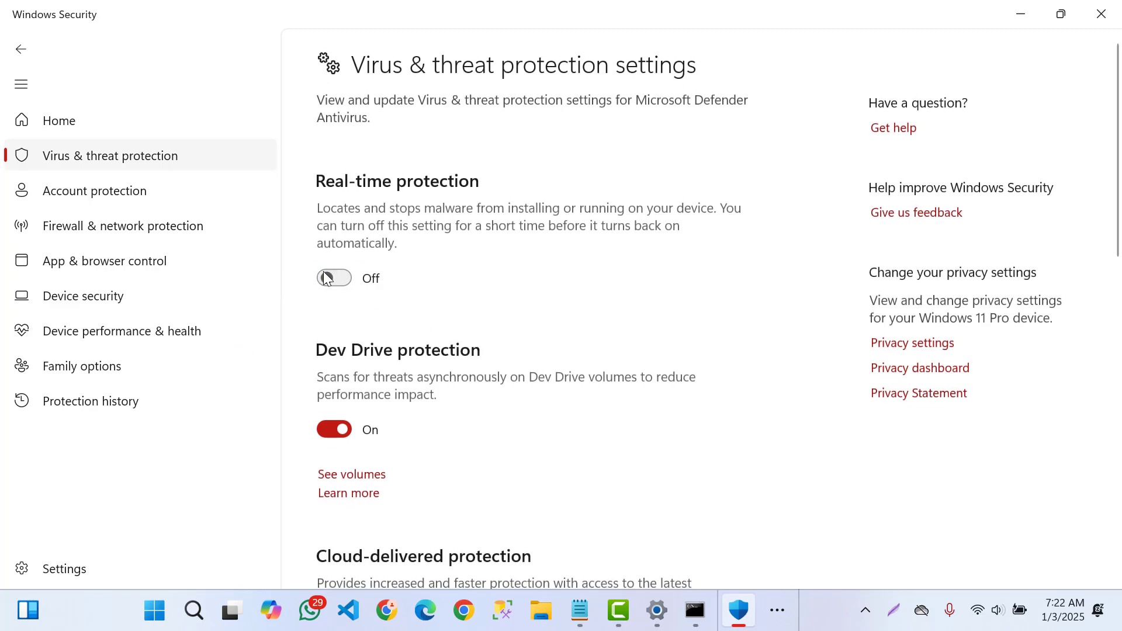
pyautogui.click(333, 278)
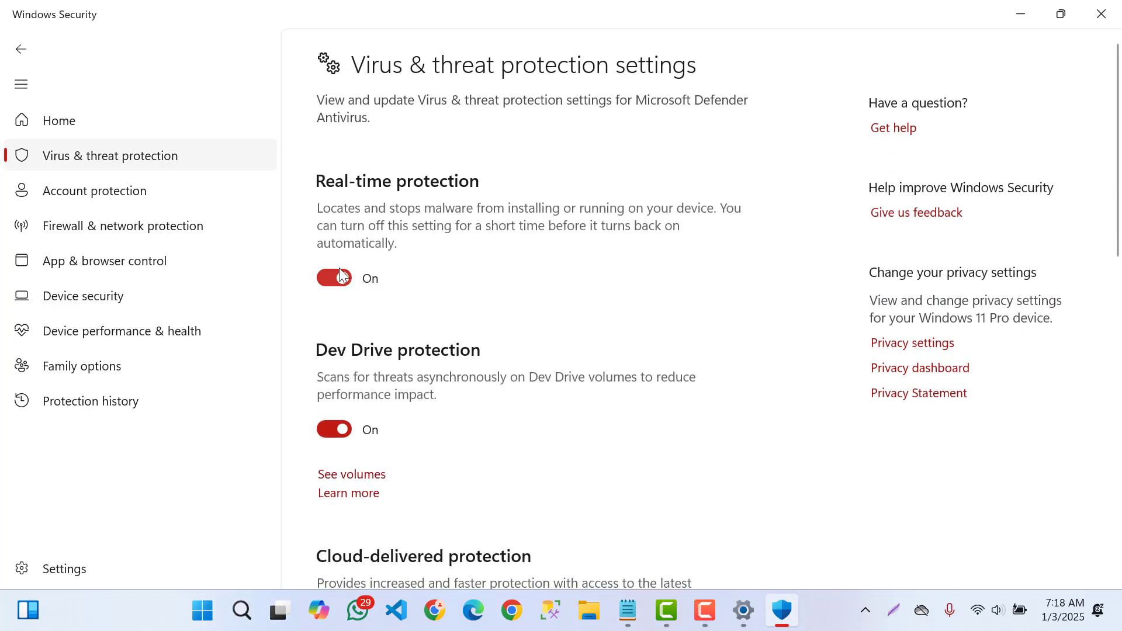
pyautogui.click(333, 279)
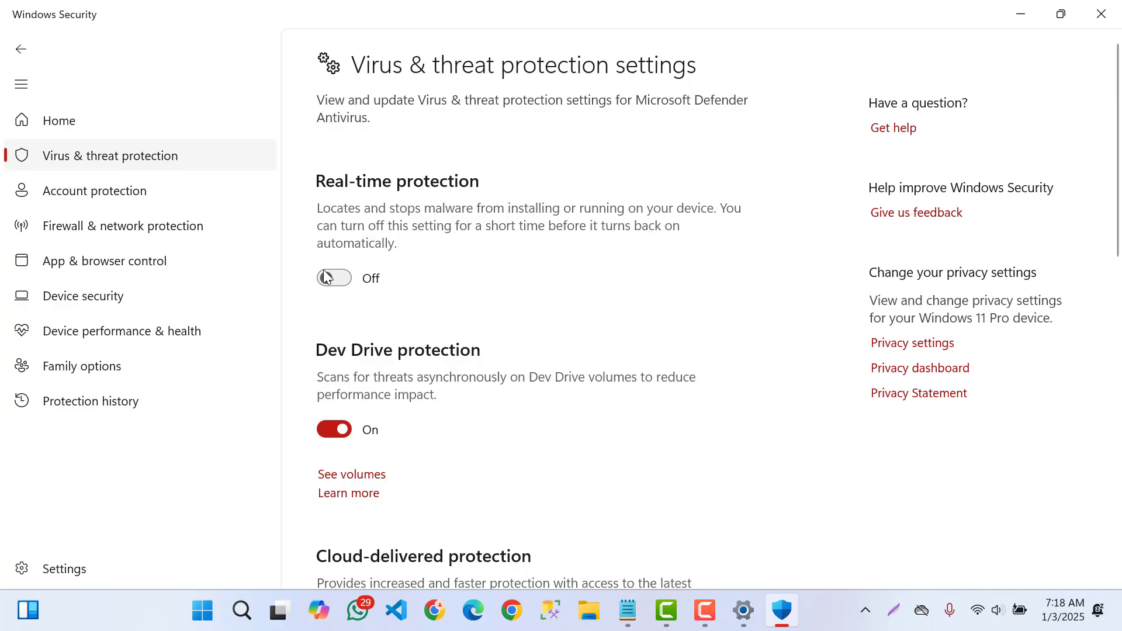
pyautogui.click(334, 278)
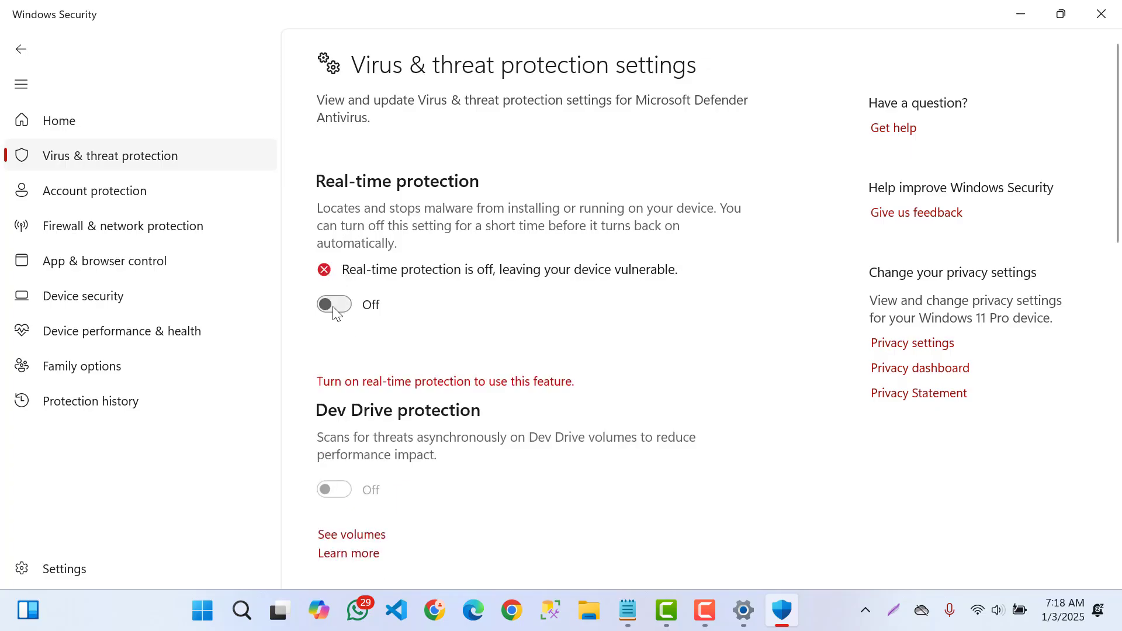
pyautogui.click(333, 304)
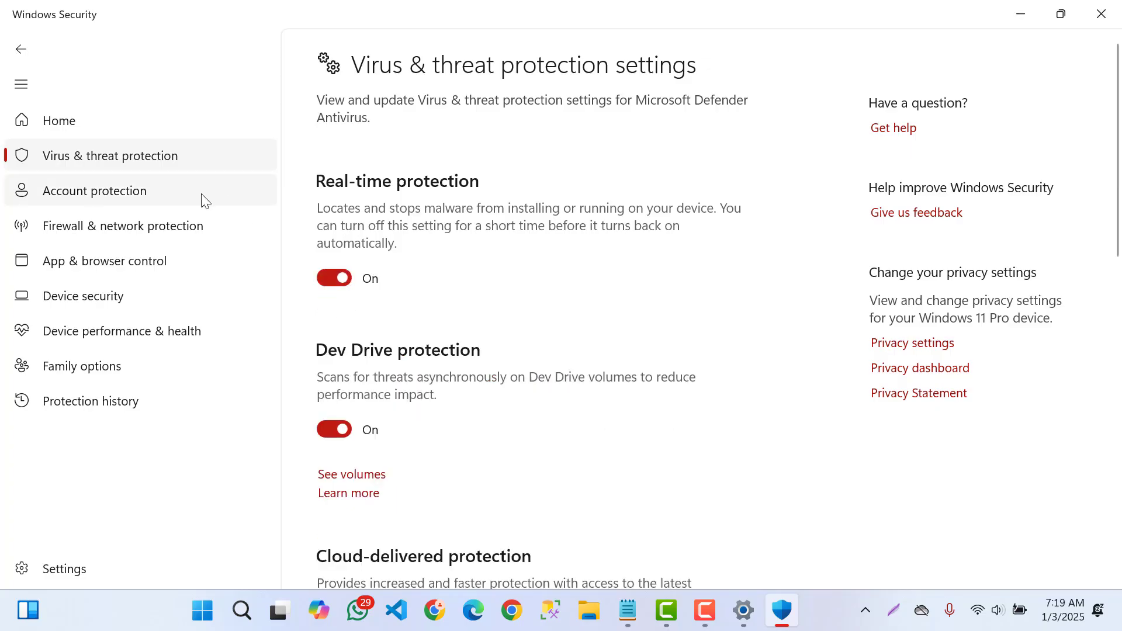
pyautogui.moveTo(21, 49)
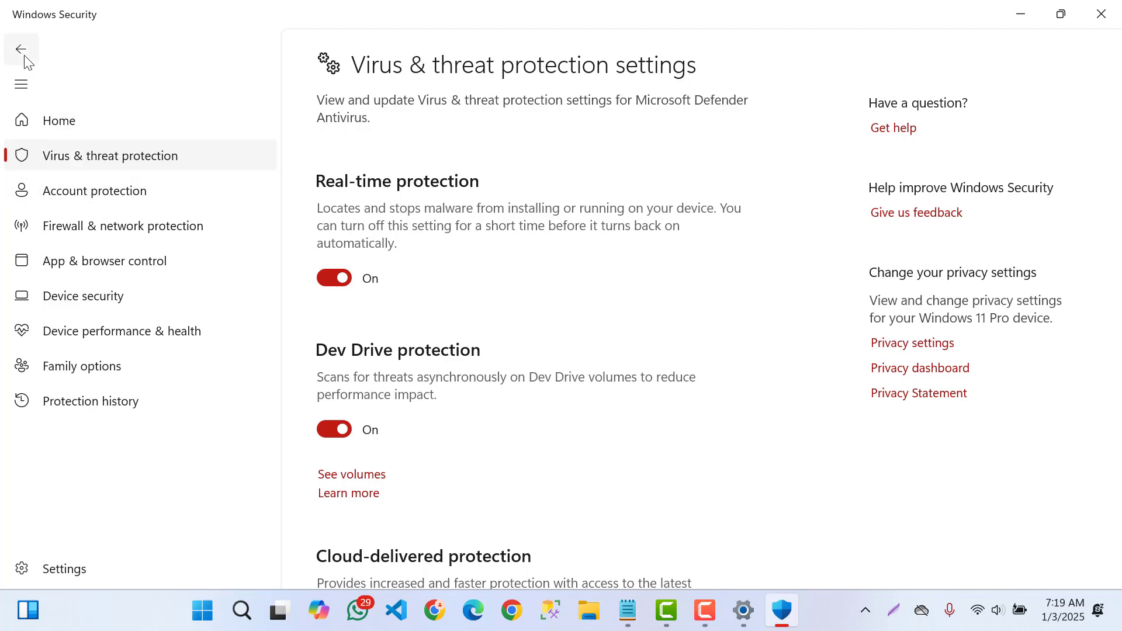
# Step: Return to the Virus & threat protection overview showing no current threats and firewall status
pyautogui.click(21, 49)
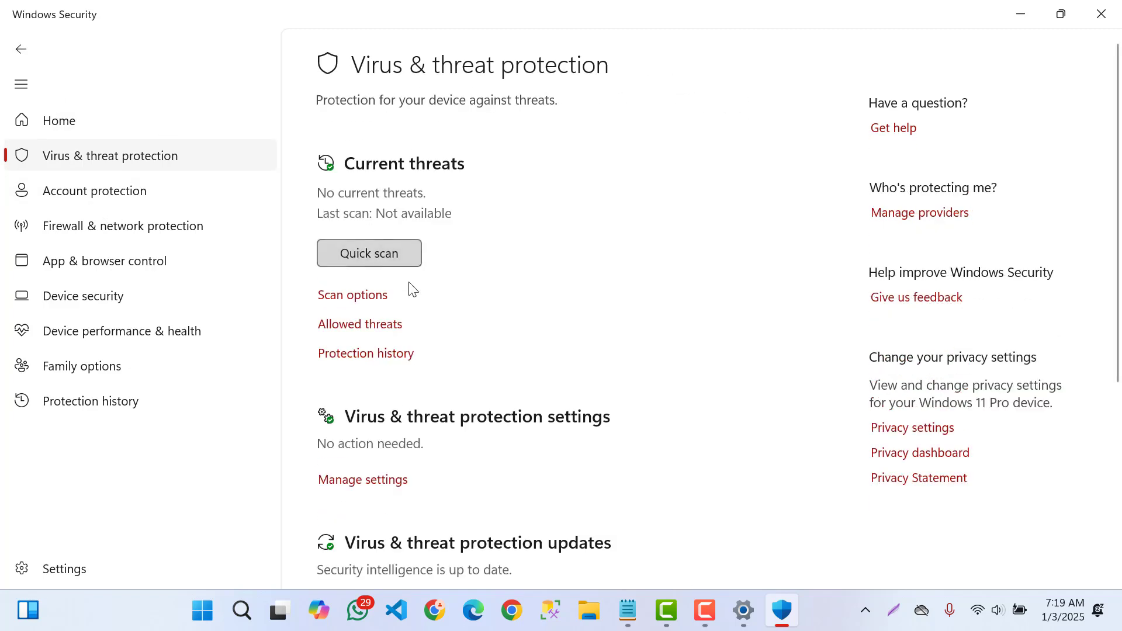
pyautogui.moveTo(865, 612)
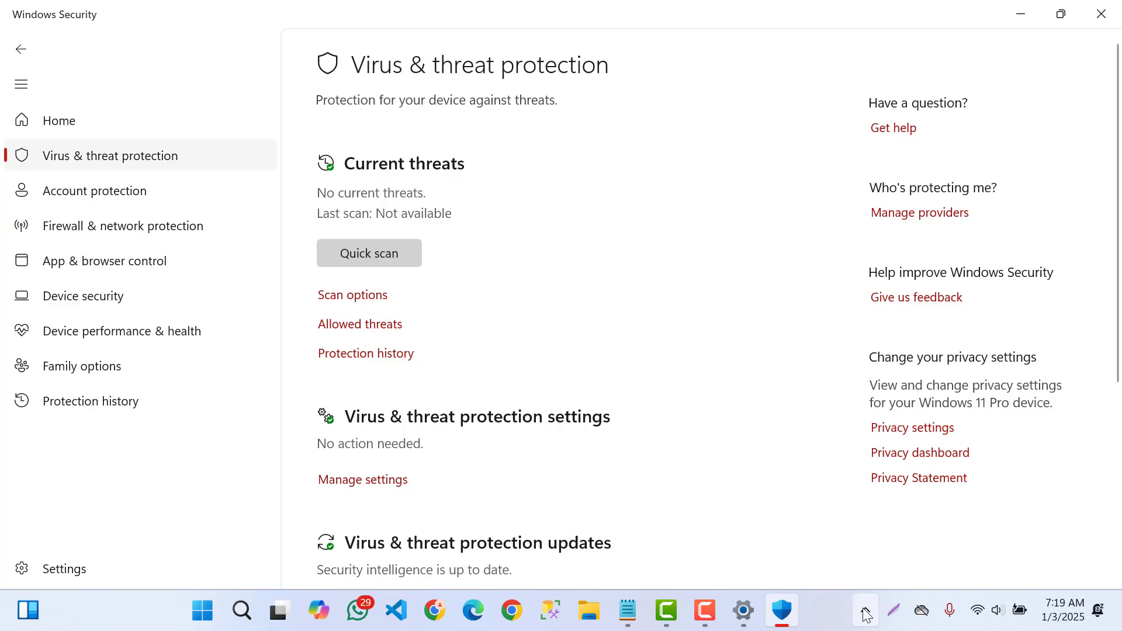
pyautogui.click(865, 610)
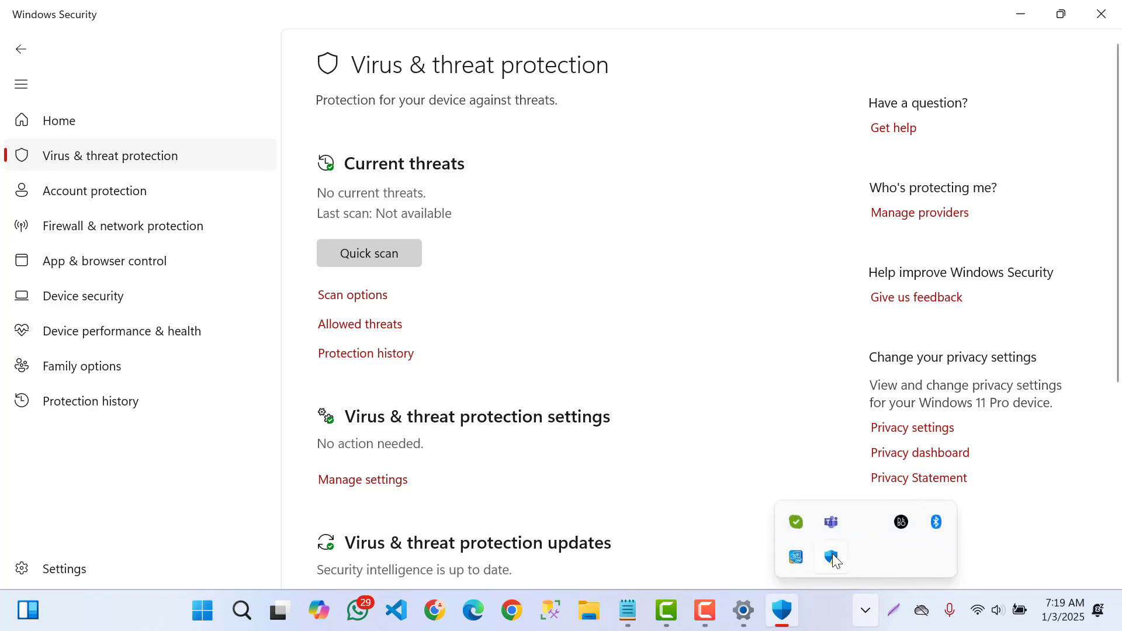
pyautogui.click(123, 225)
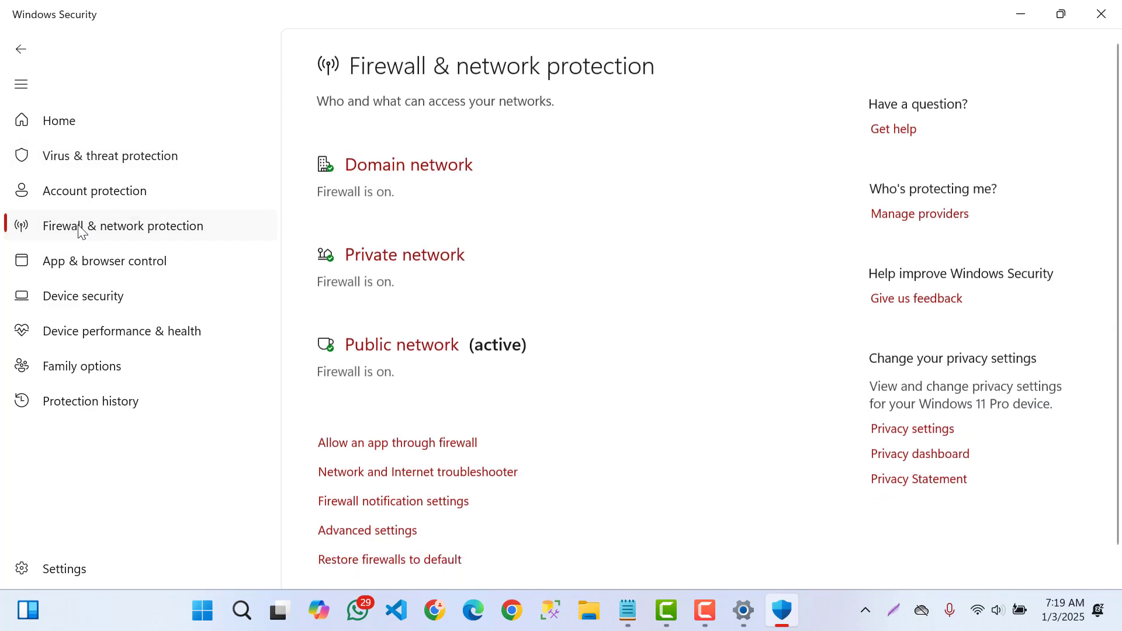
pyautogui.click(109, 156)
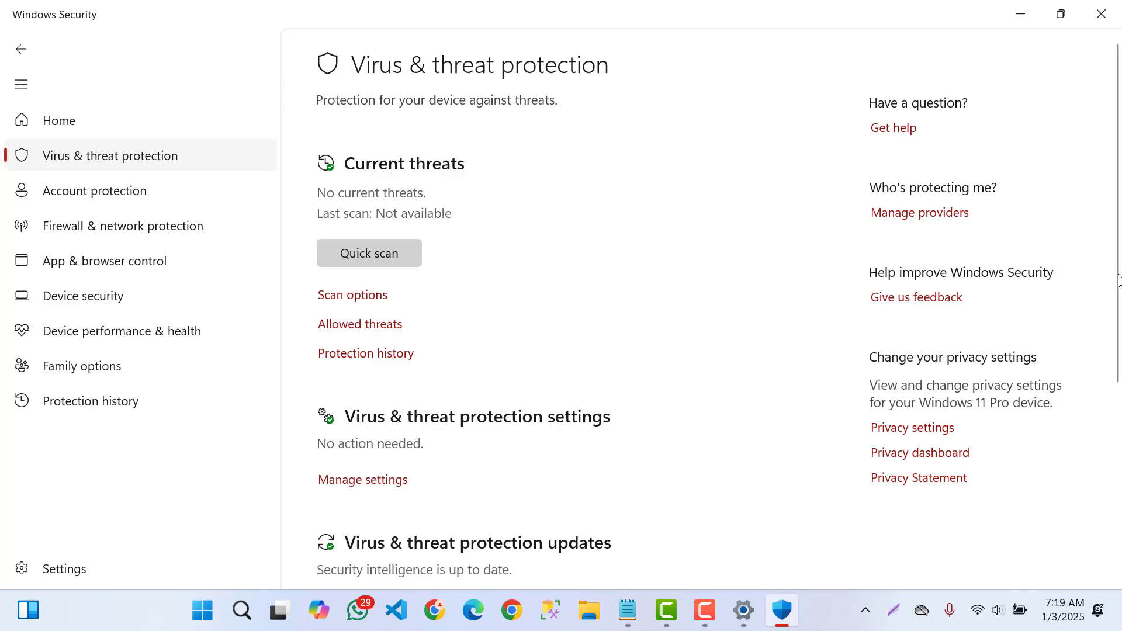
pyautogui.scroll(-3)
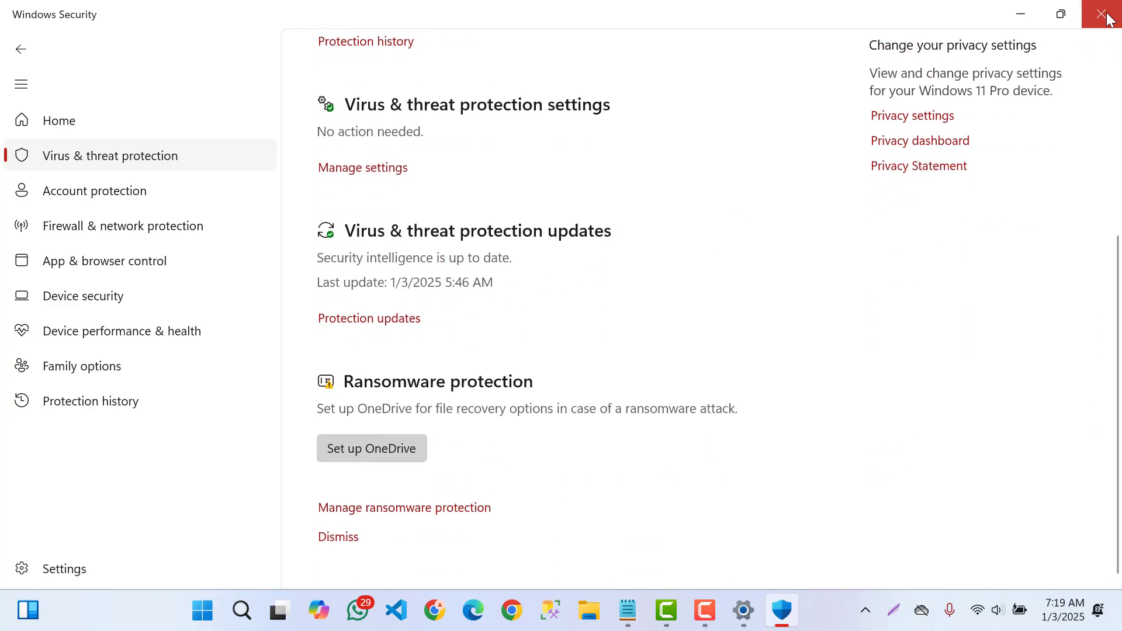
# Step: Close the Windows Security window, leaving the bare desktop
pyautogui.click(1106, 14)
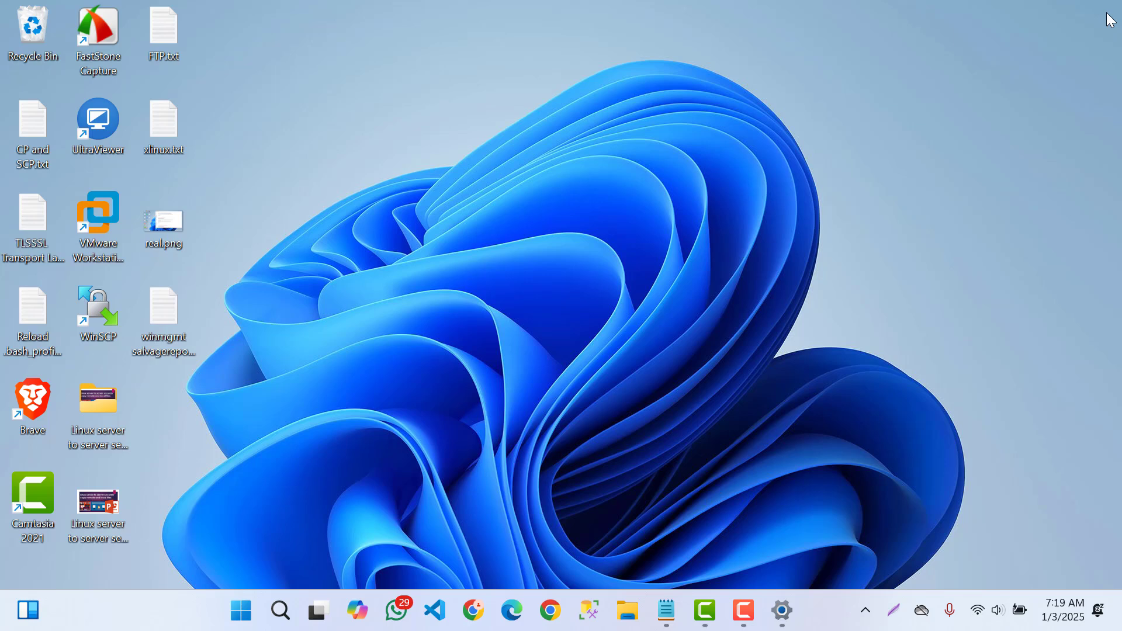
pyautogui.moveTo(904, 403)
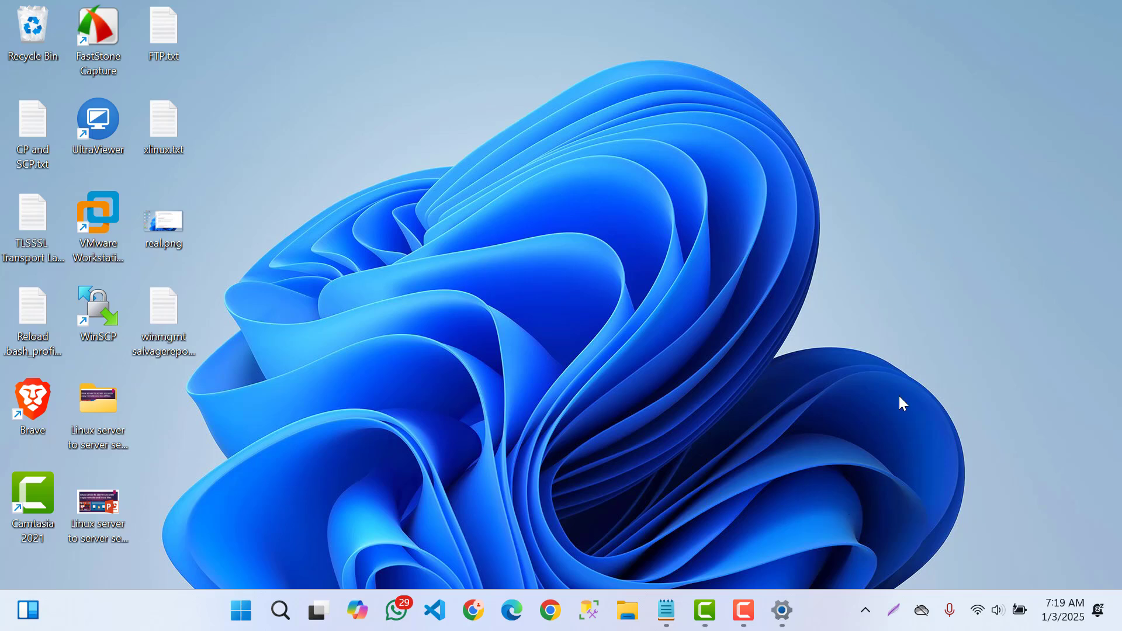